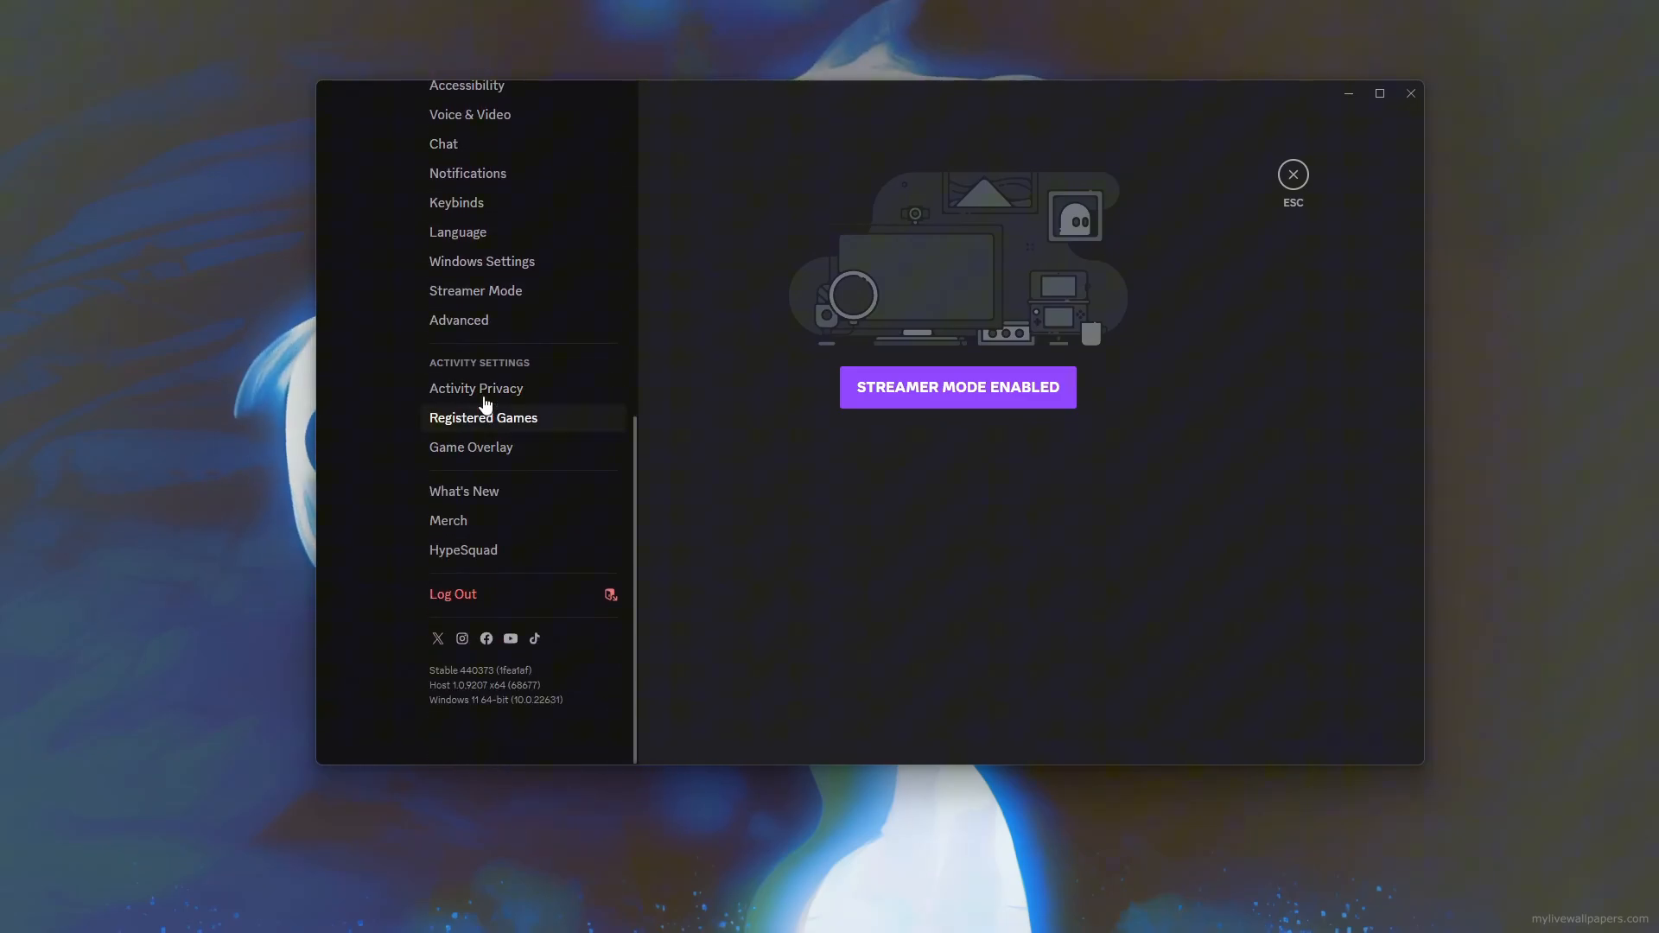
Switch off Hardware Acceleration in Advanced settings and confirm Change & Restart.
click(458, 320)
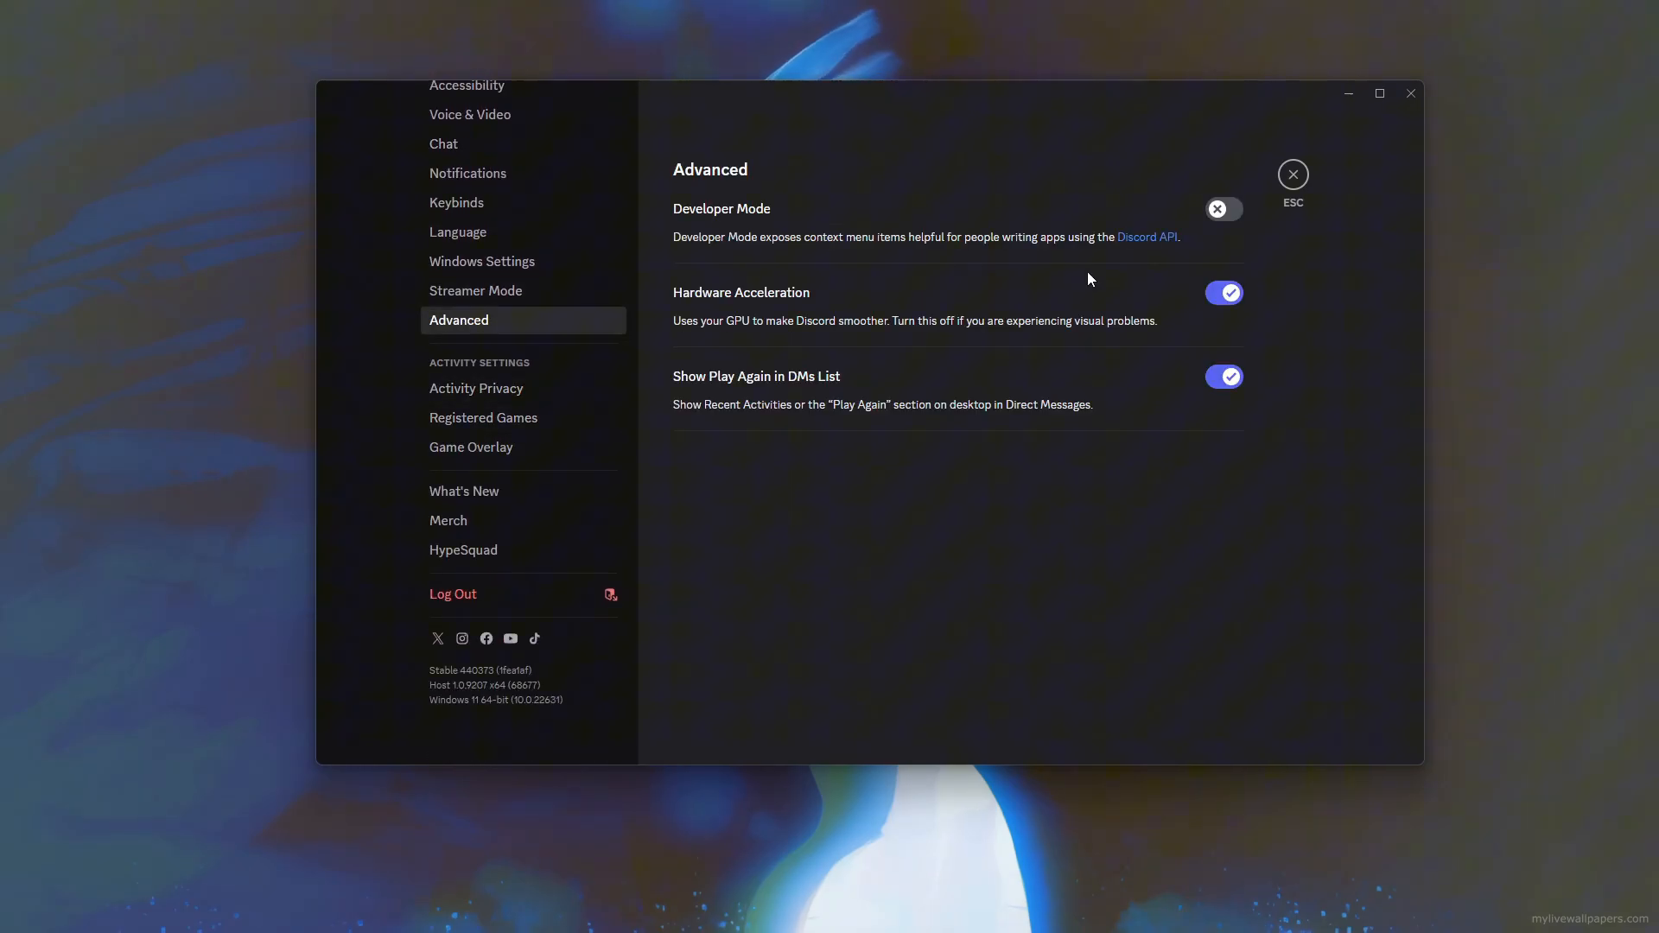
mouse_move(892, 309)
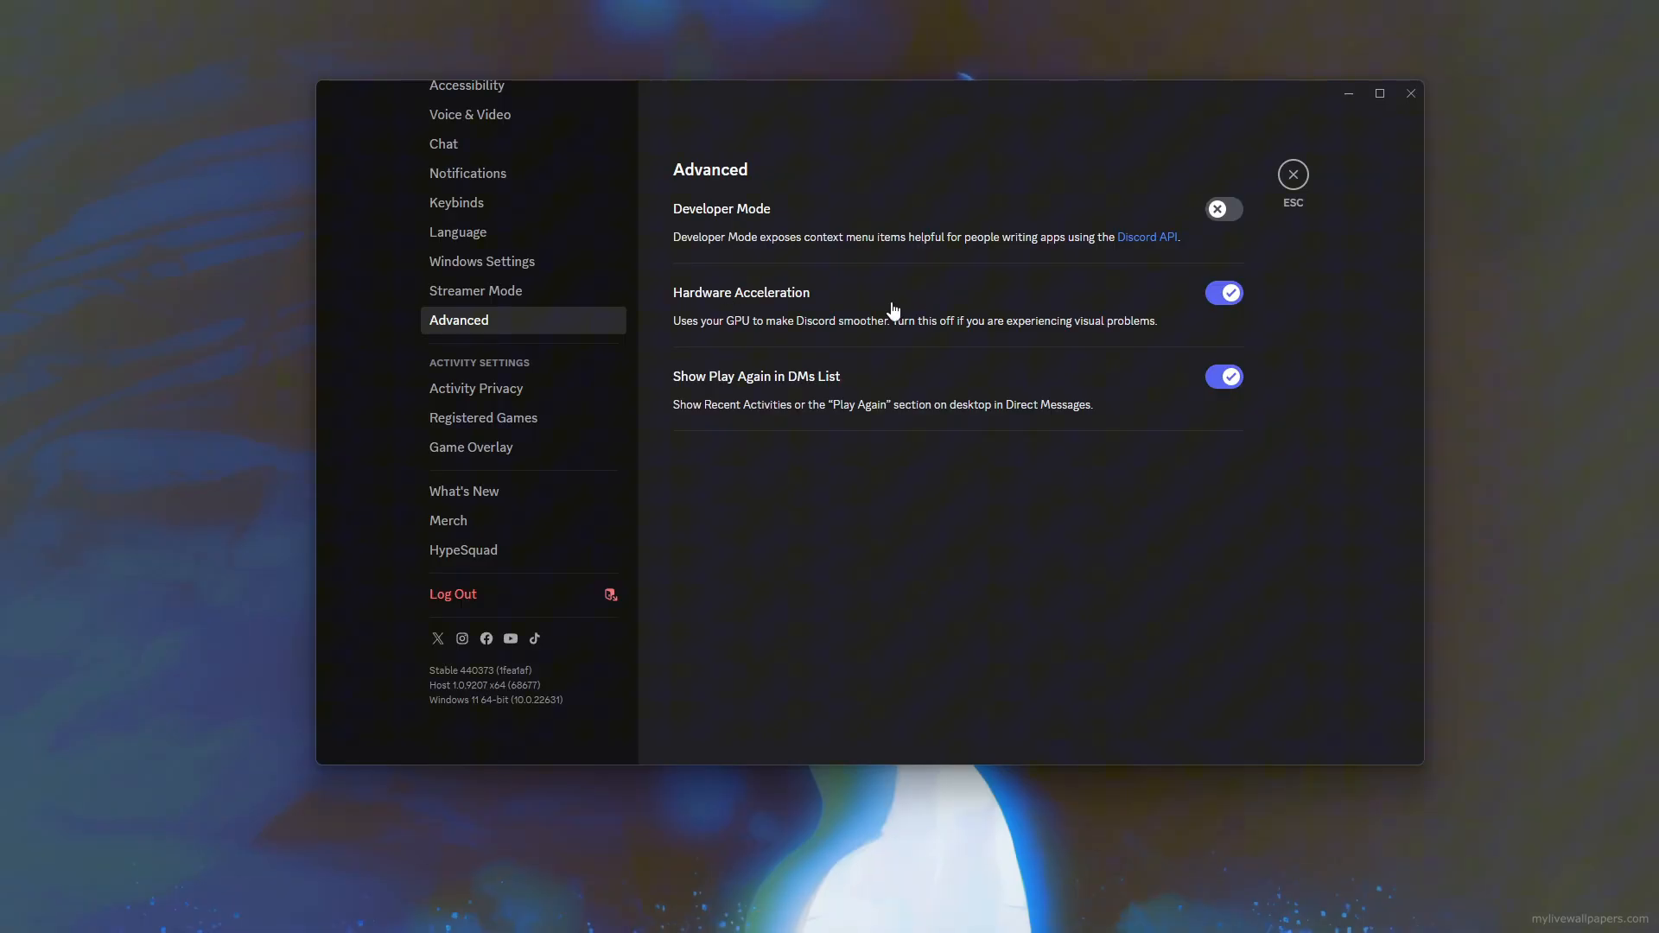
click(1224, 292)
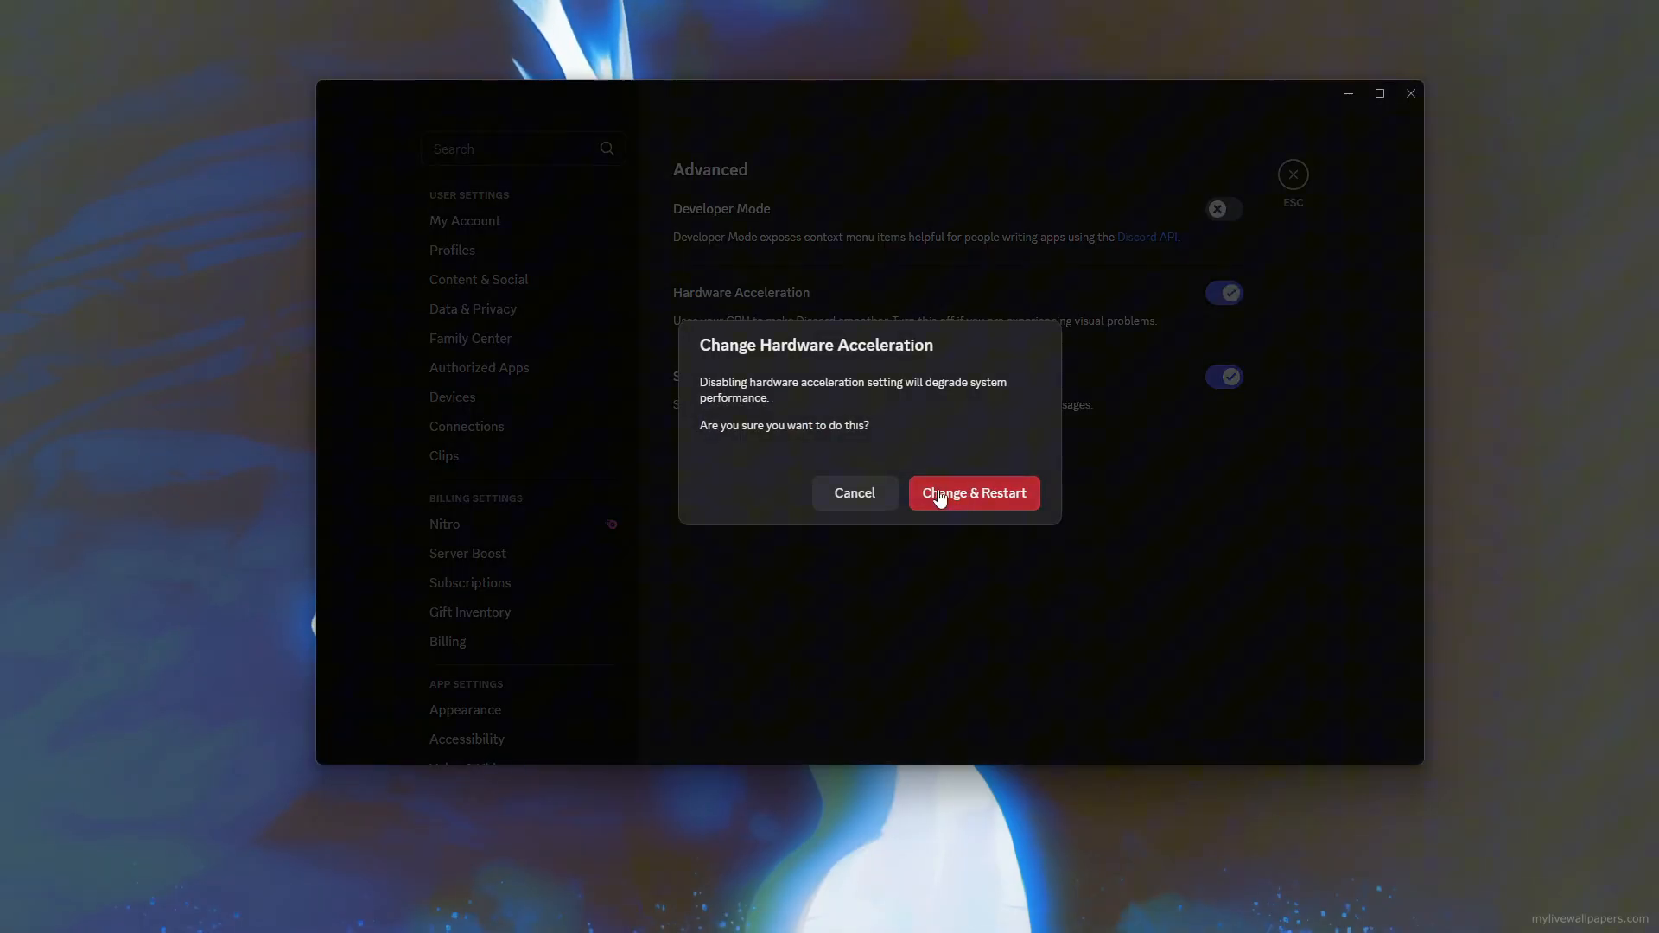
mouse_move(724, 403)
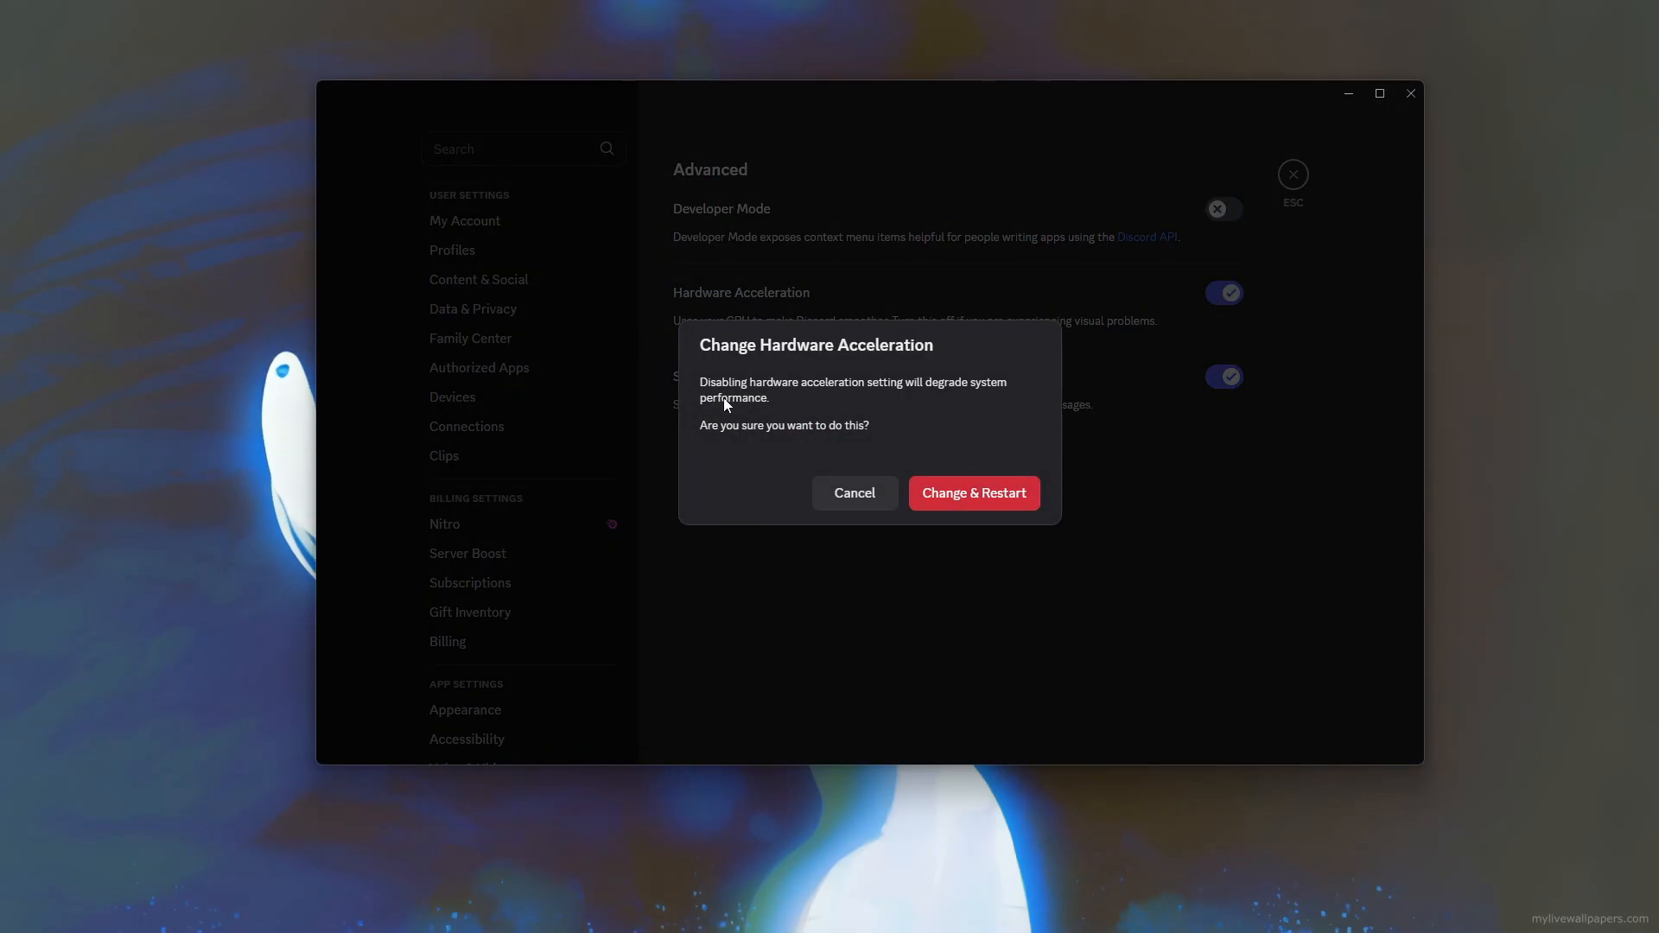
click(853, 493)
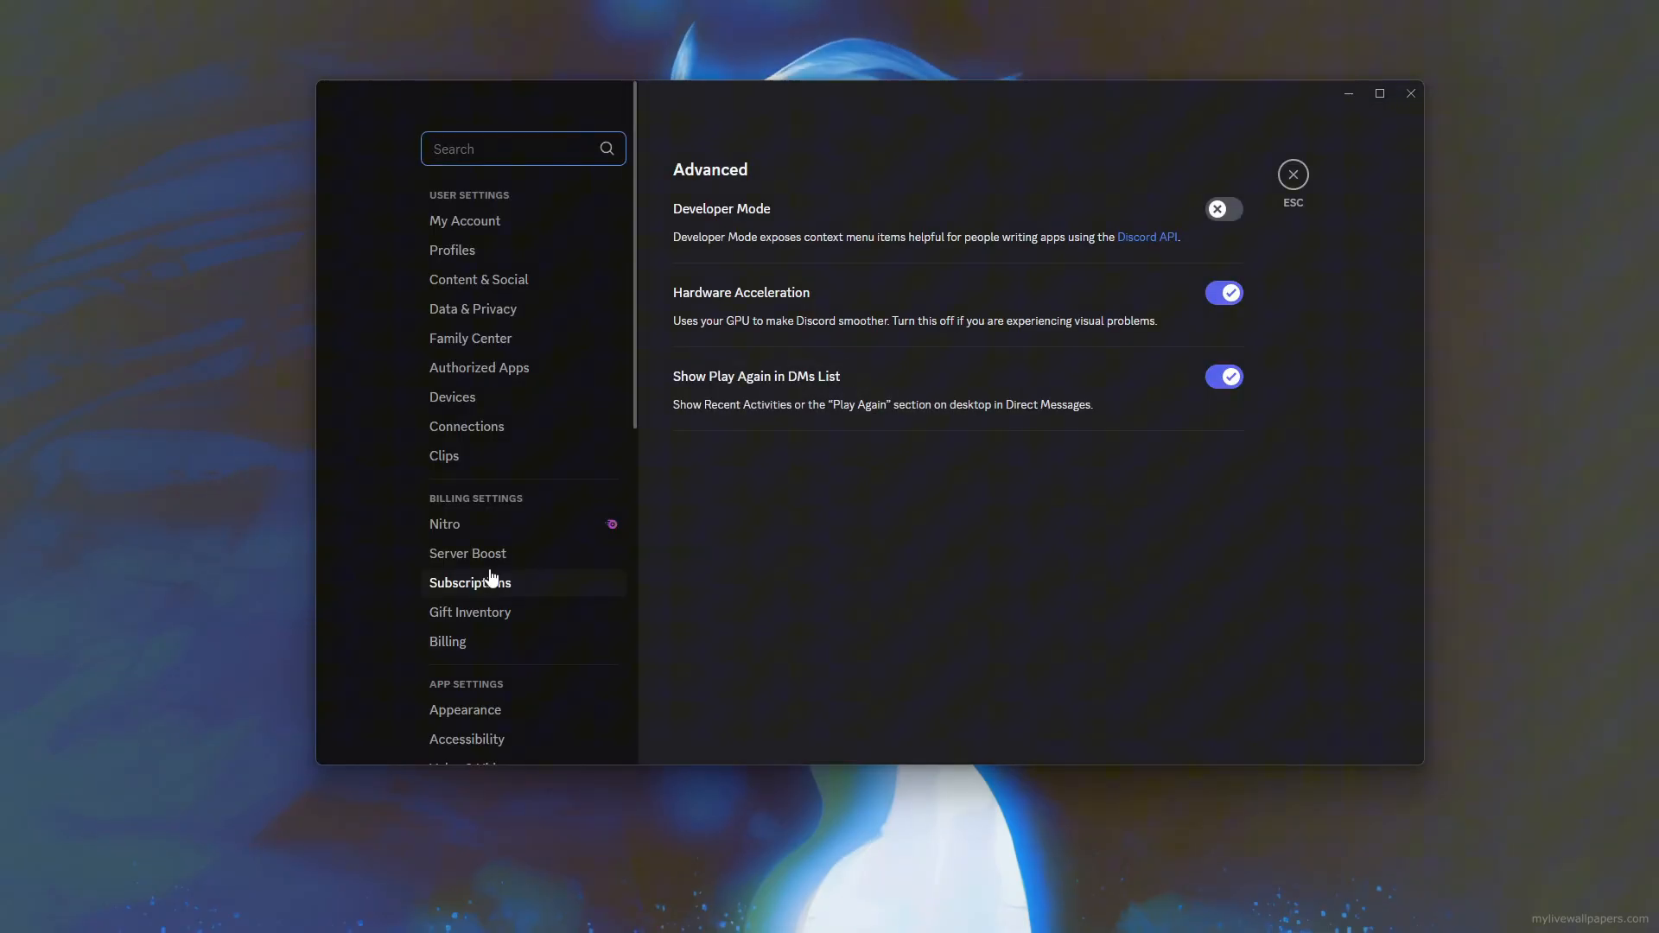
Turn off Enable Overlay in the Game Overlay settings.
scroll(down, 3)
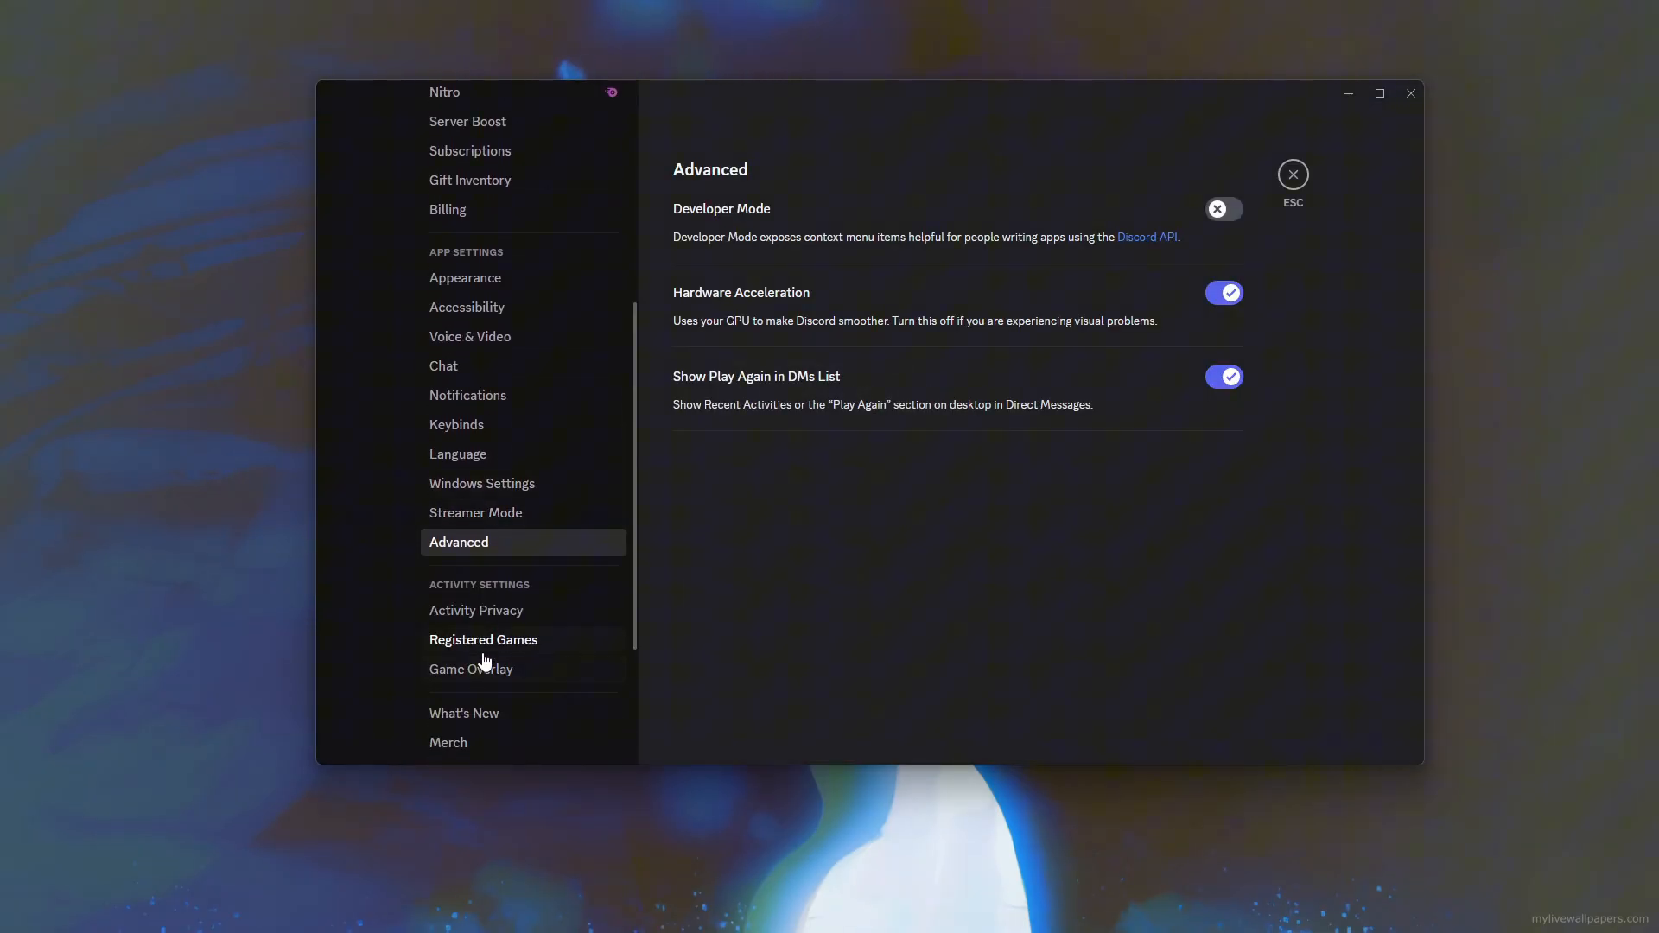
click(470, 668)
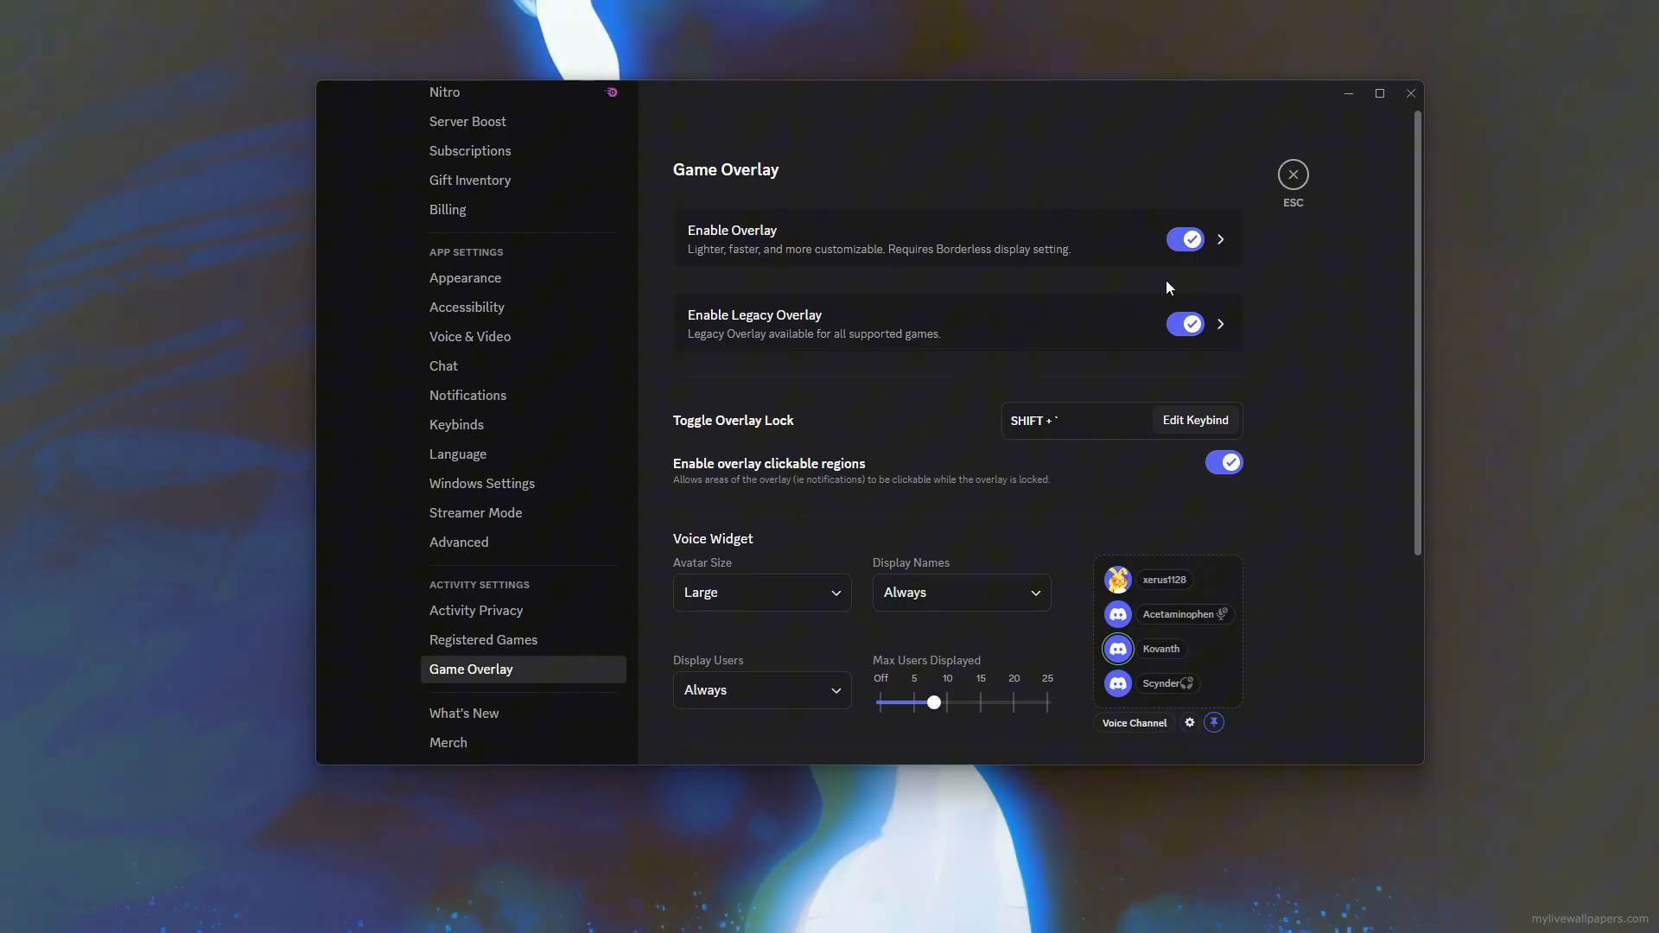
click(1186, 238)
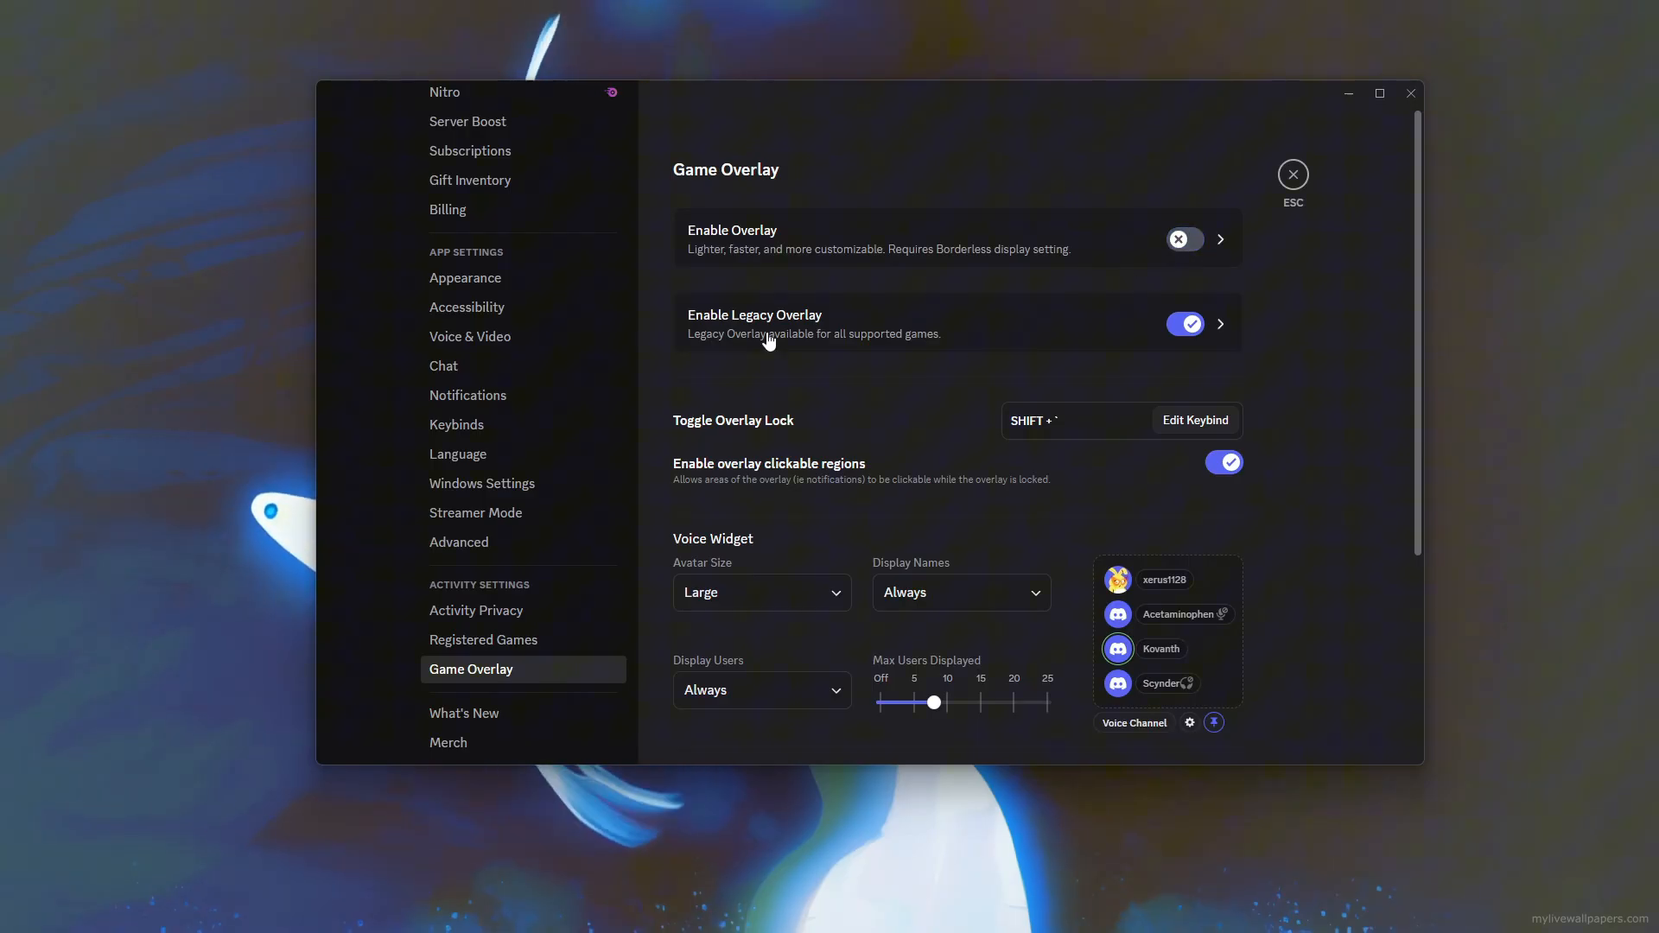
click(470, 337)
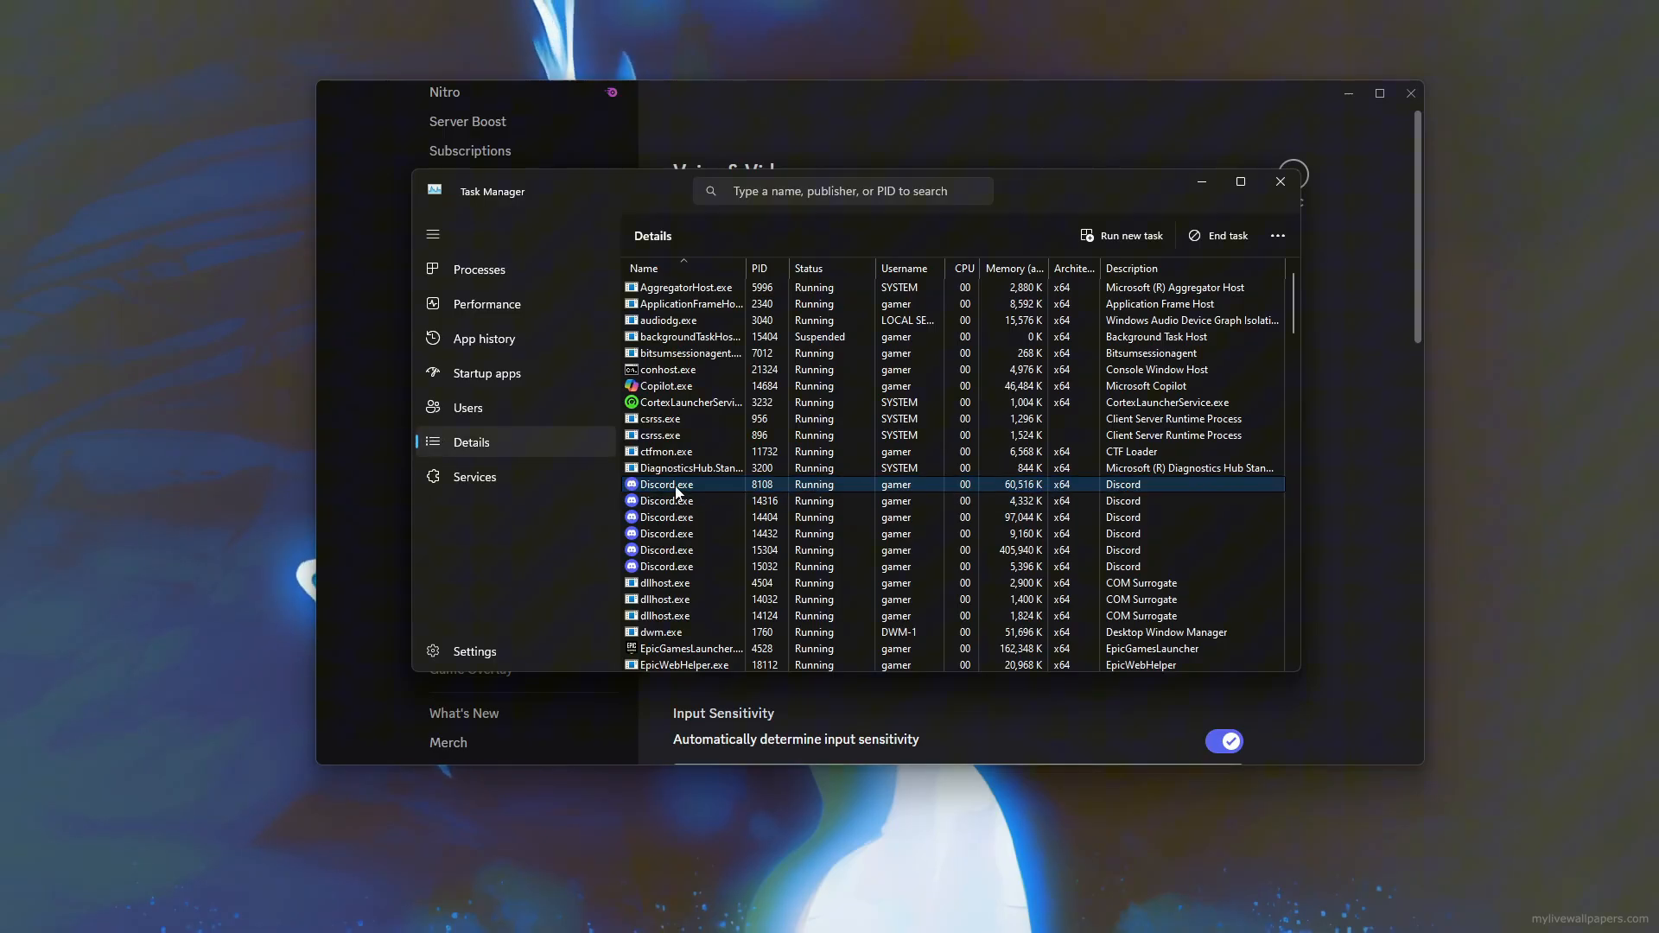
Set a new priority level for the Discord.exe process from its context menu.
right_click(663, 484)
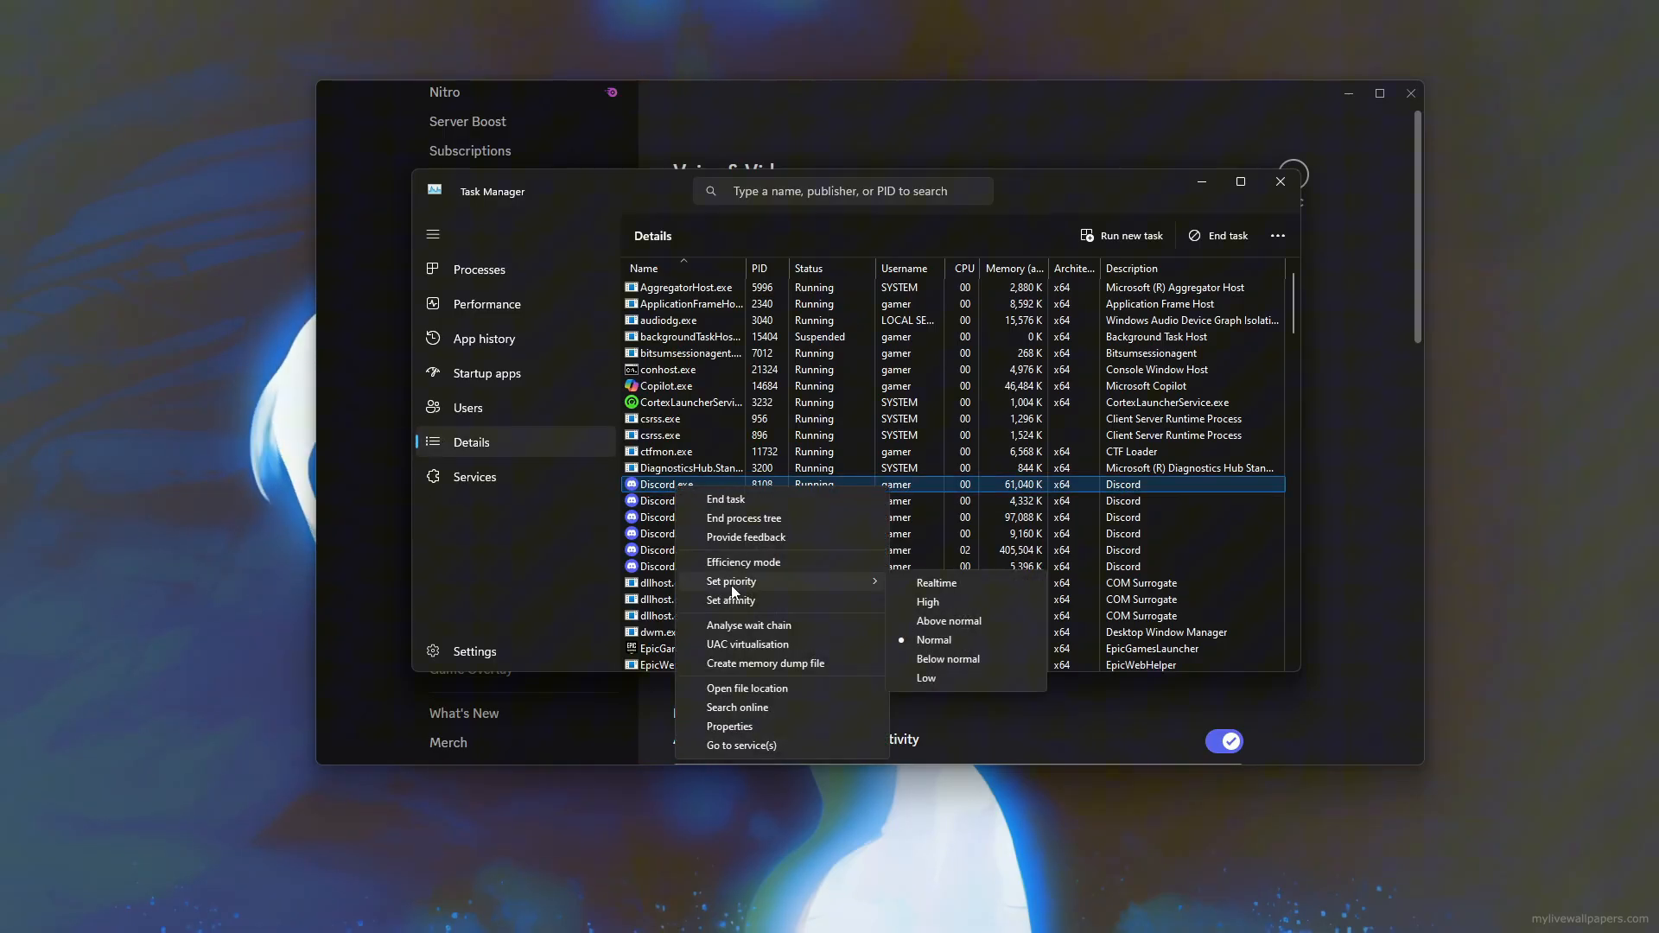
click(931, 639)
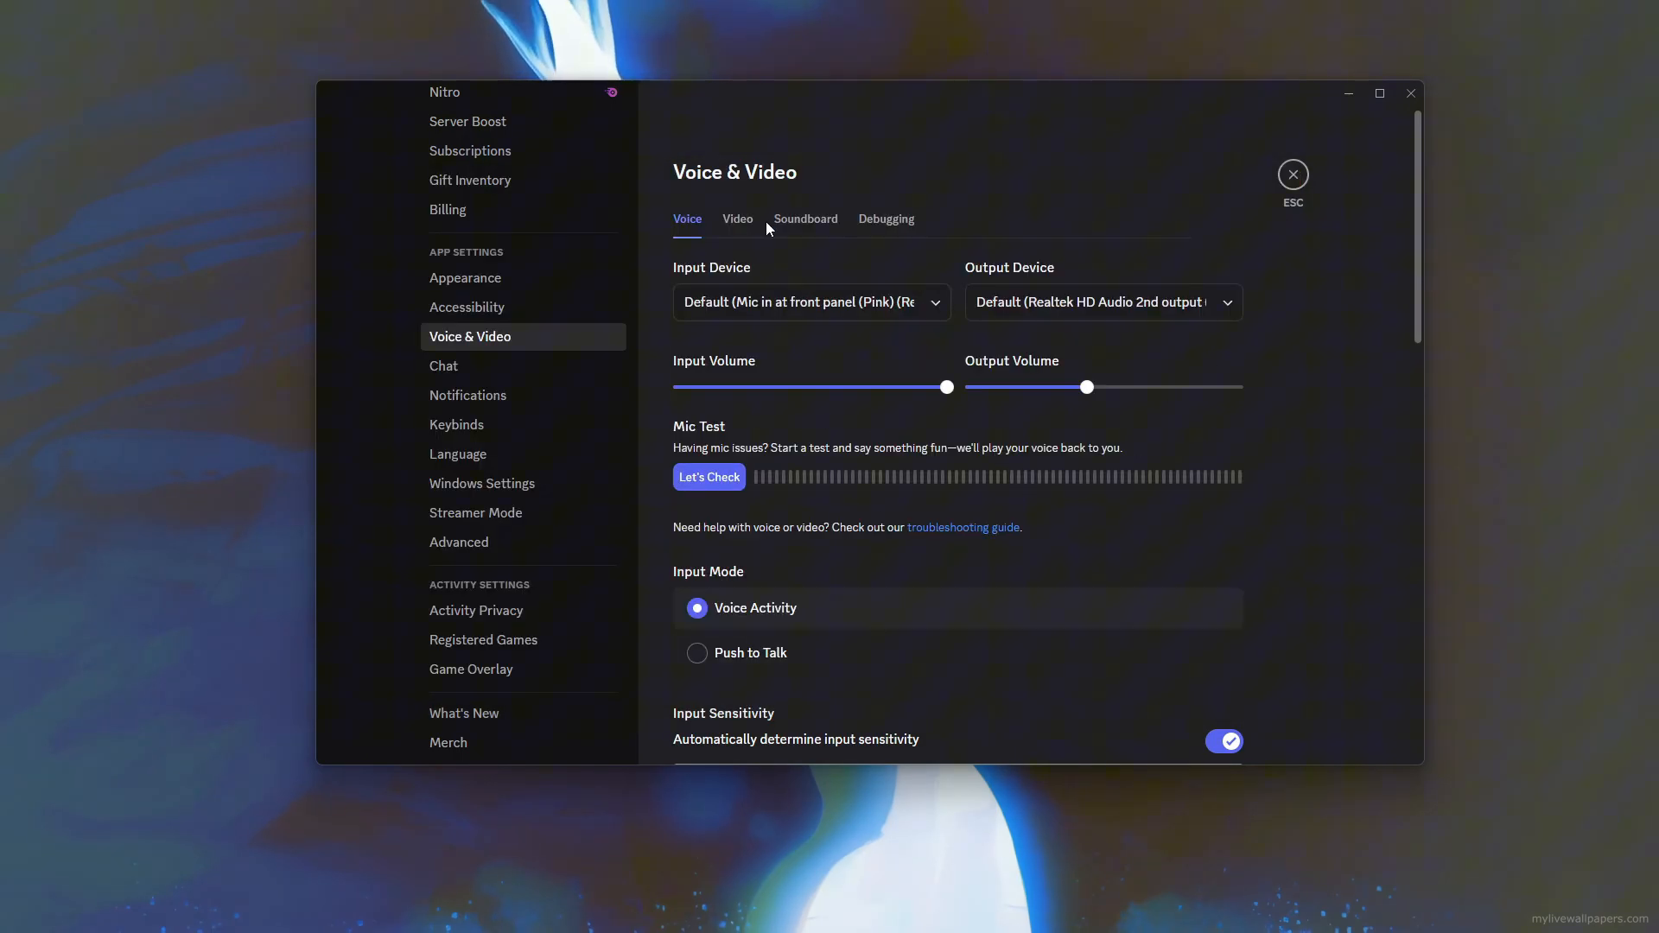
Turn off Automatic Gain Control in Discord's Voice & Video settings.
scroll(down, 3)
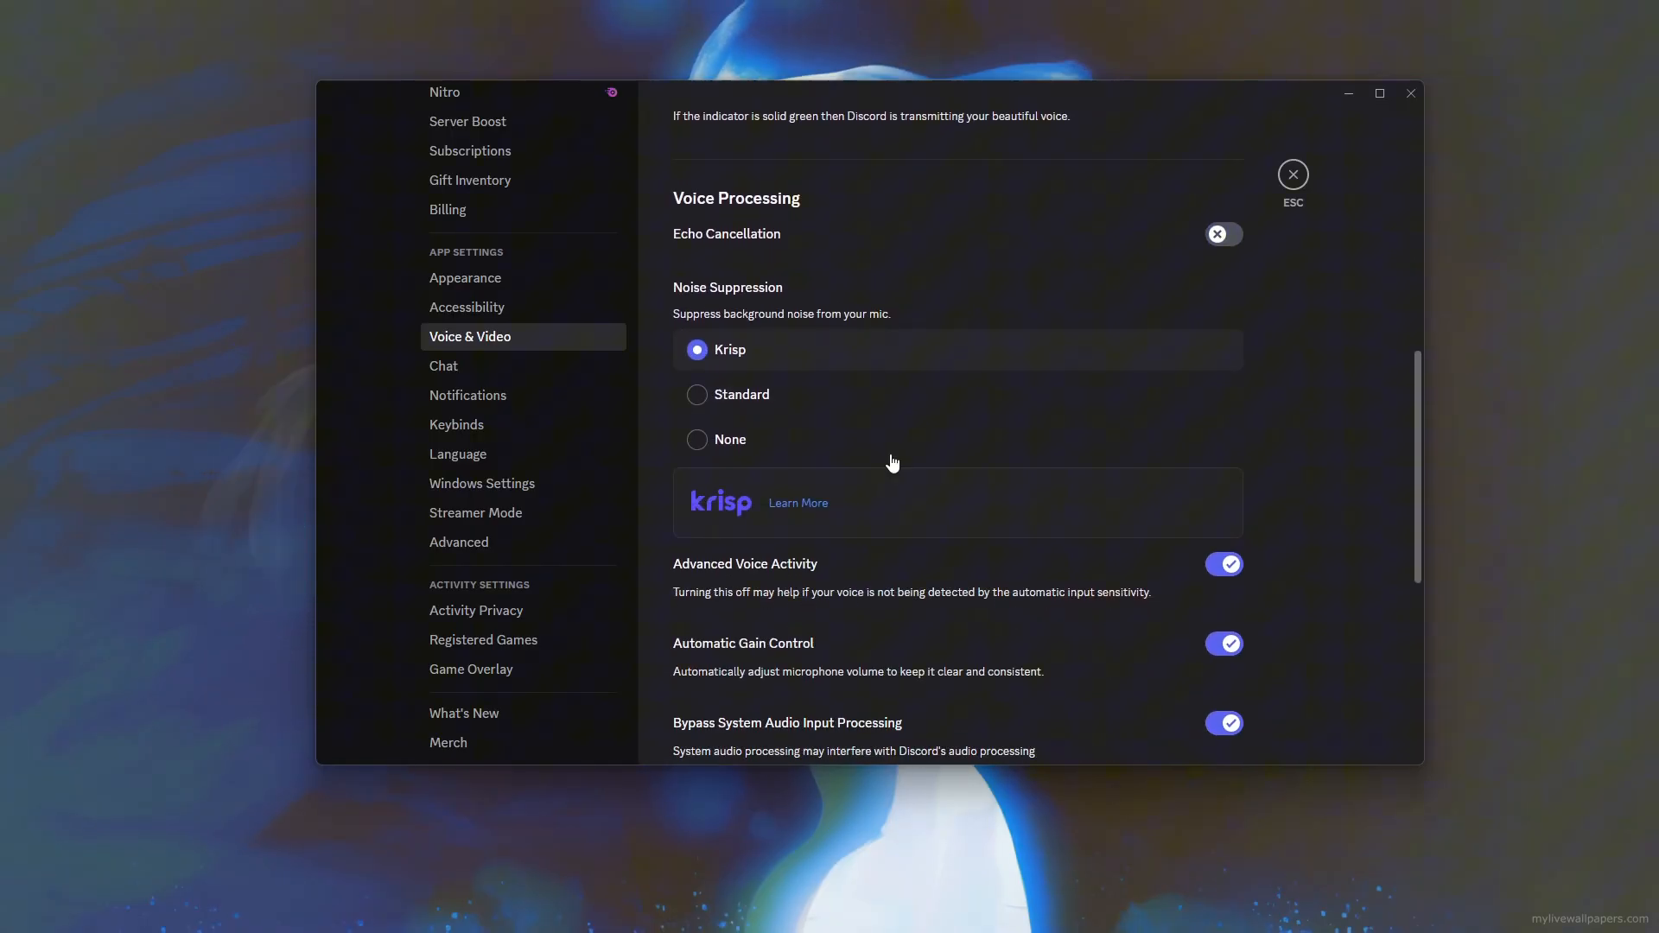
scroll(down, 3)
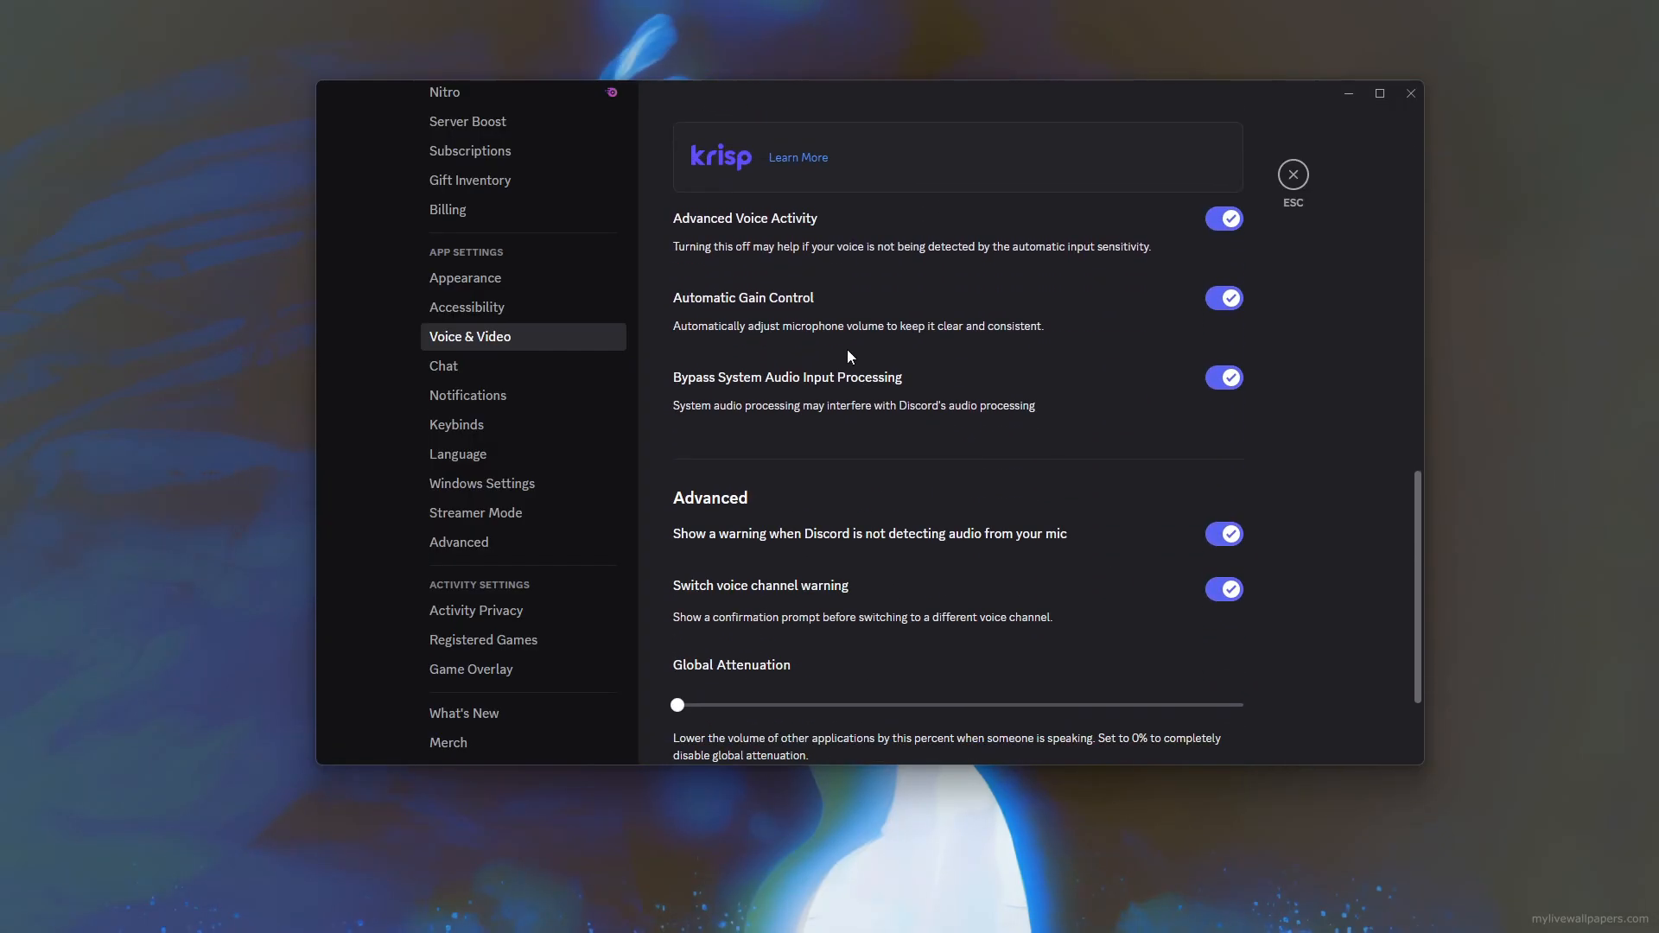
click(1223, 298)
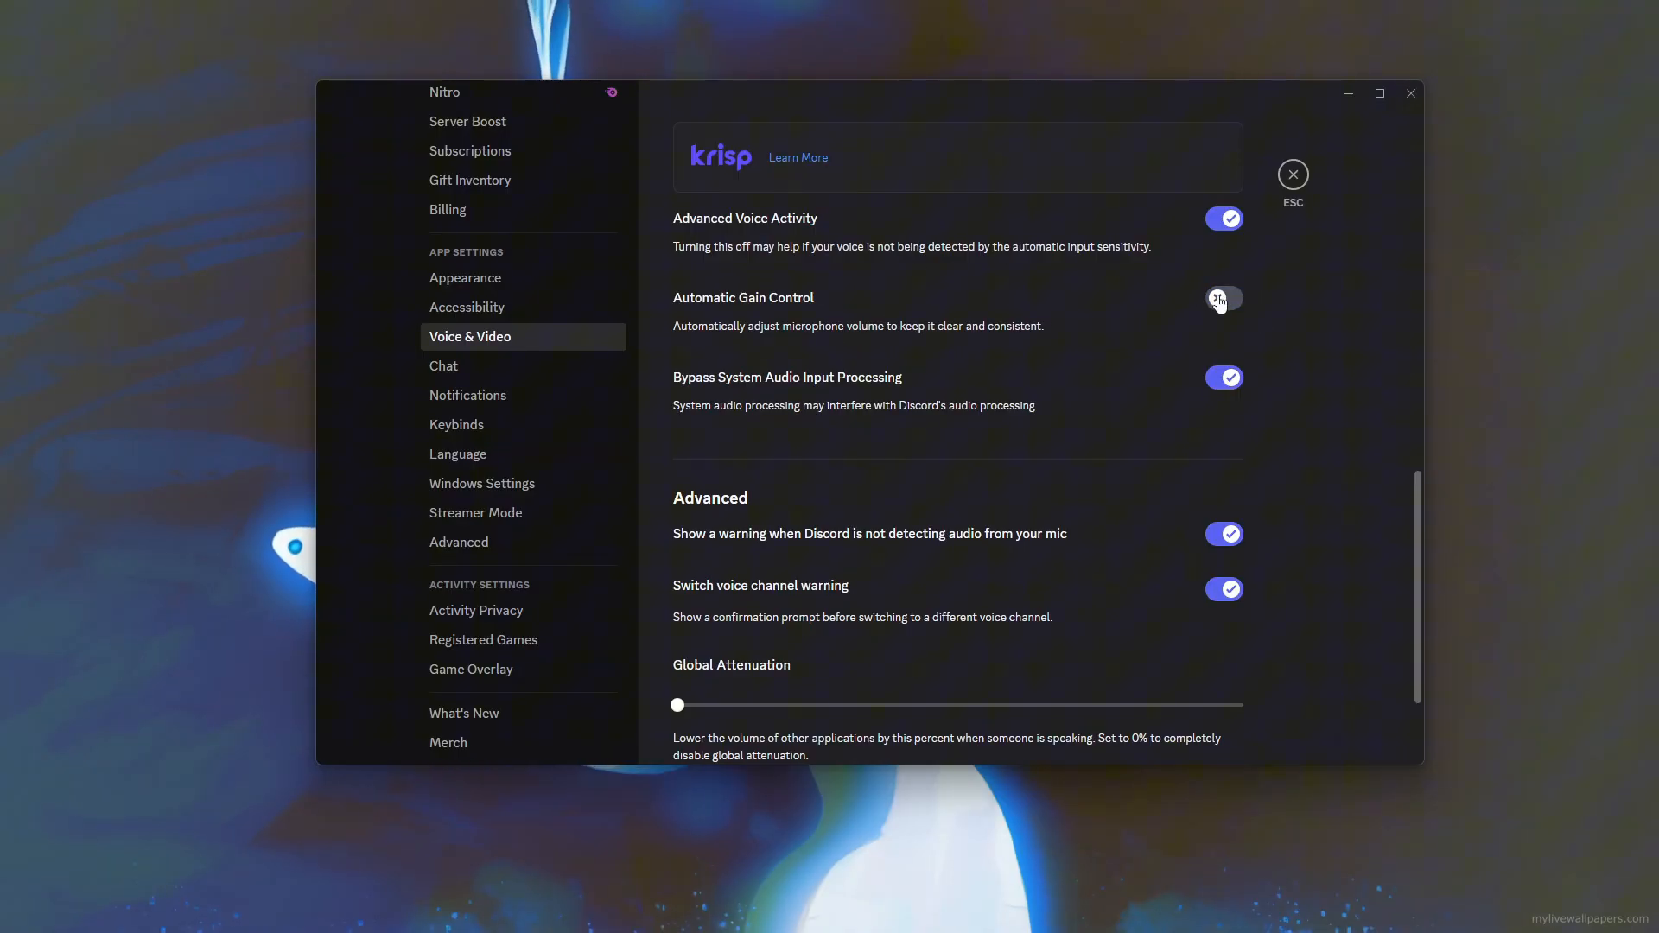
click(1223, 298)
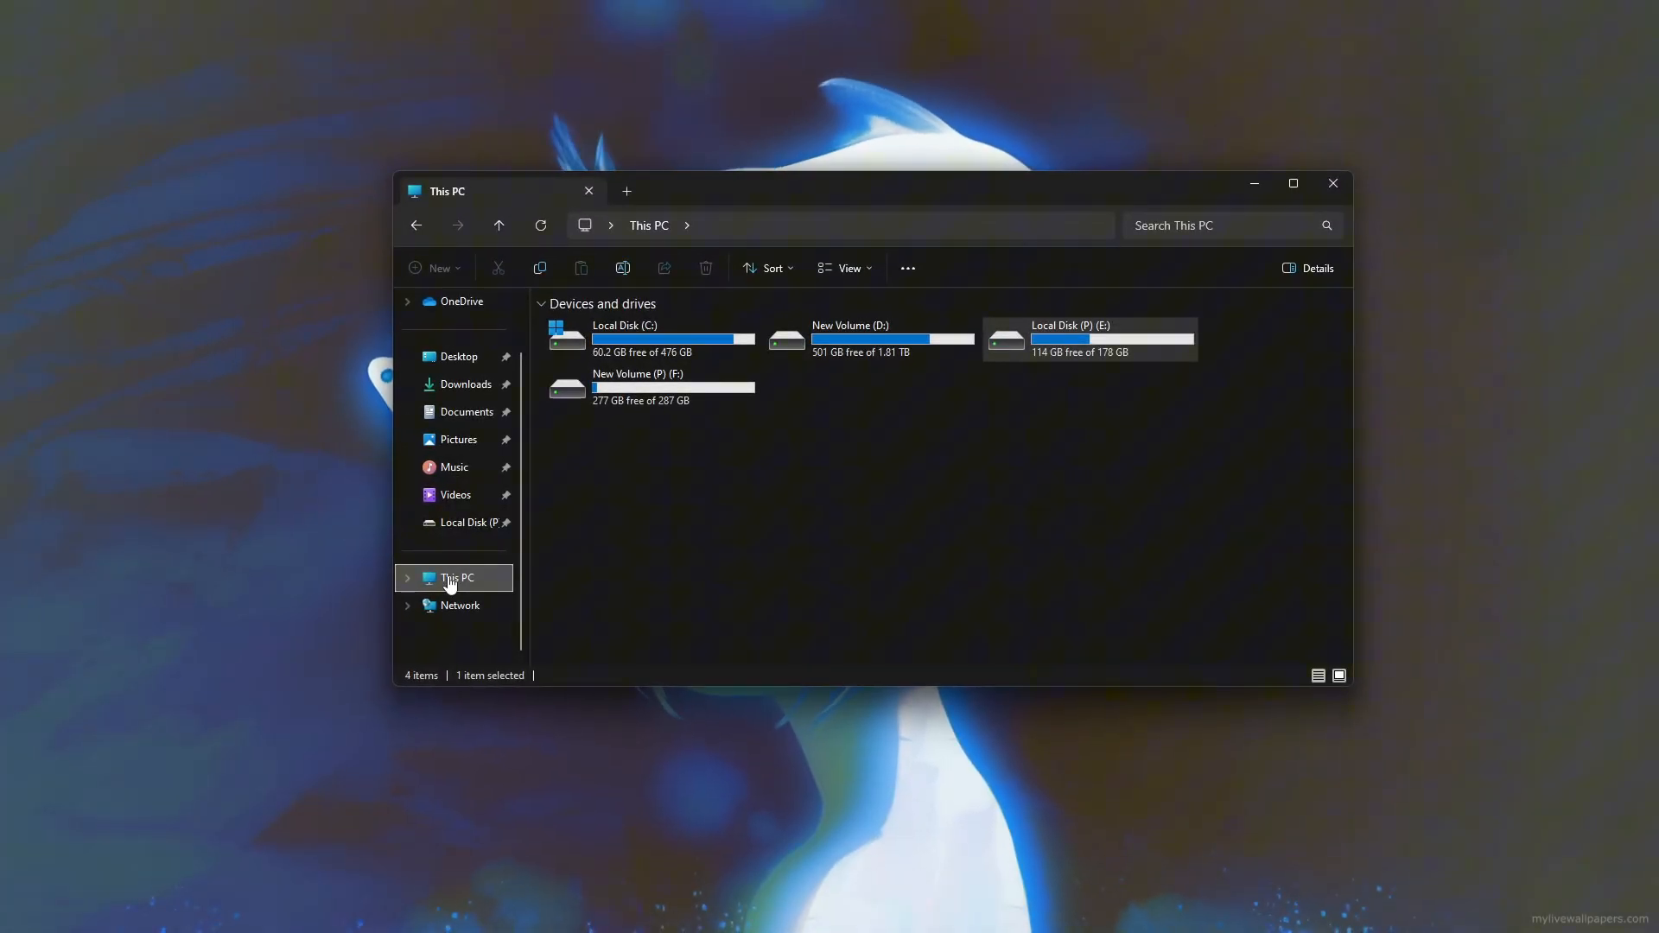
Show the computer's system information via This PC > Properties.
right_click(456, 577)
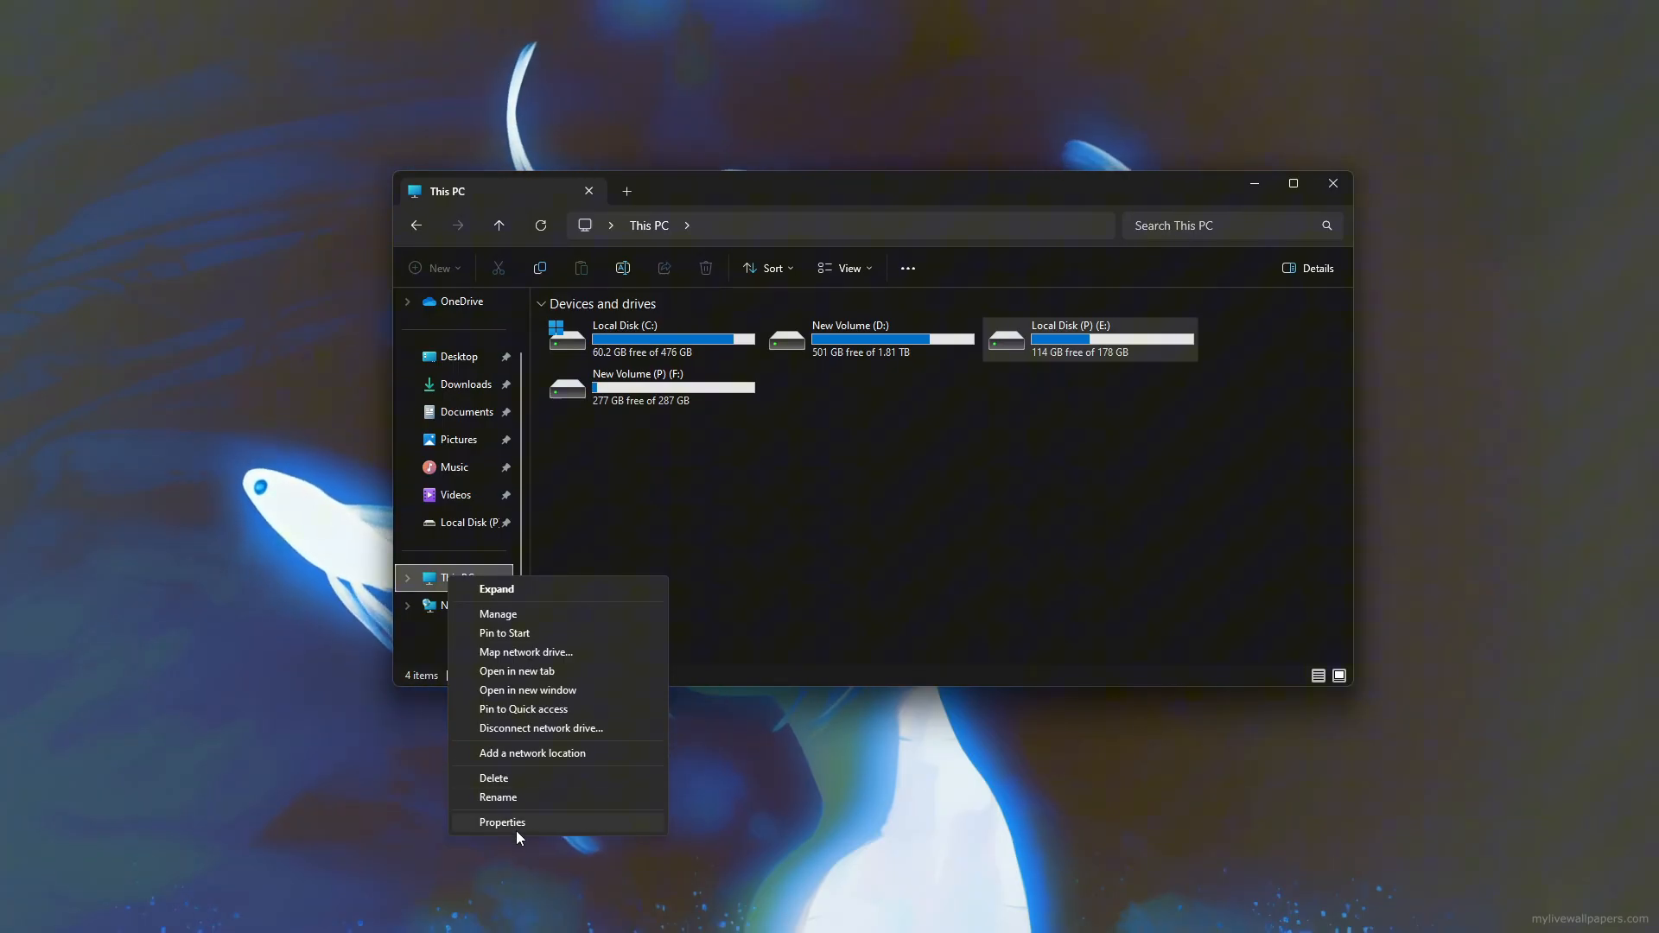
click(501, 823)
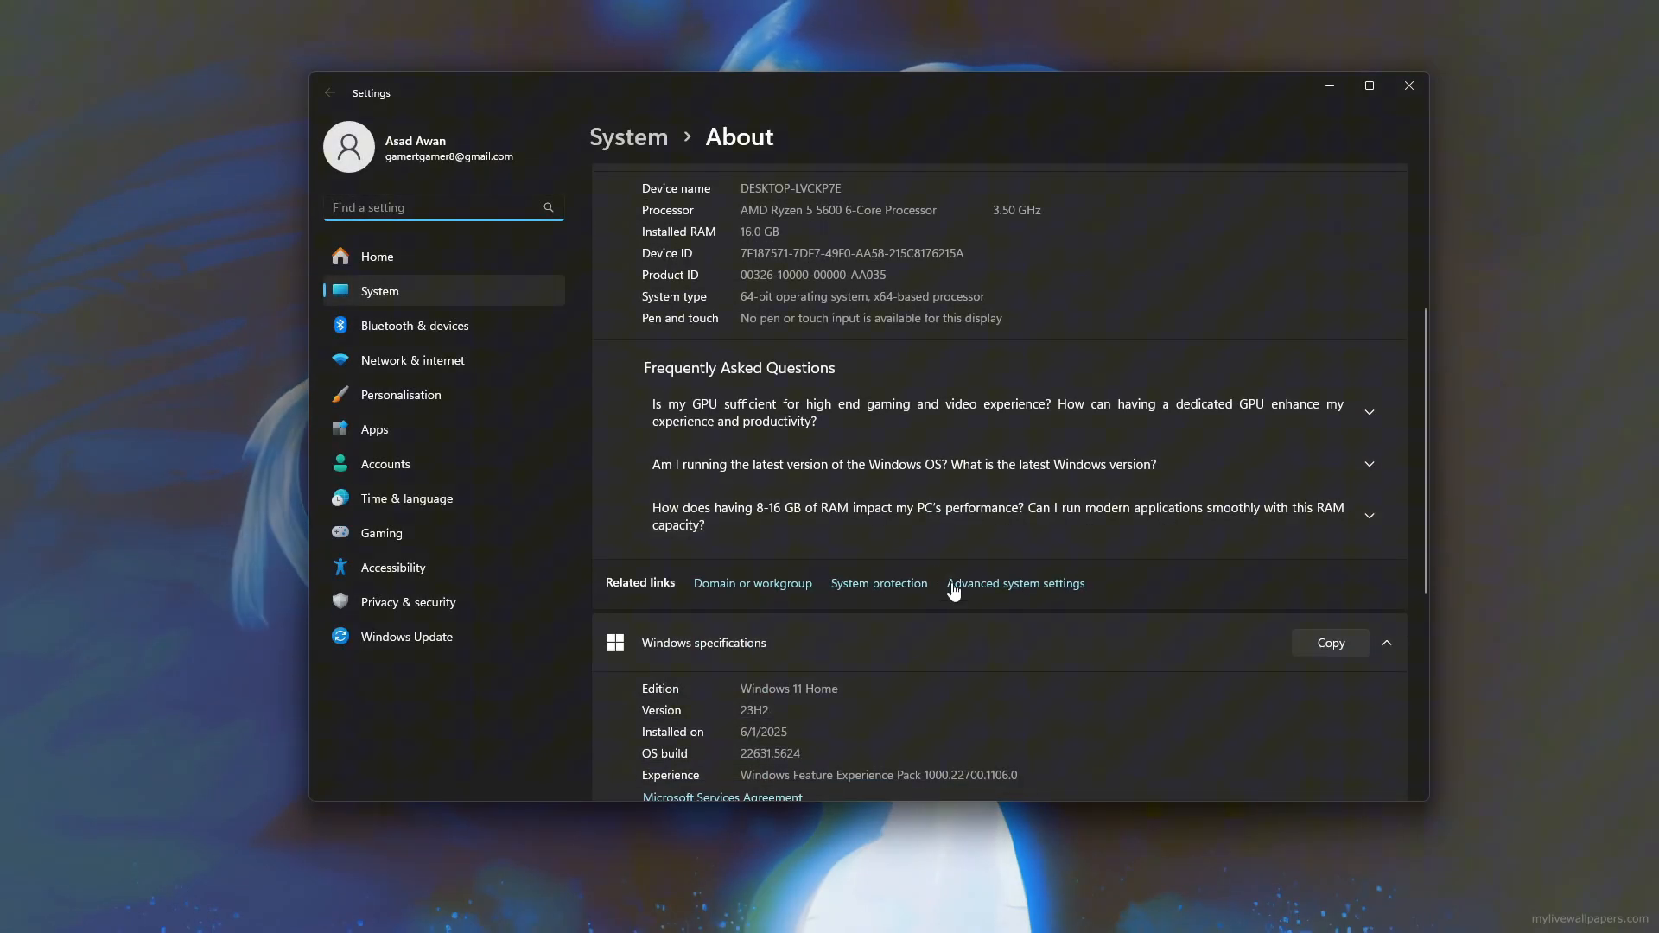
Bring up Advanced system settings and get the Settings window out of the way.
click(1014, 582)
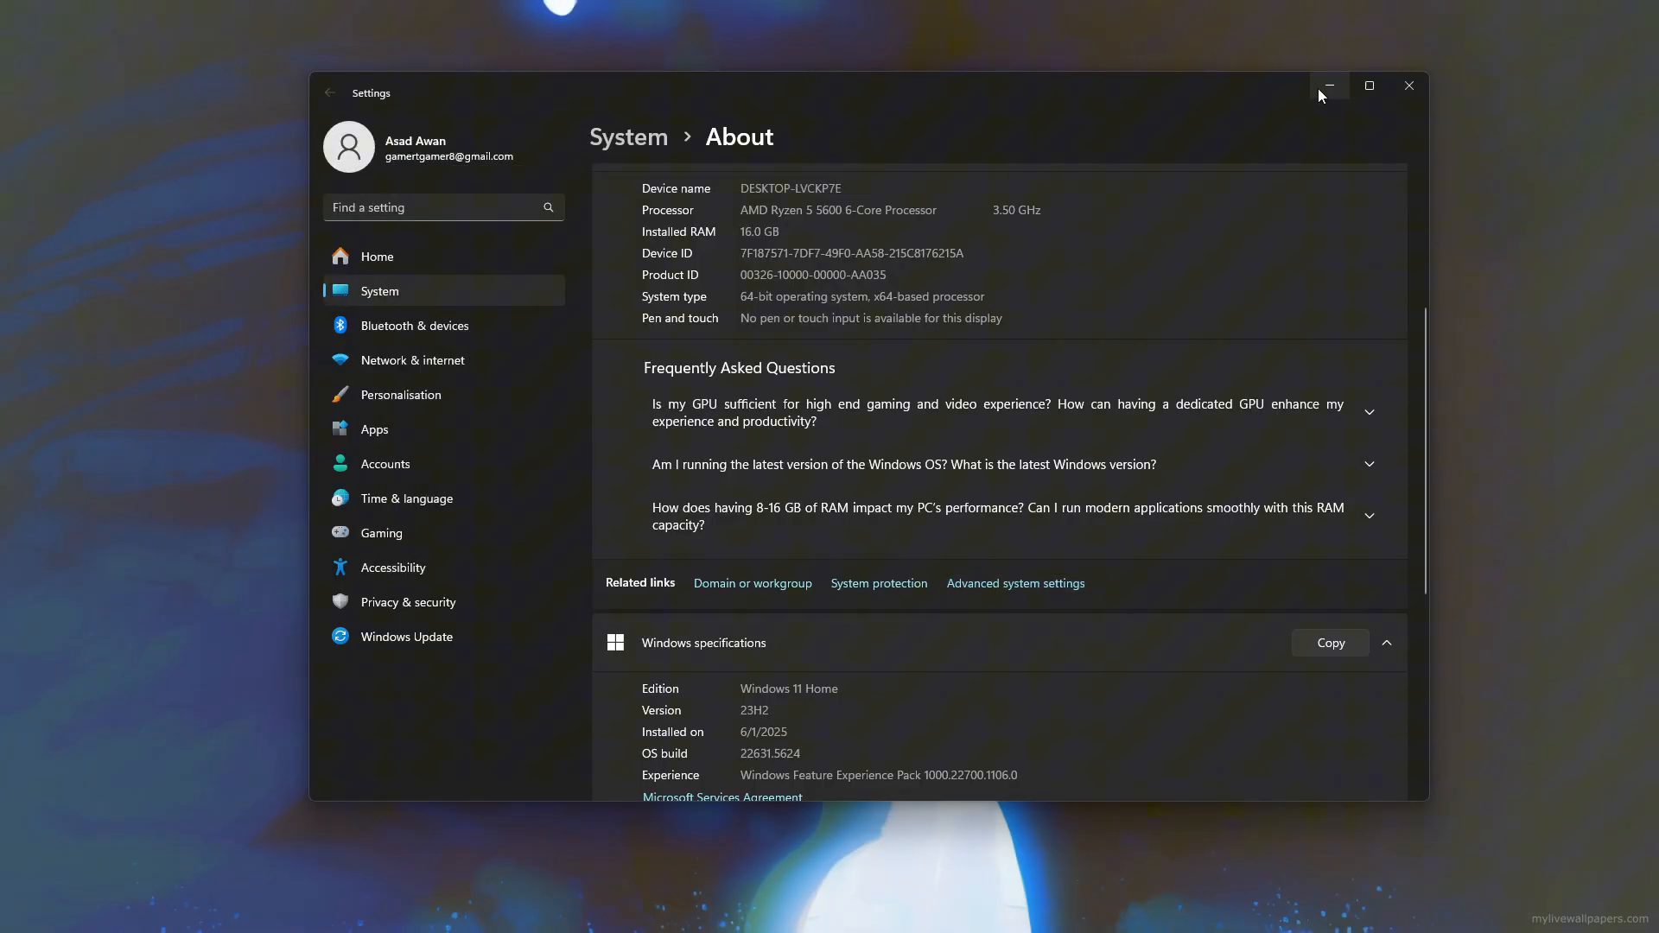
click(1013, 582)
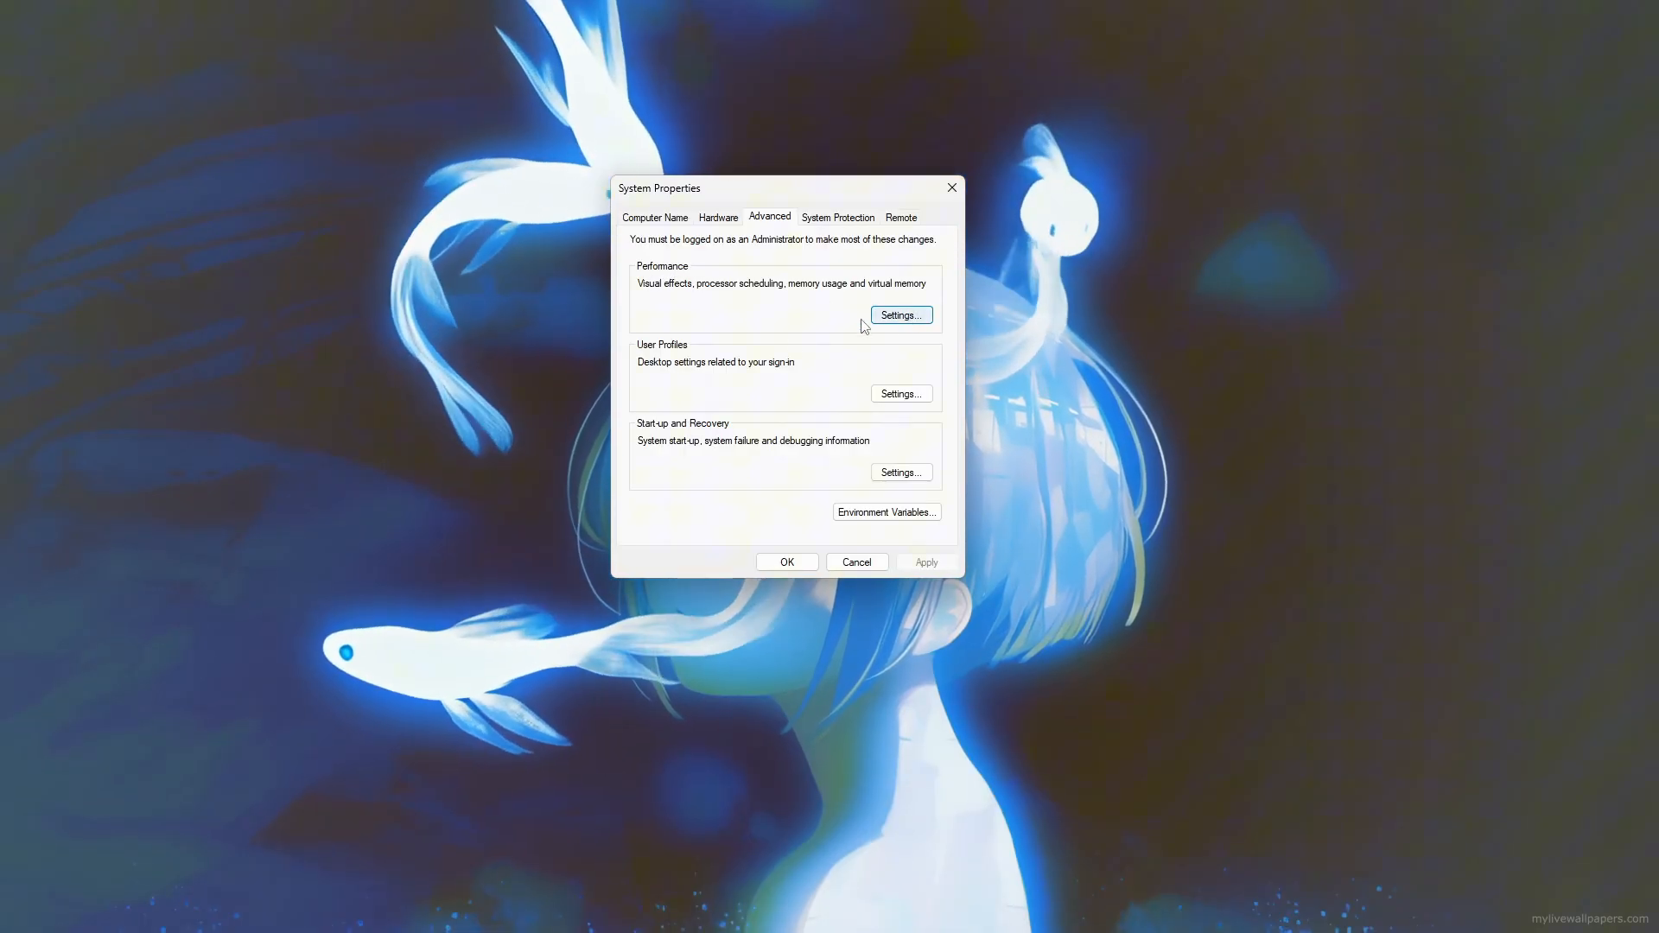
Bring up Performance Options from the Advanced tab's Performance section.
click(899, 315)
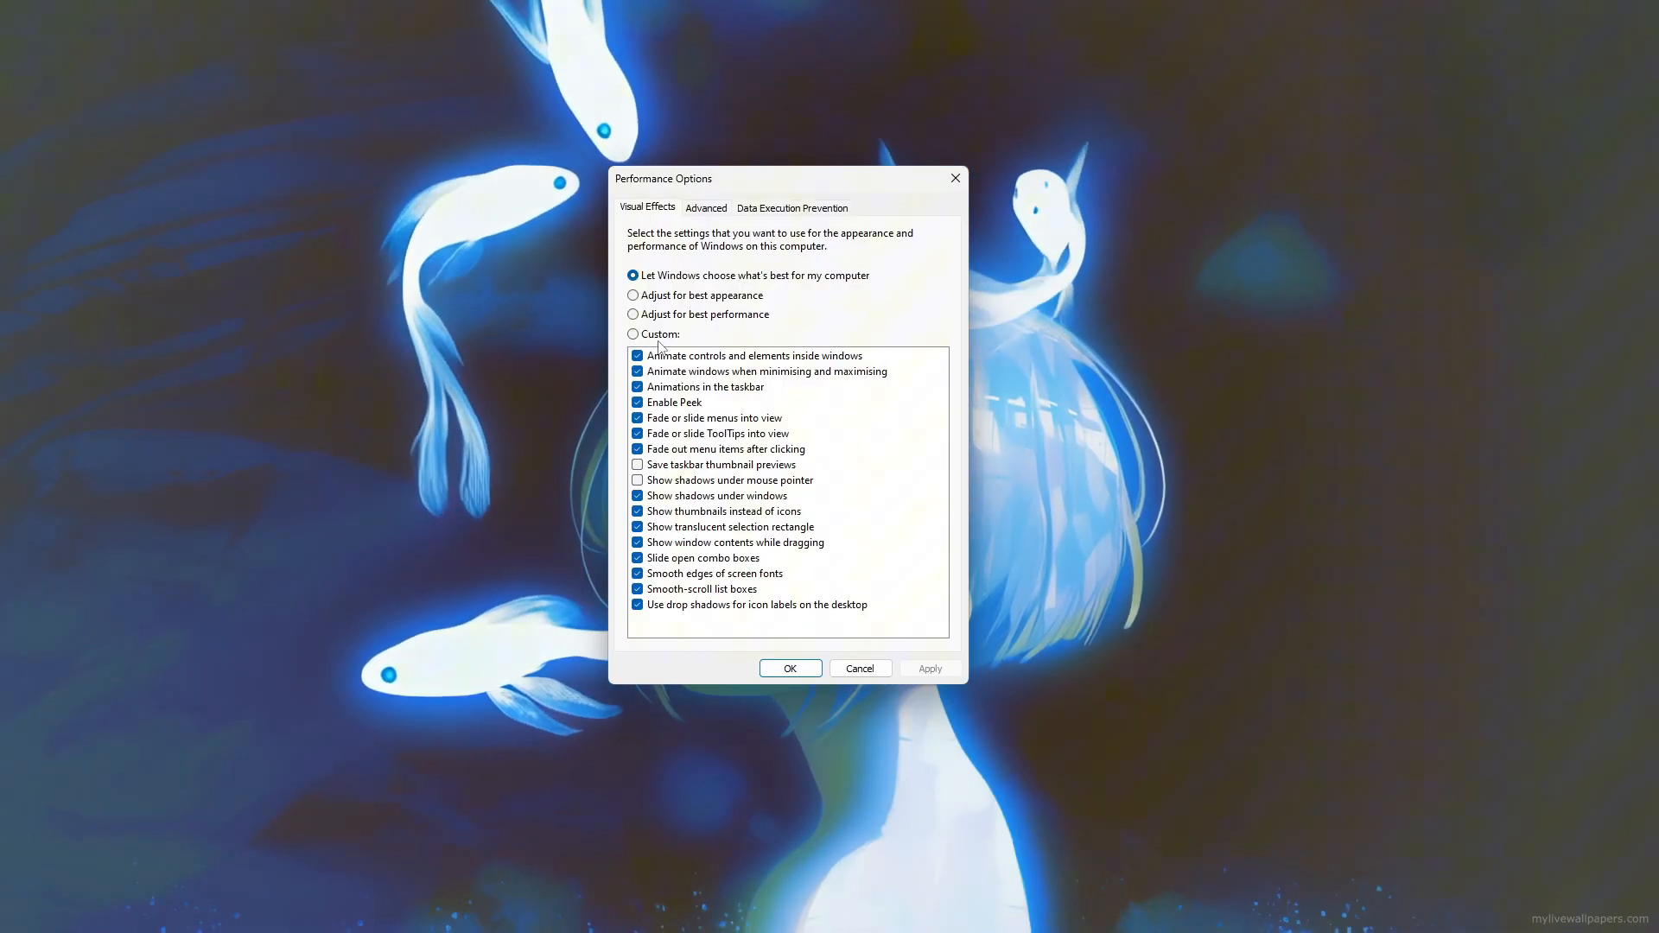
Keep only thumbnails and smooth screen-font edges among visual effects and confirm with OK.
click(633, 334)
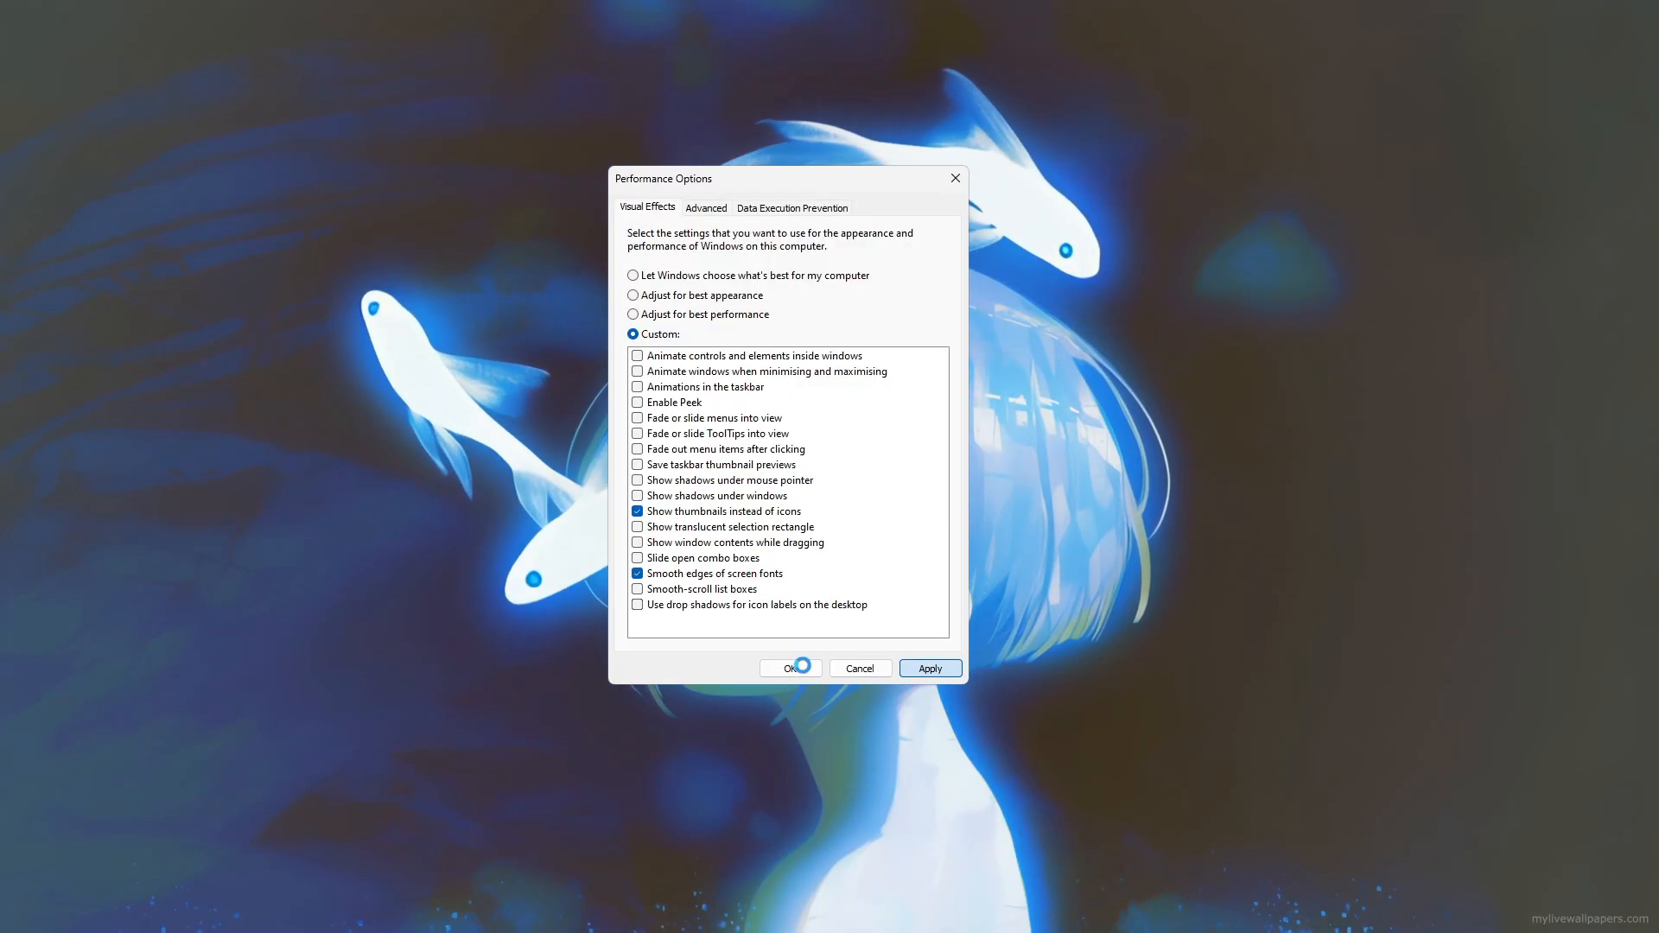
click(790, 667)
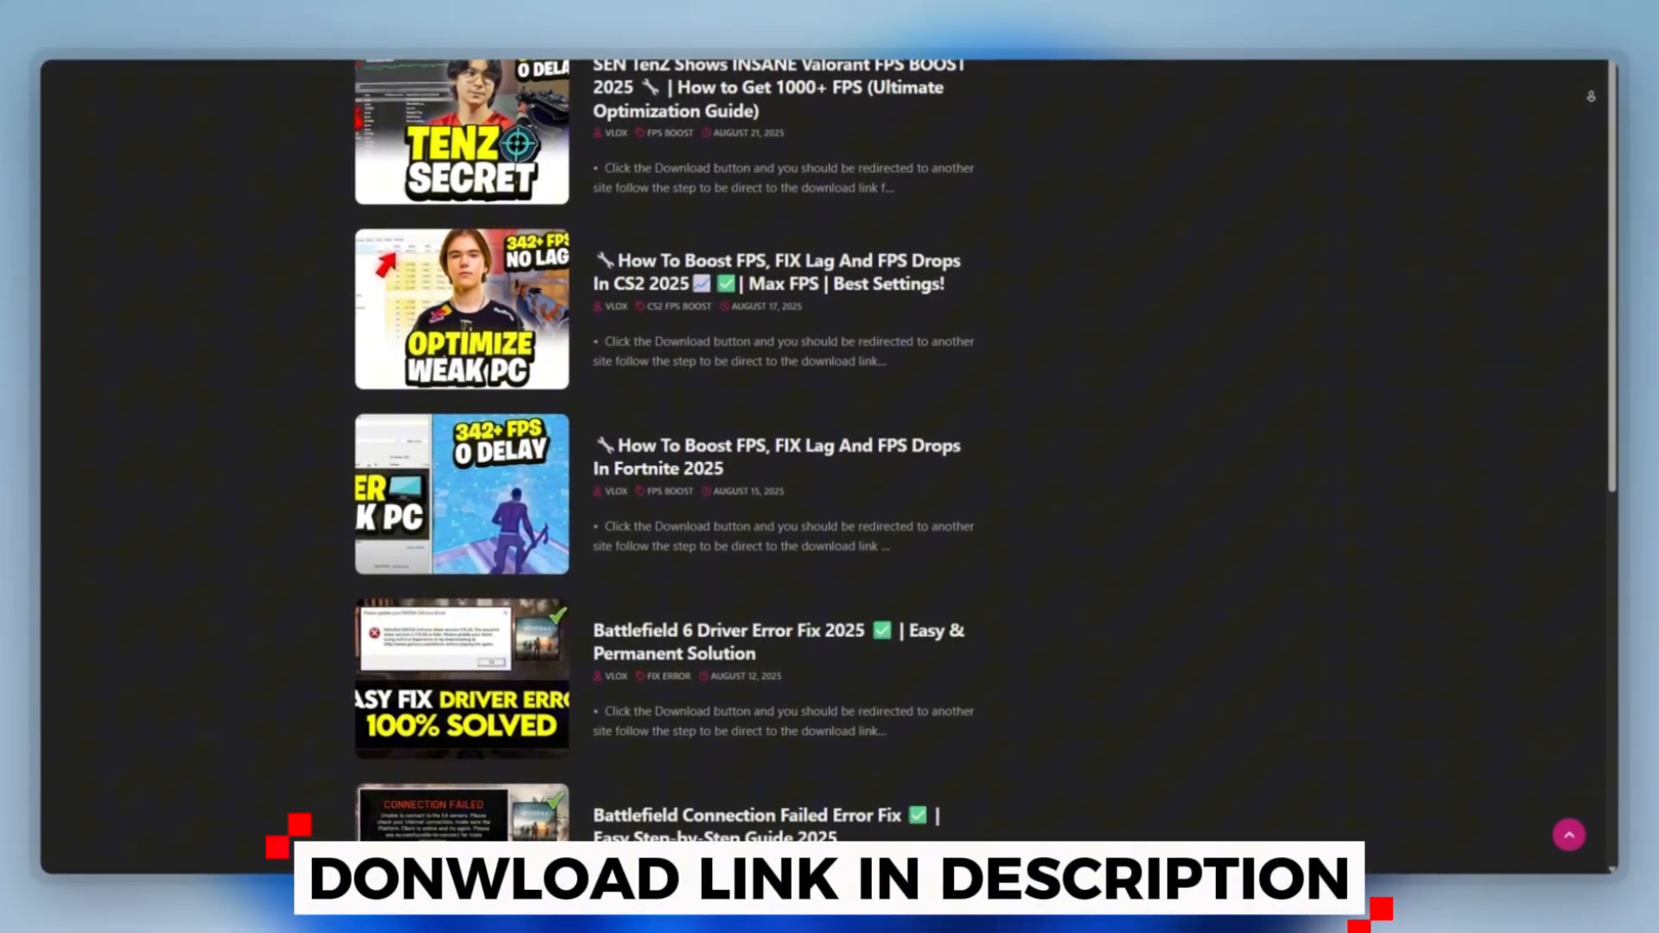
Select UnparkCpu.exe inside the 1-CPU Unpark tool folder of the pack.
scroll(down, 3)
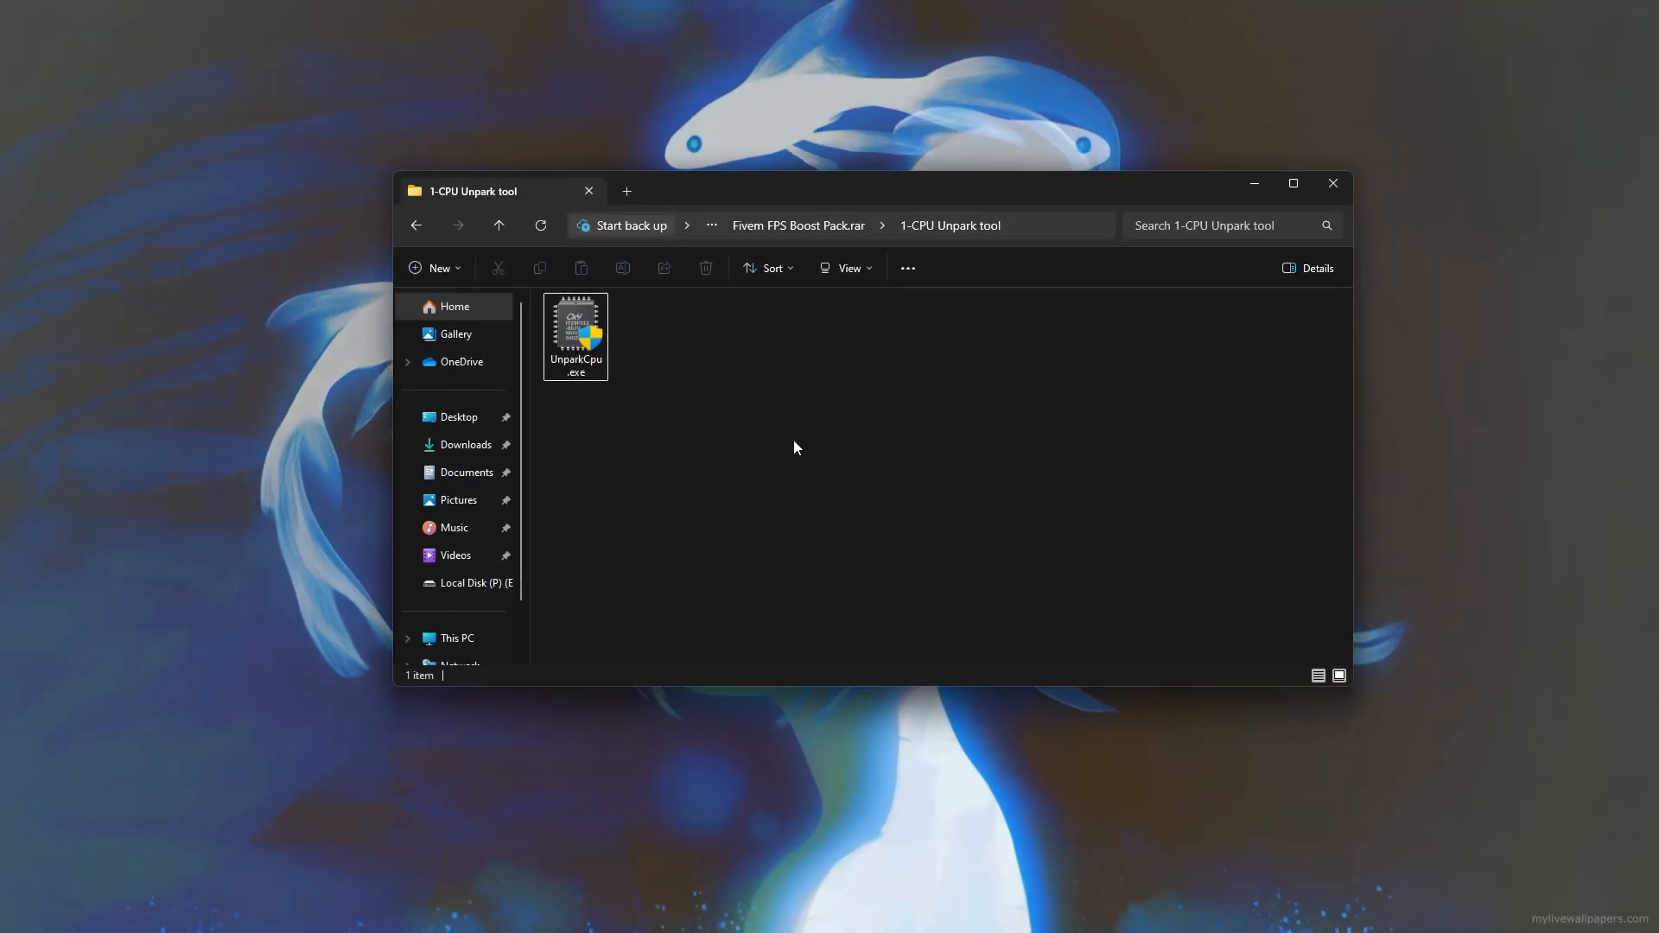
click(574, 332)
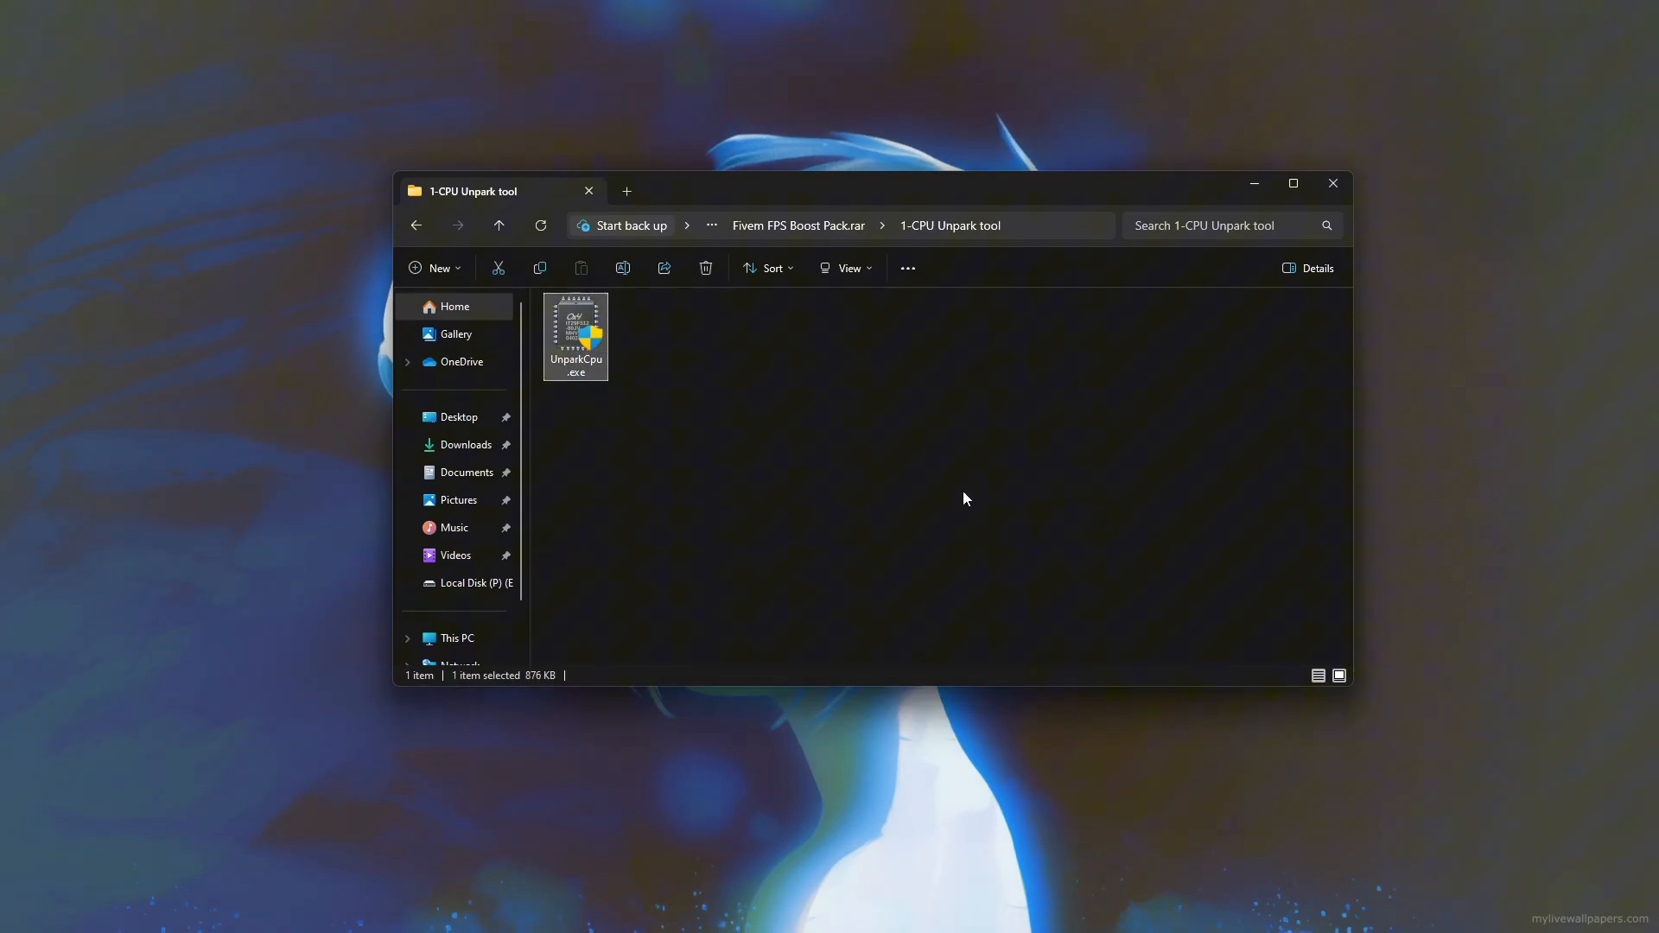
Run CPU Unpark, keep Razer Cortex Power Plan and apply 100% unparked cores.
double_click(575, 332)
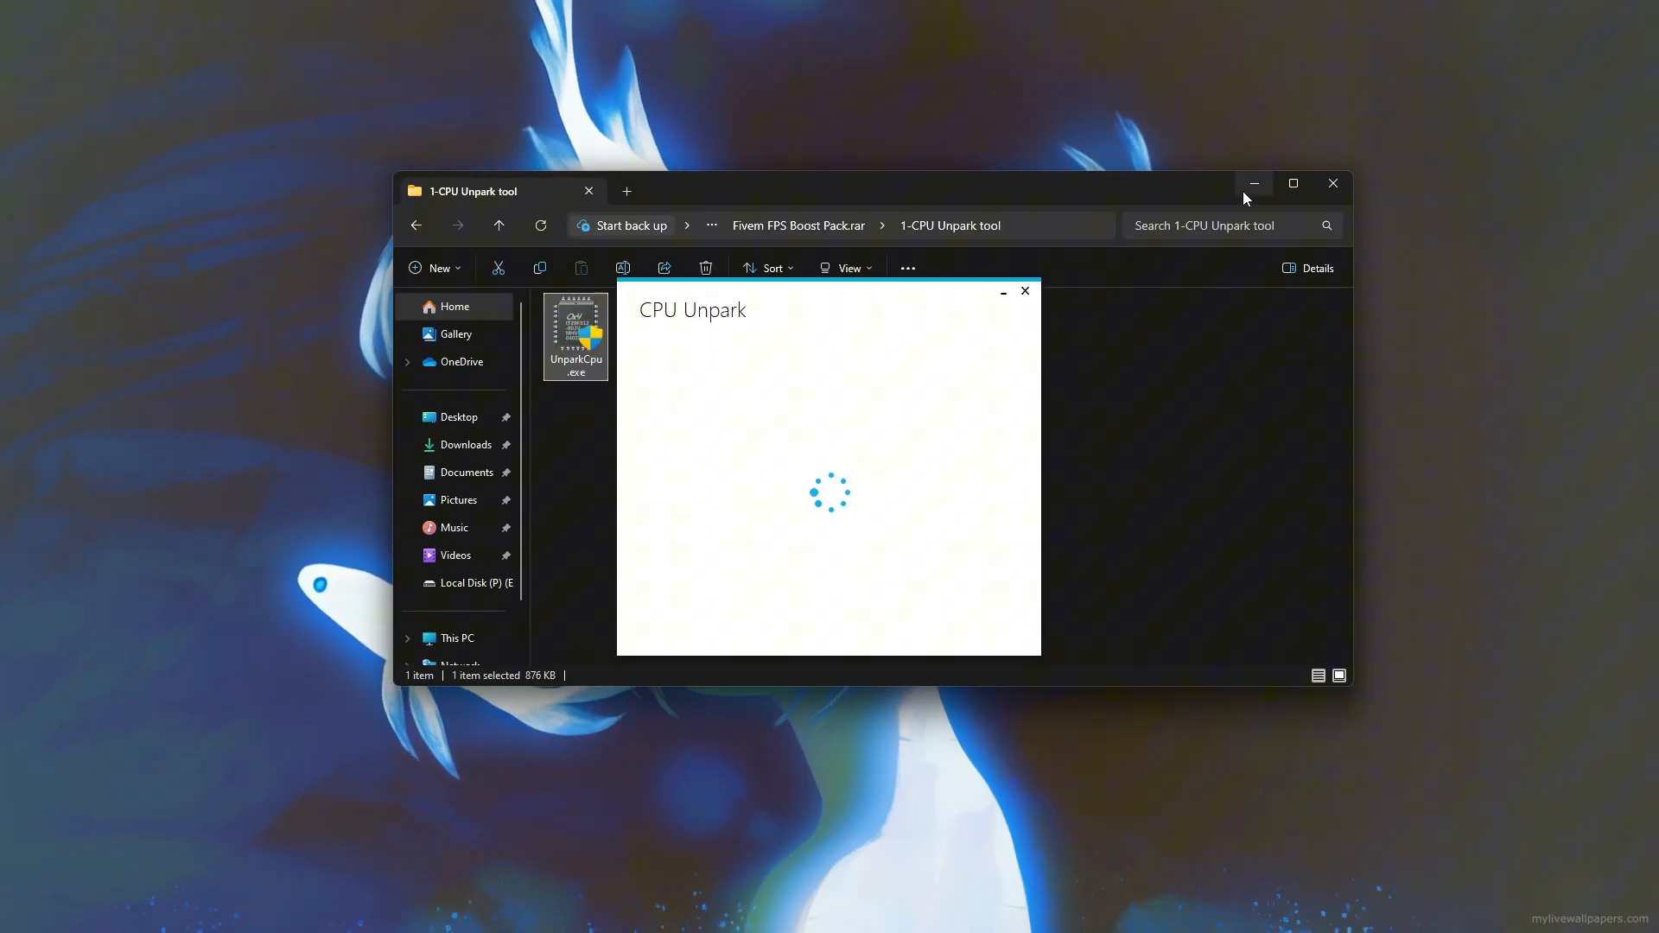
click(1253, 183)
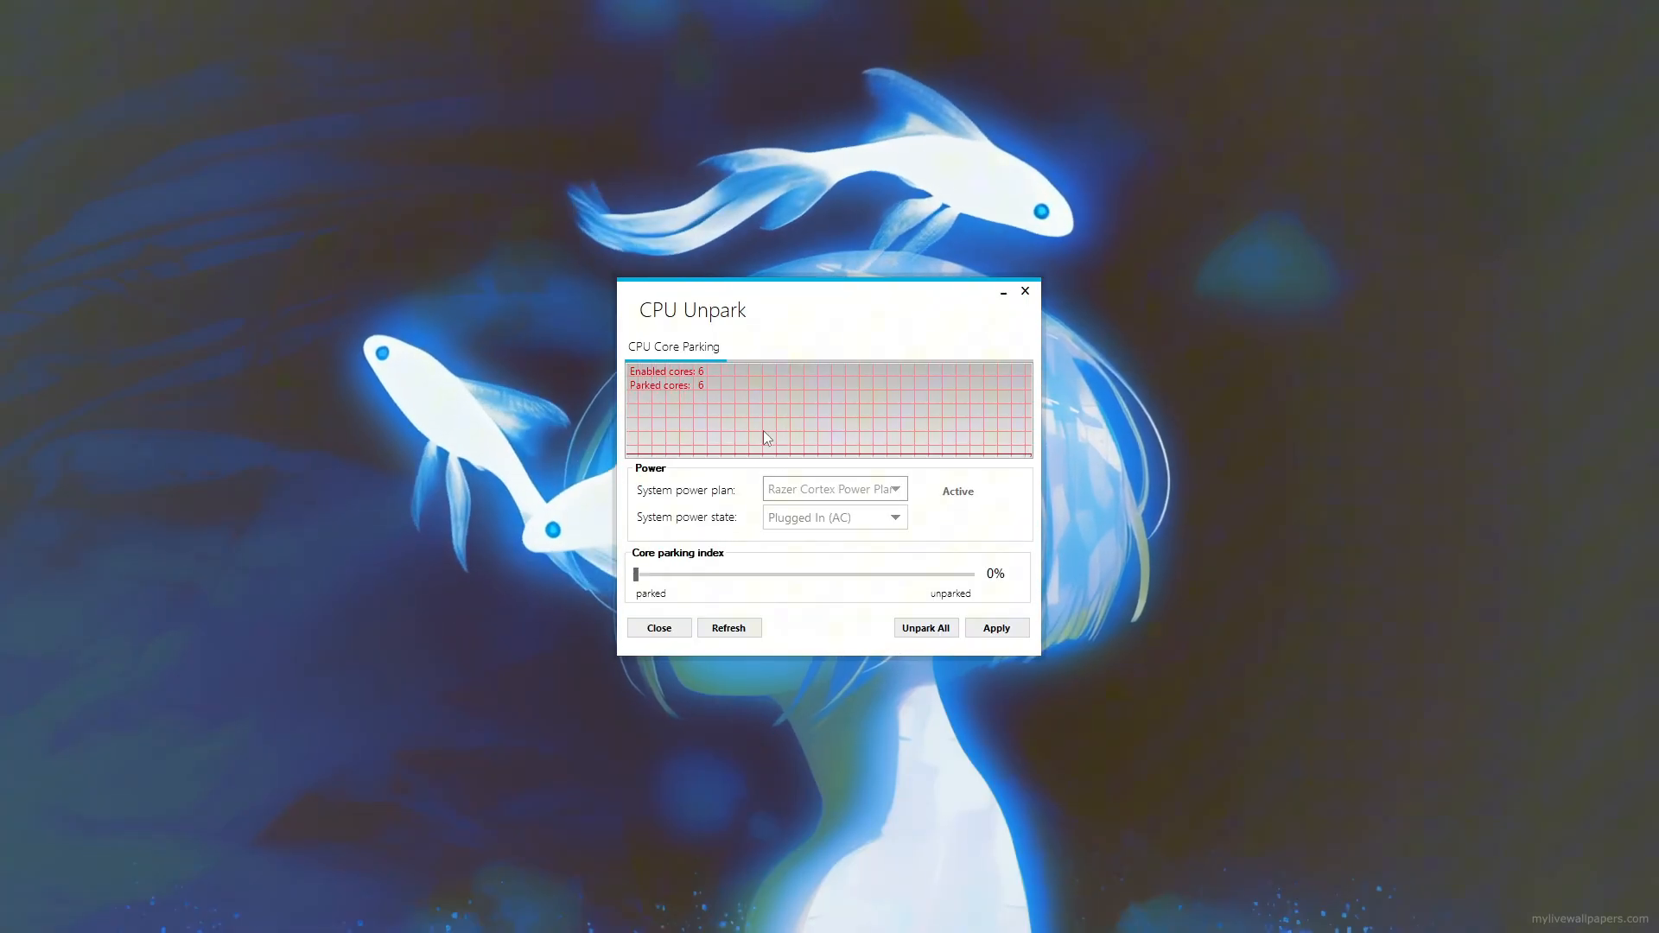
click(833, 489)
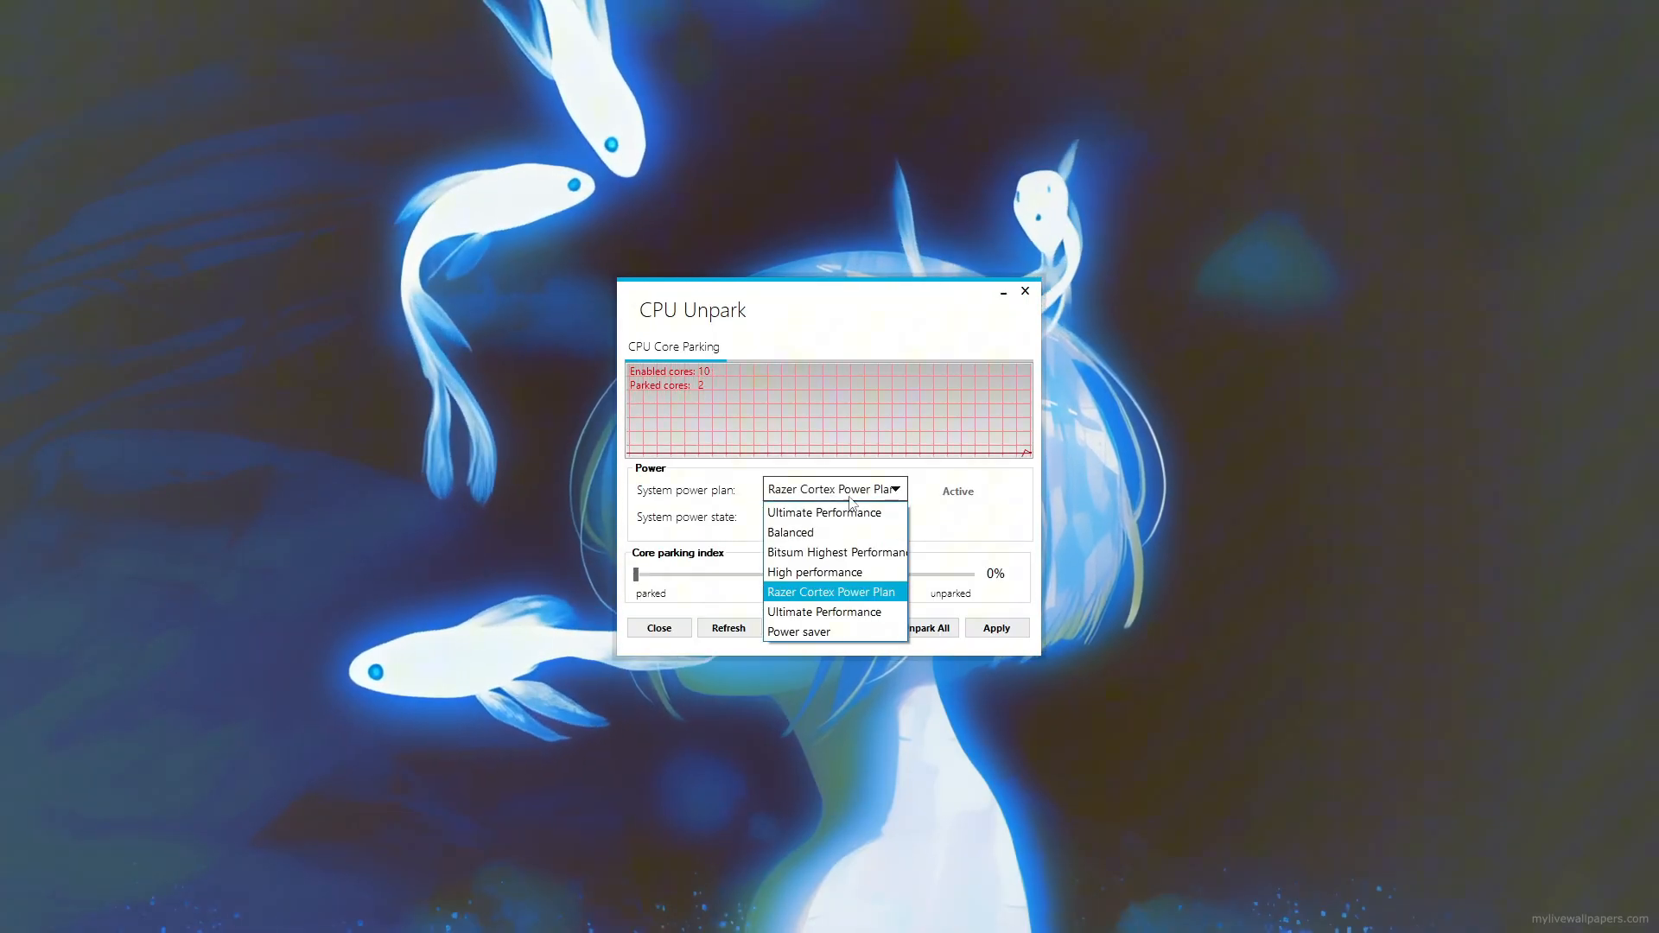
click(831, 591)
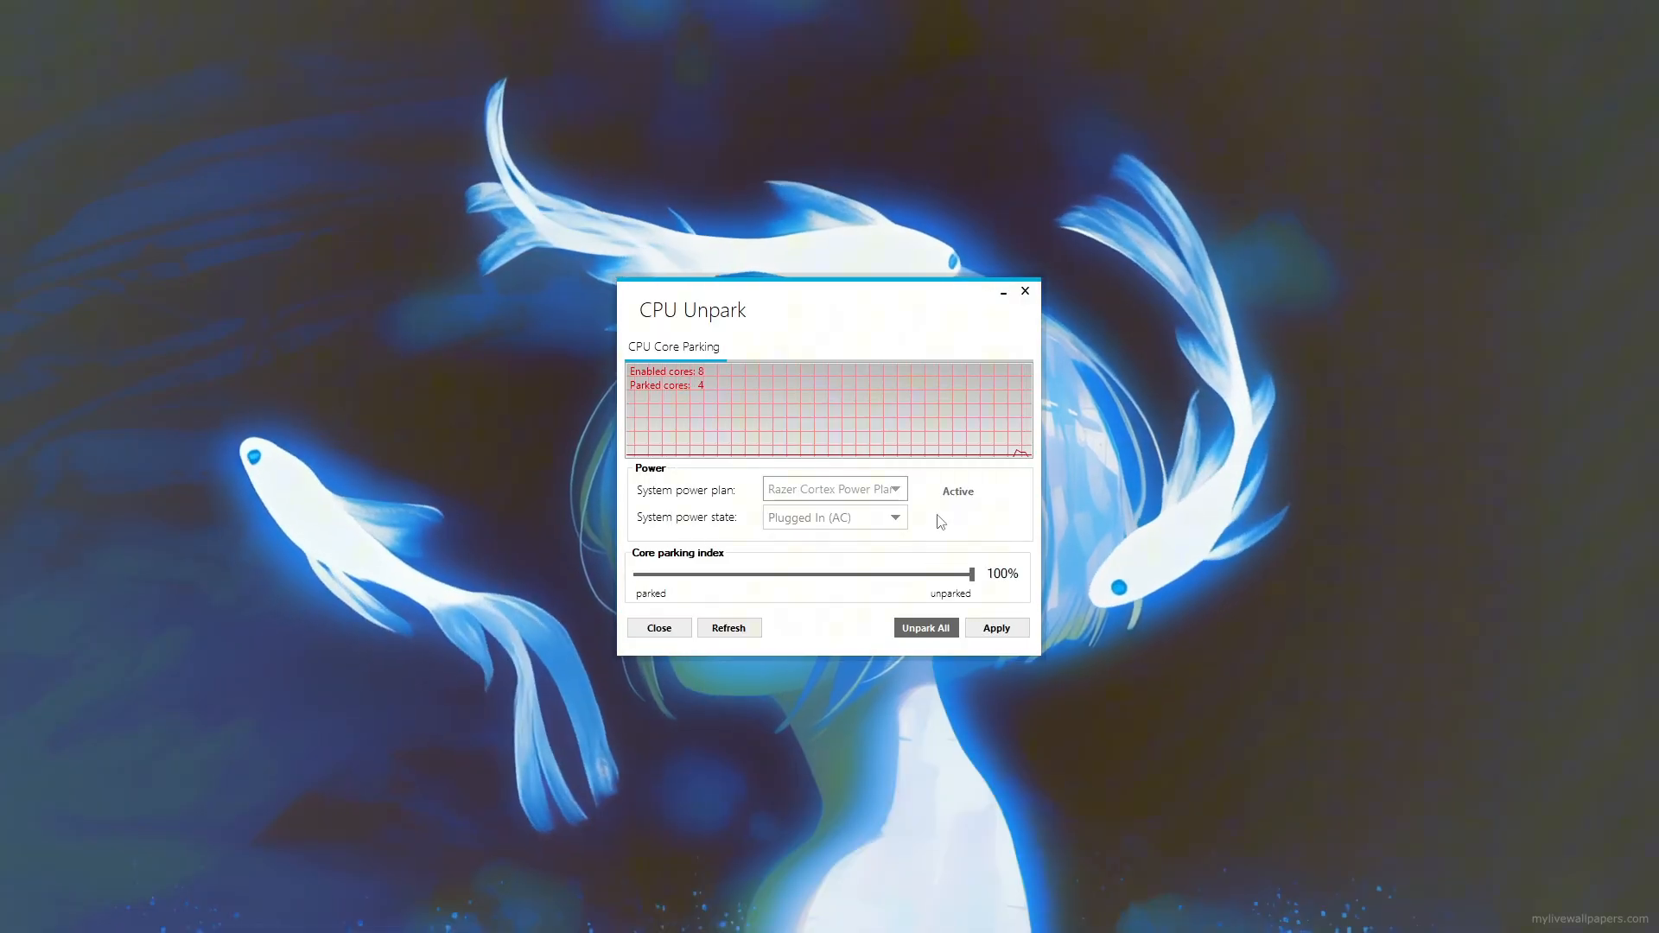
click(925, 628)
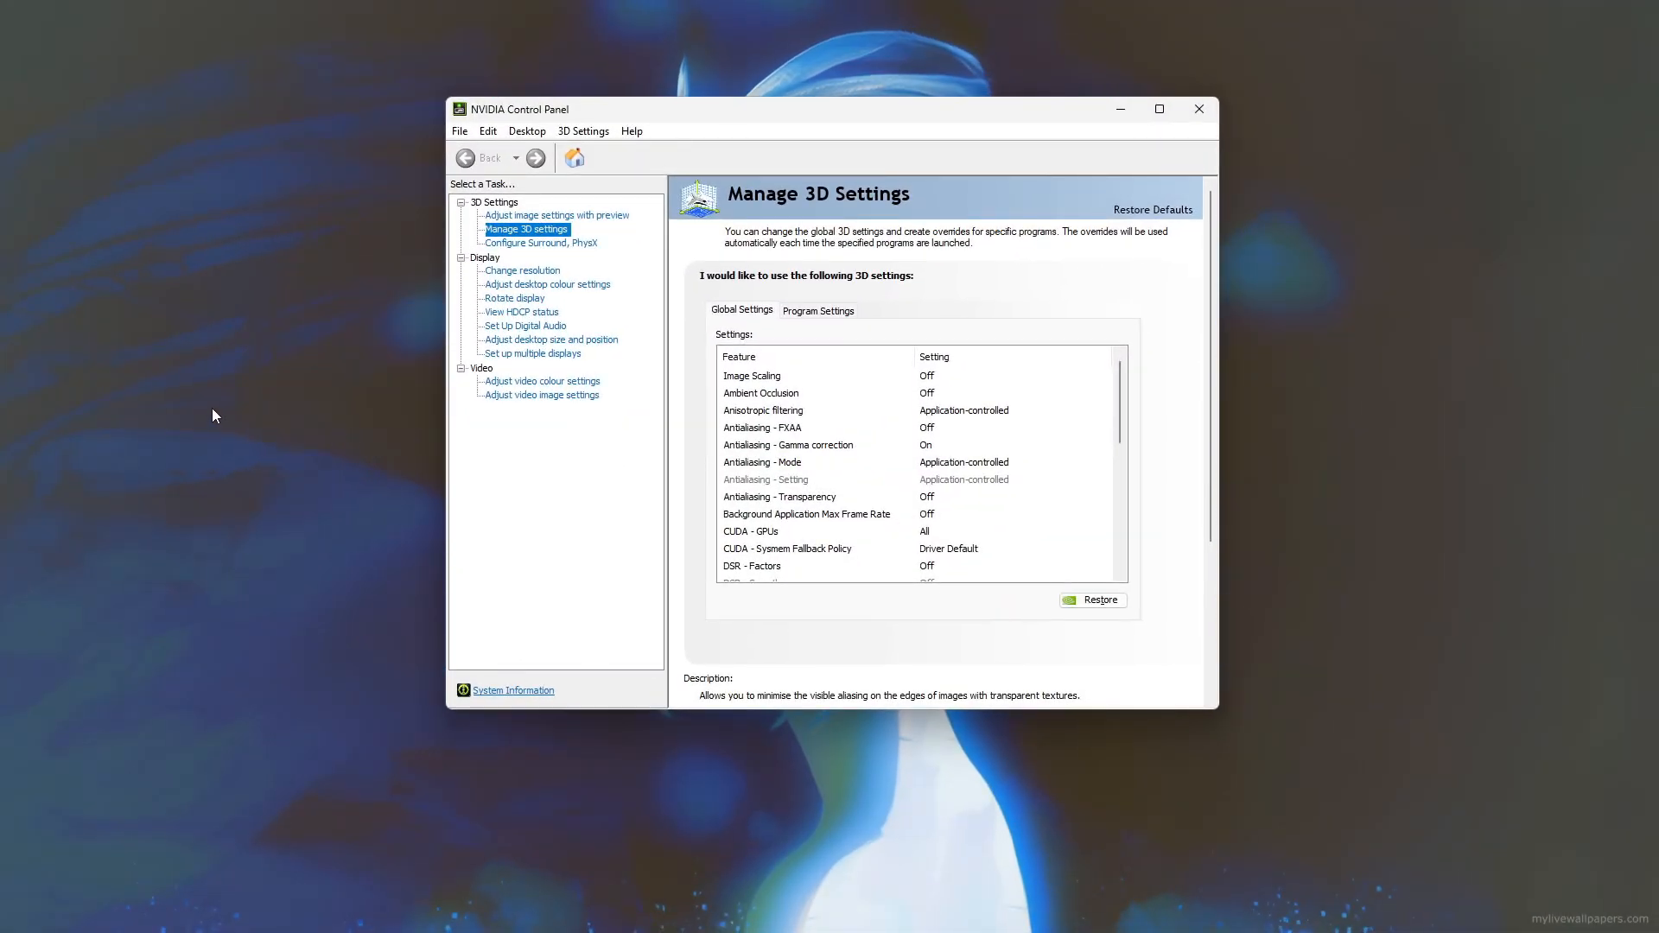
right_click(215, 413)
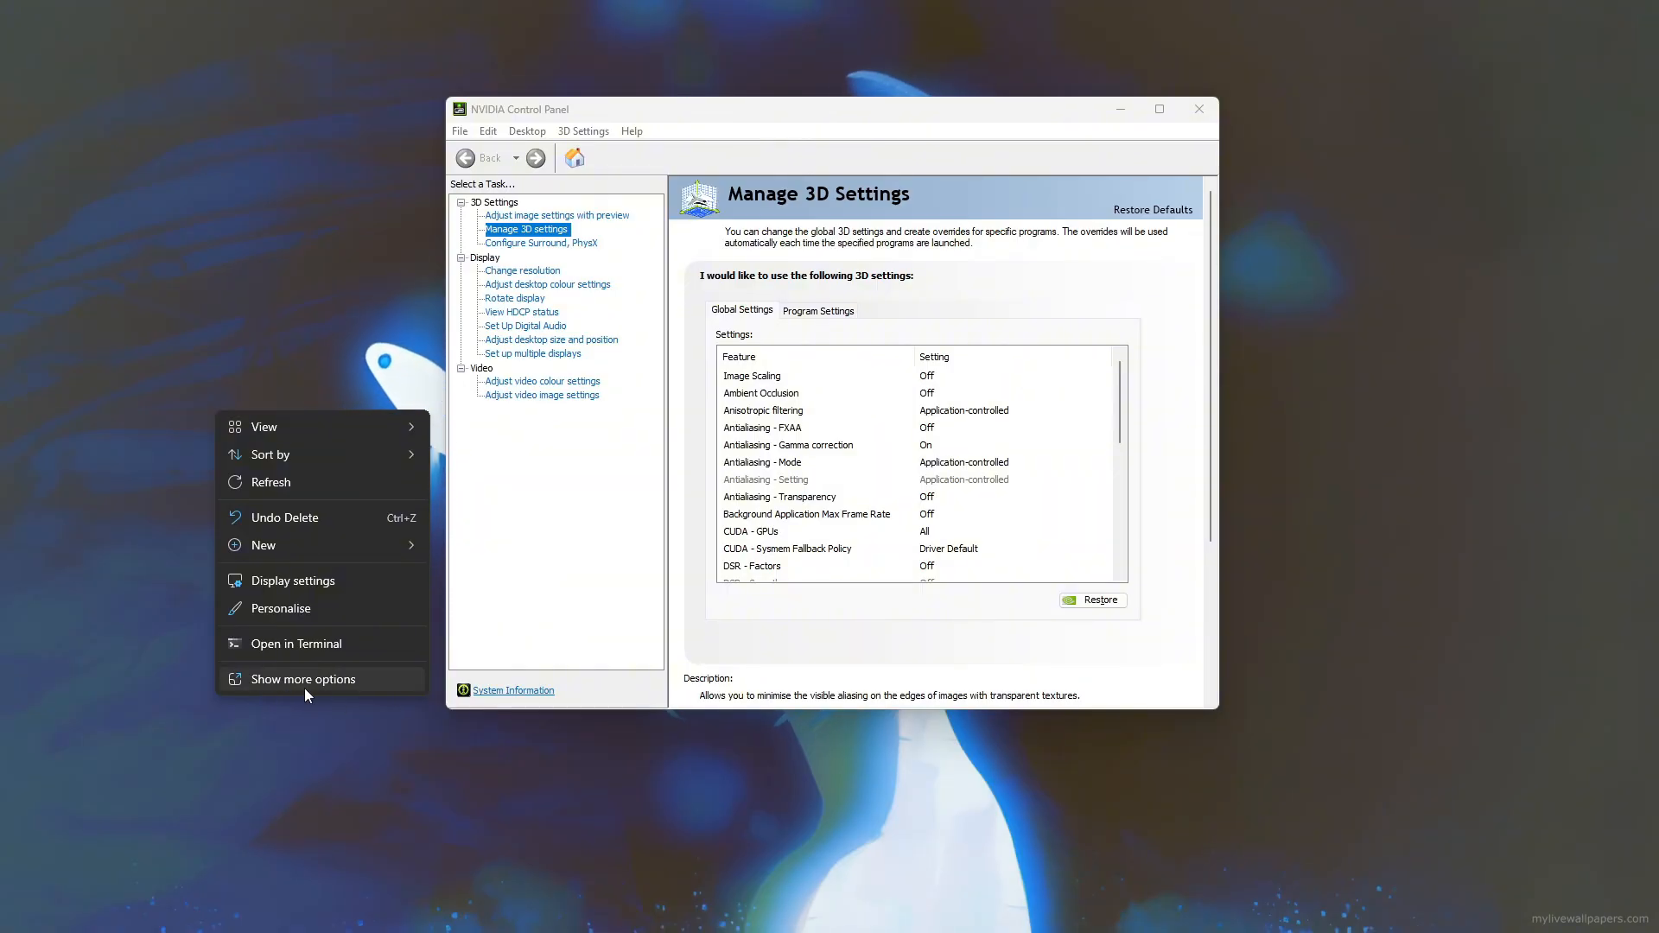
click(304, 677)
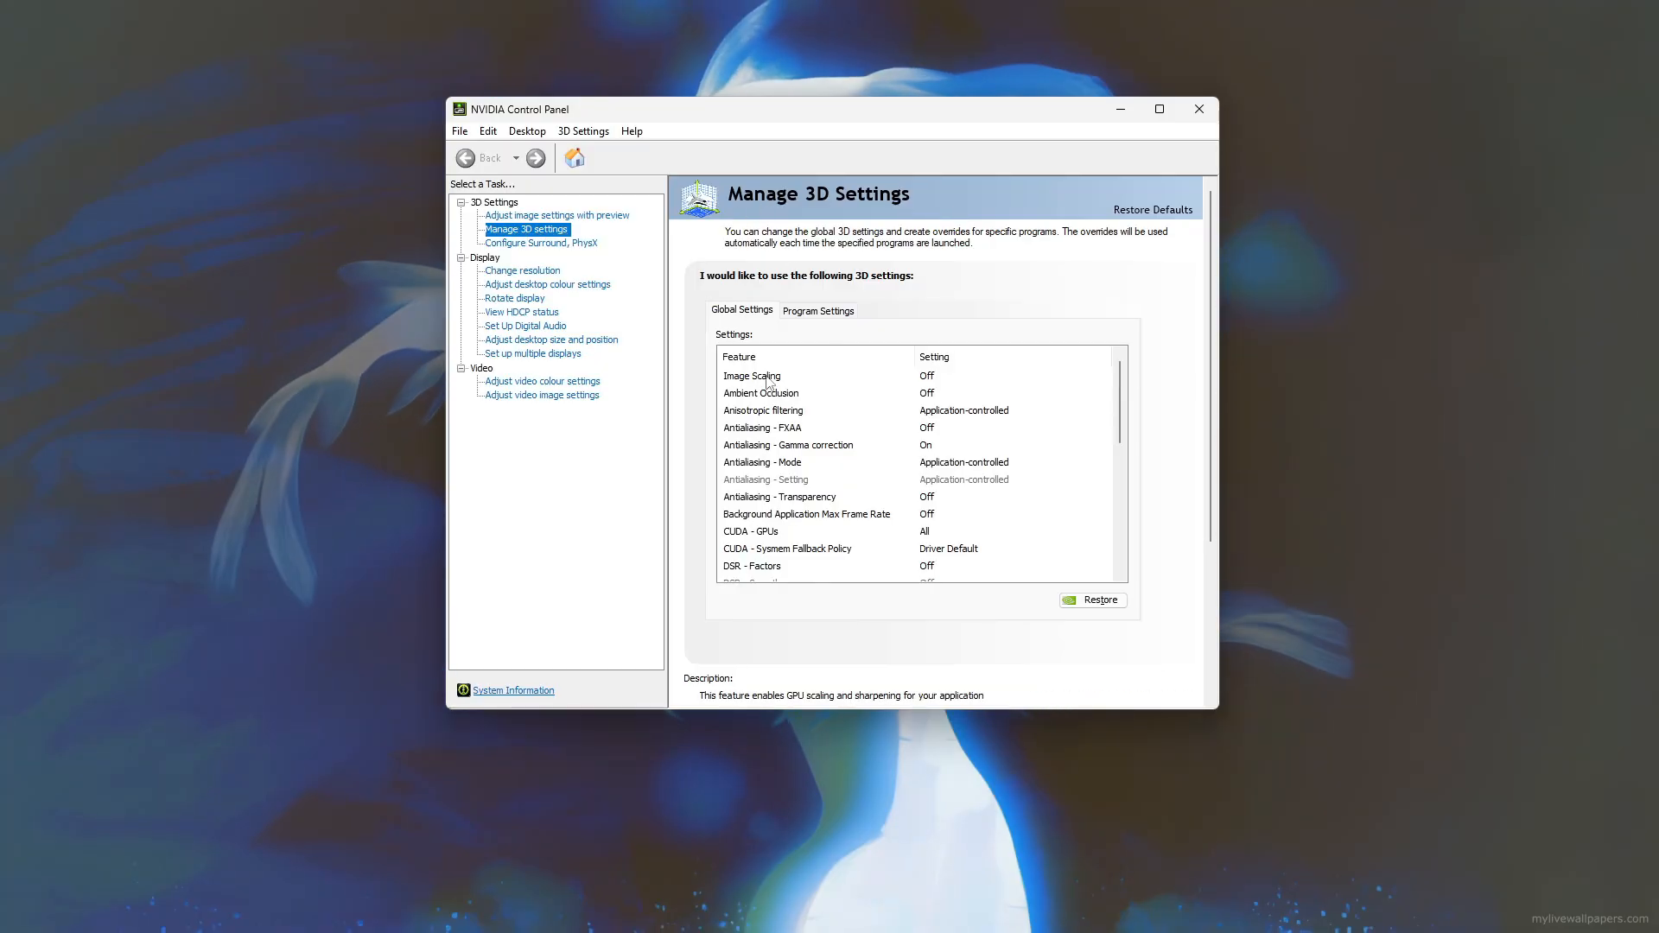
click(752, 375)
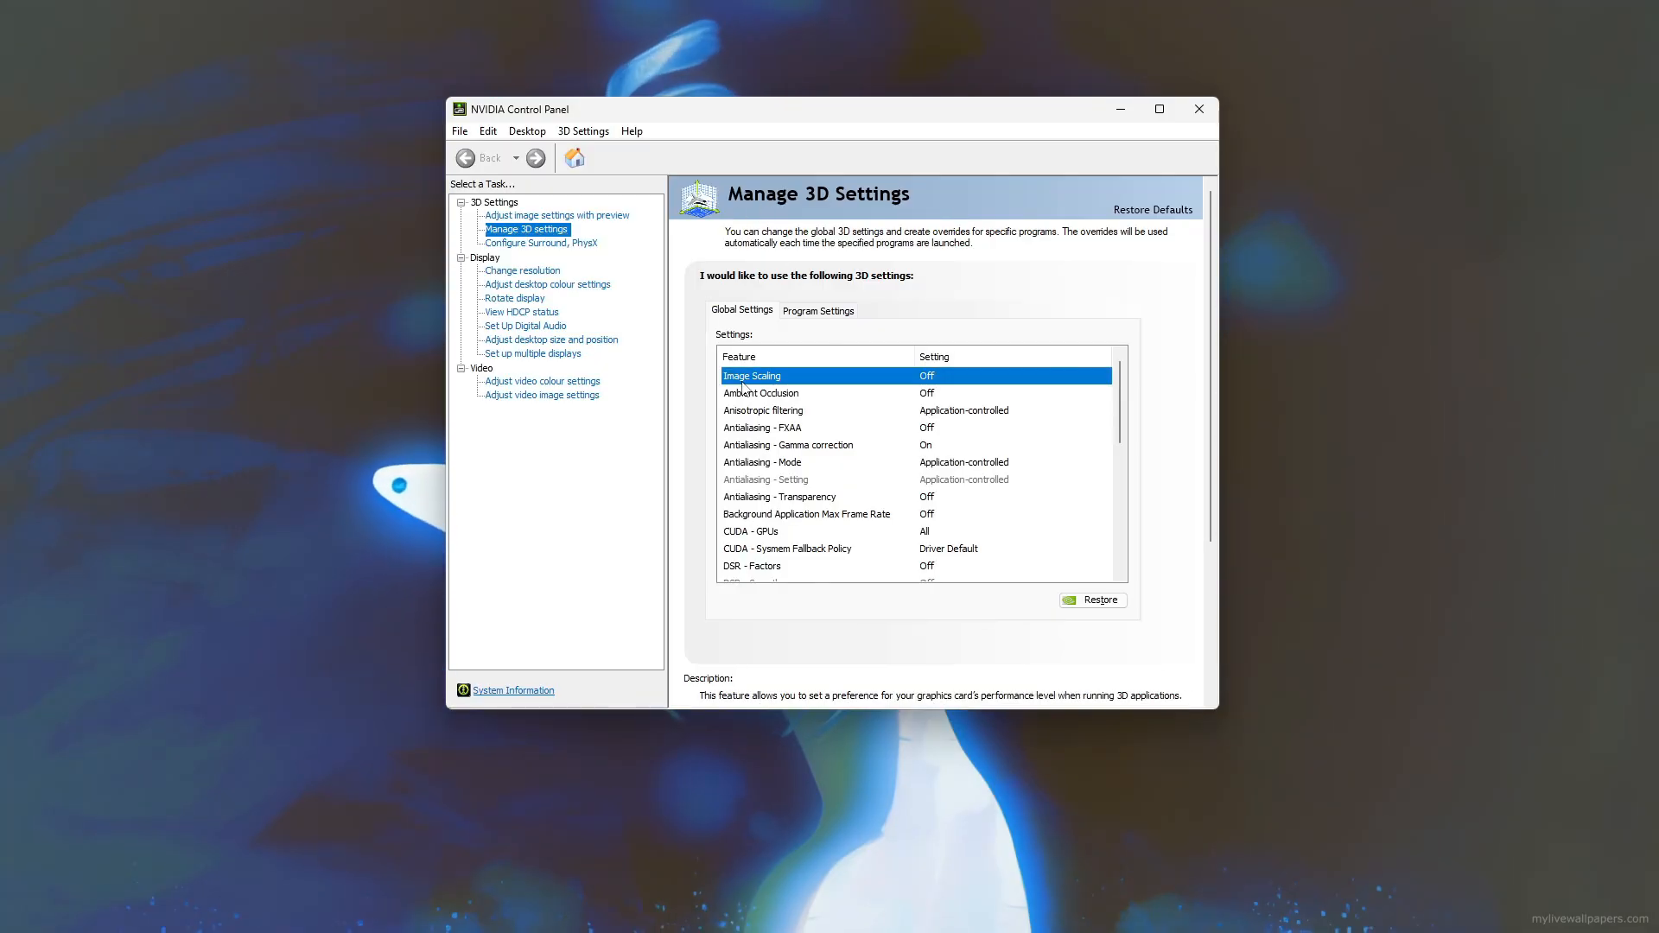
click(1011, 375)
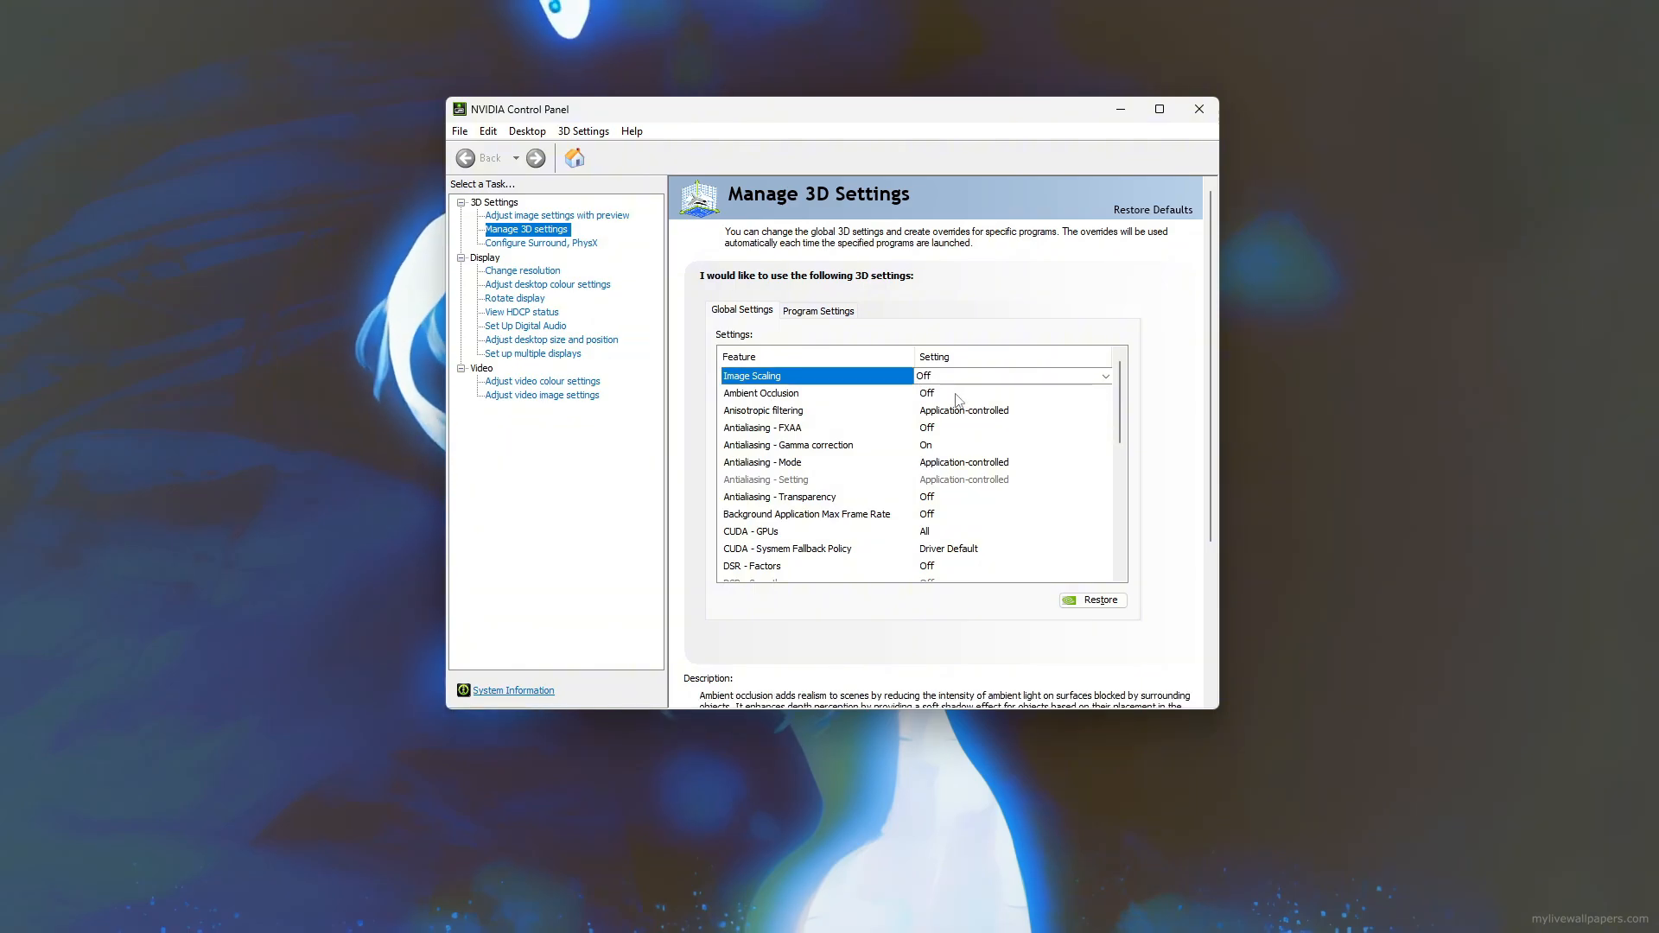
click(760, 392)
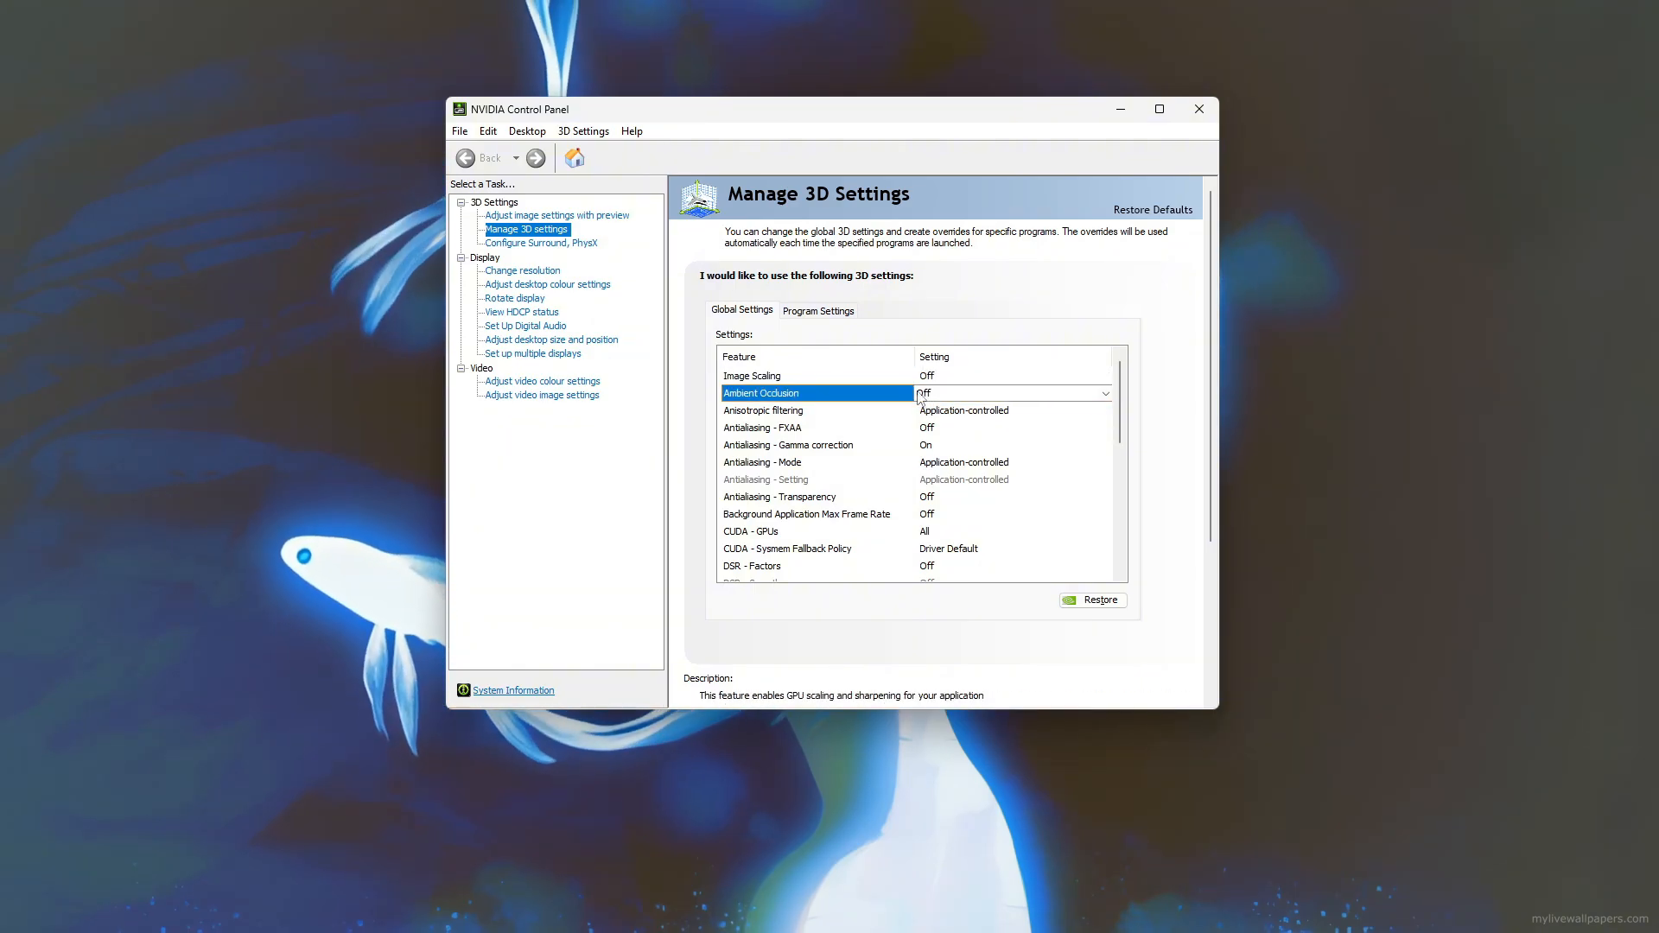
click(762, 411)
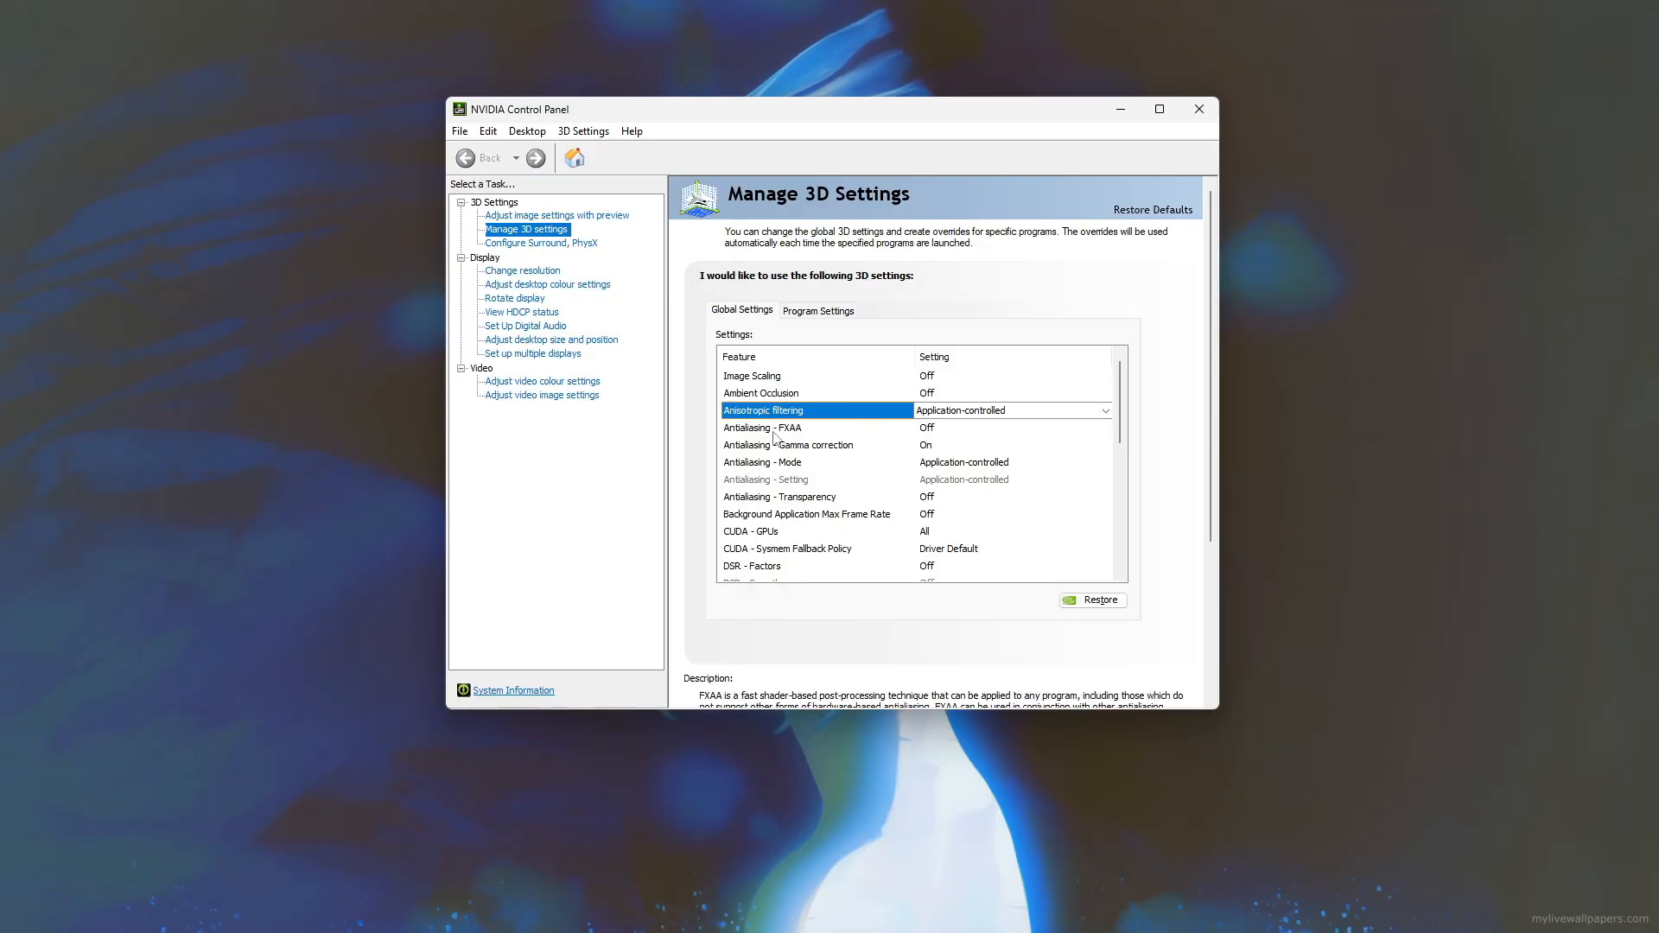
click(762, 427)
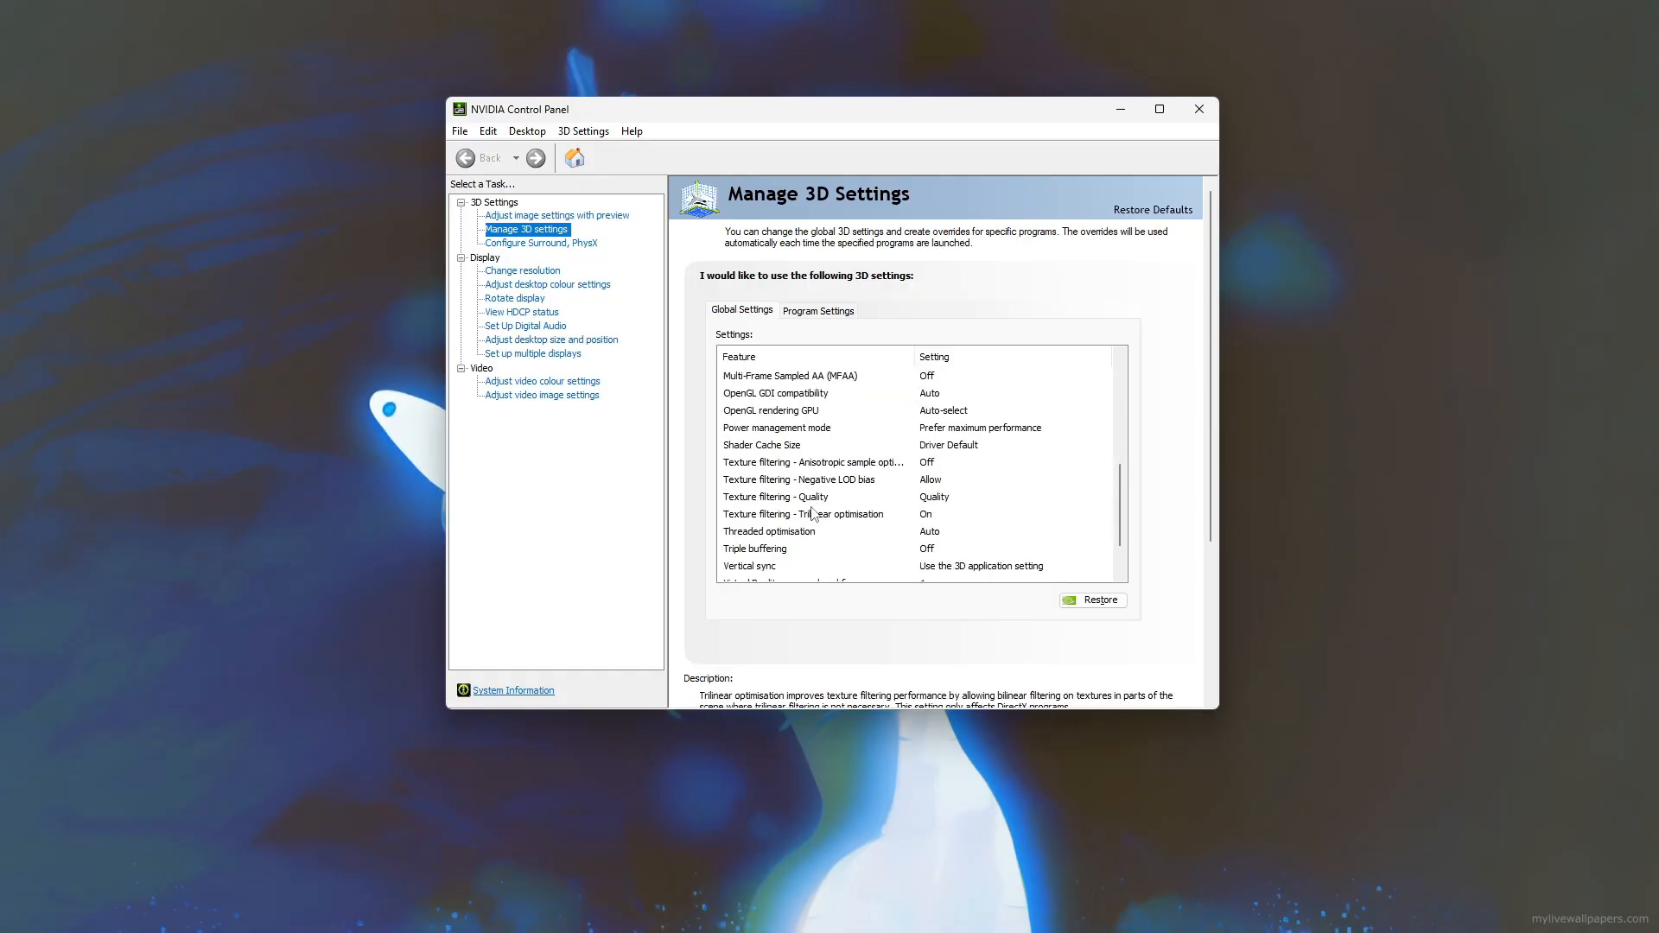
Keep global Power management mode at Prefer maximum performance.
click(762, 444)
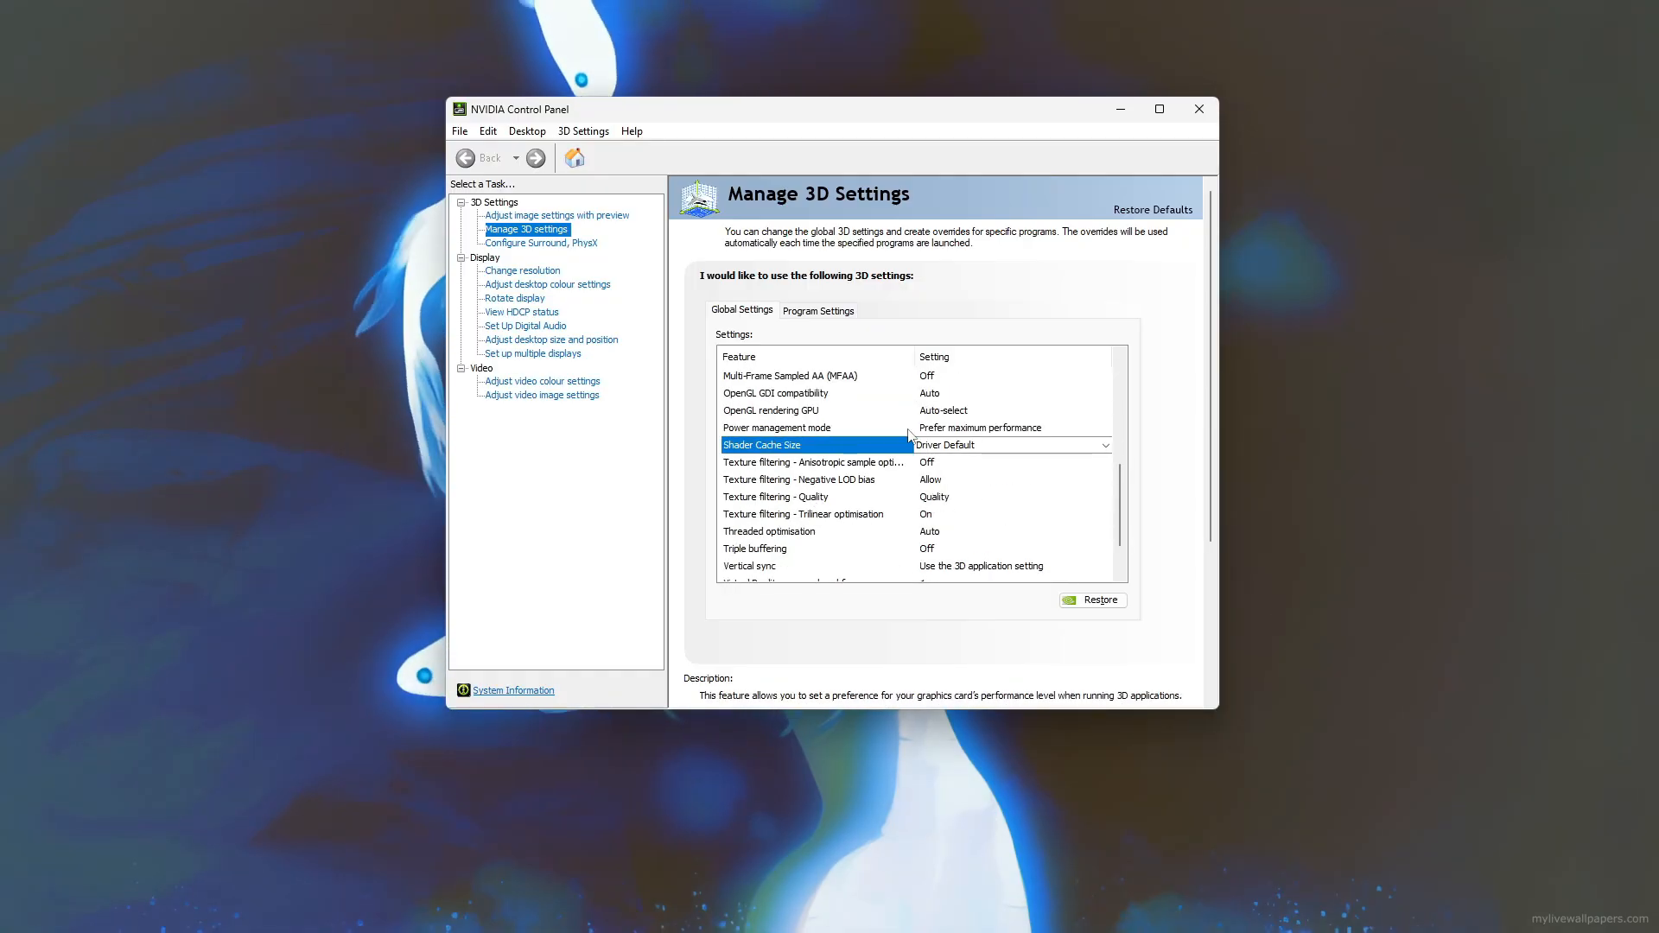
click(776, 427)
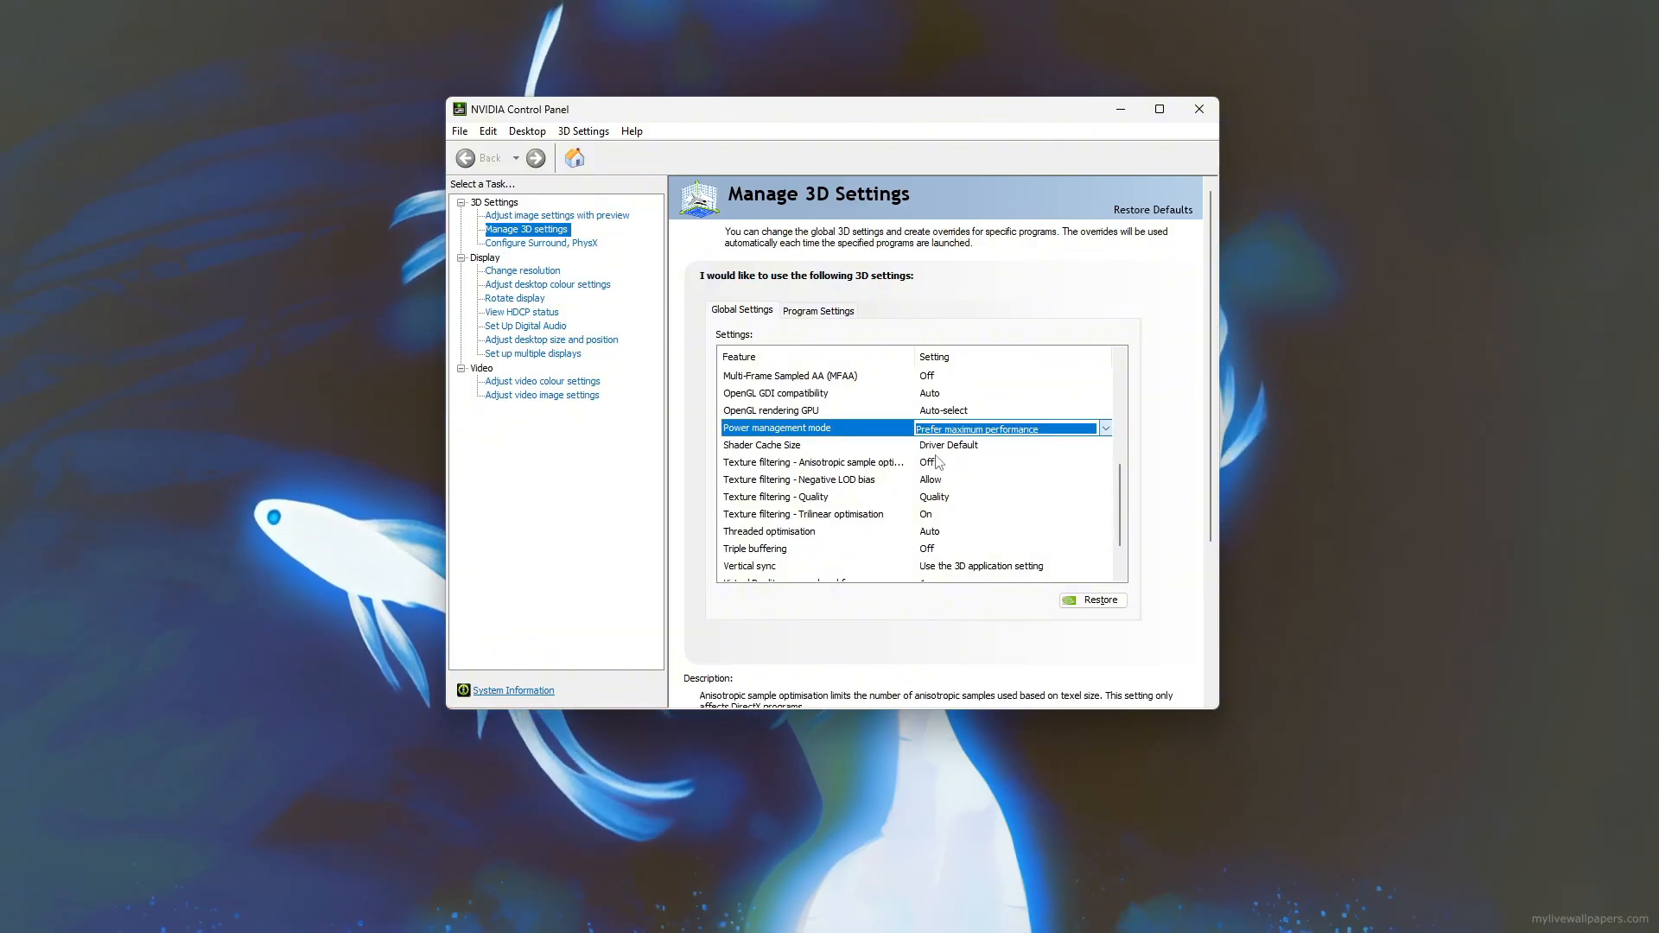
click(1104, 427)
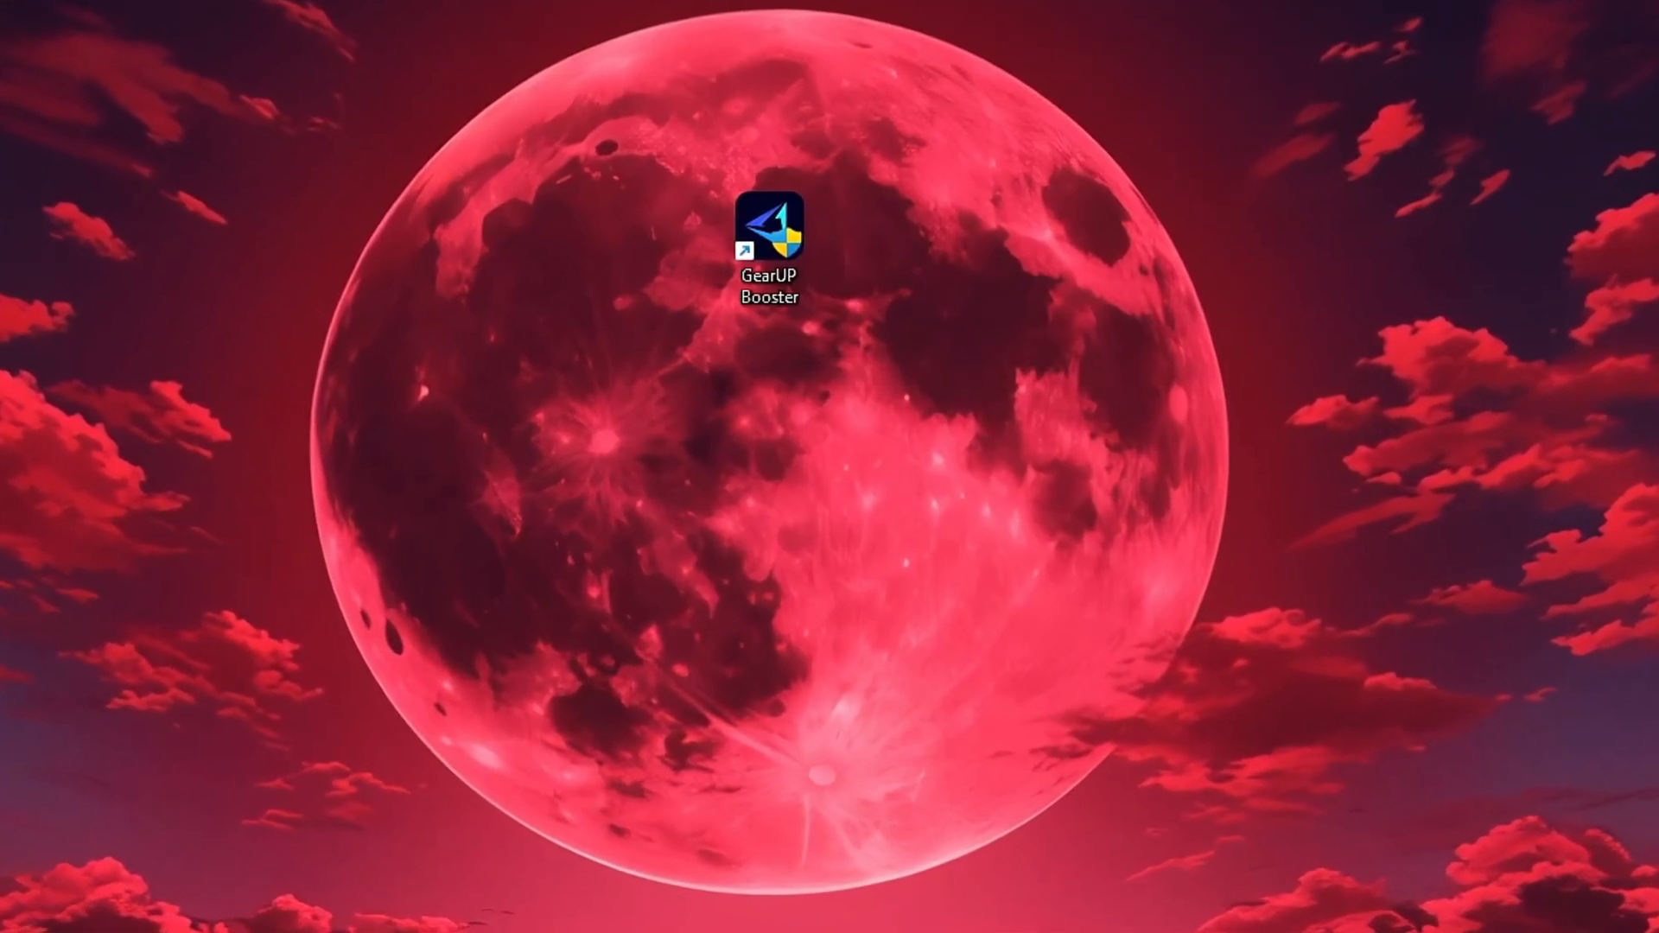
Launch GearUP Booster and browse its Games tab, returning to Home.
double_click(769, 225)
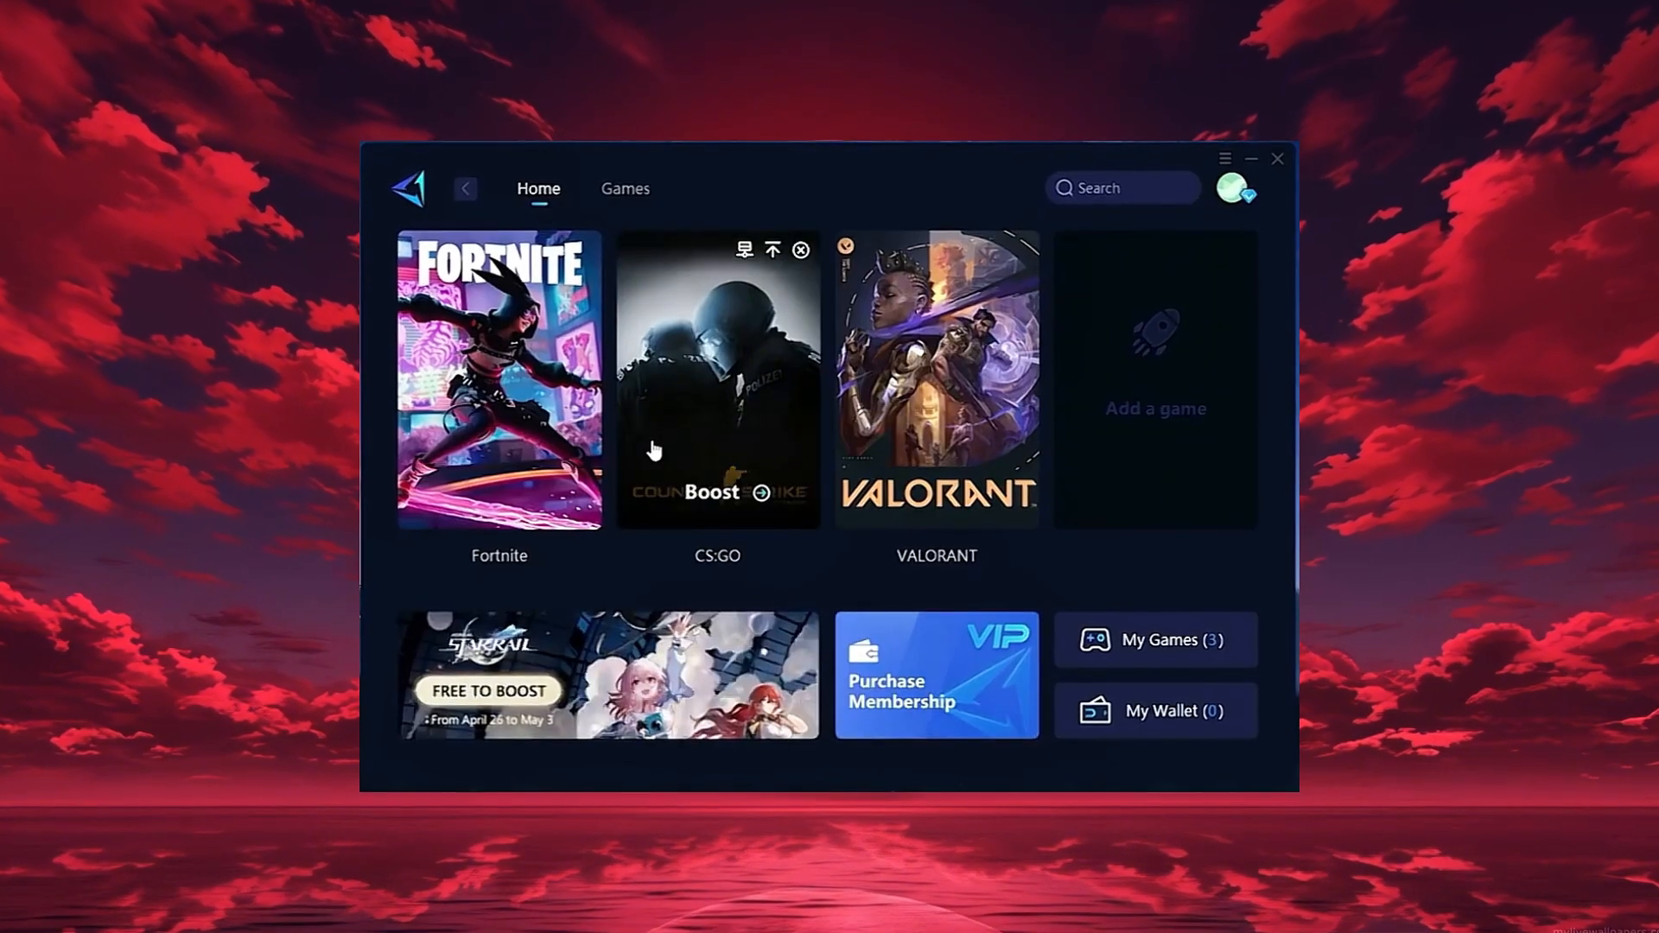
click(1232, 187)
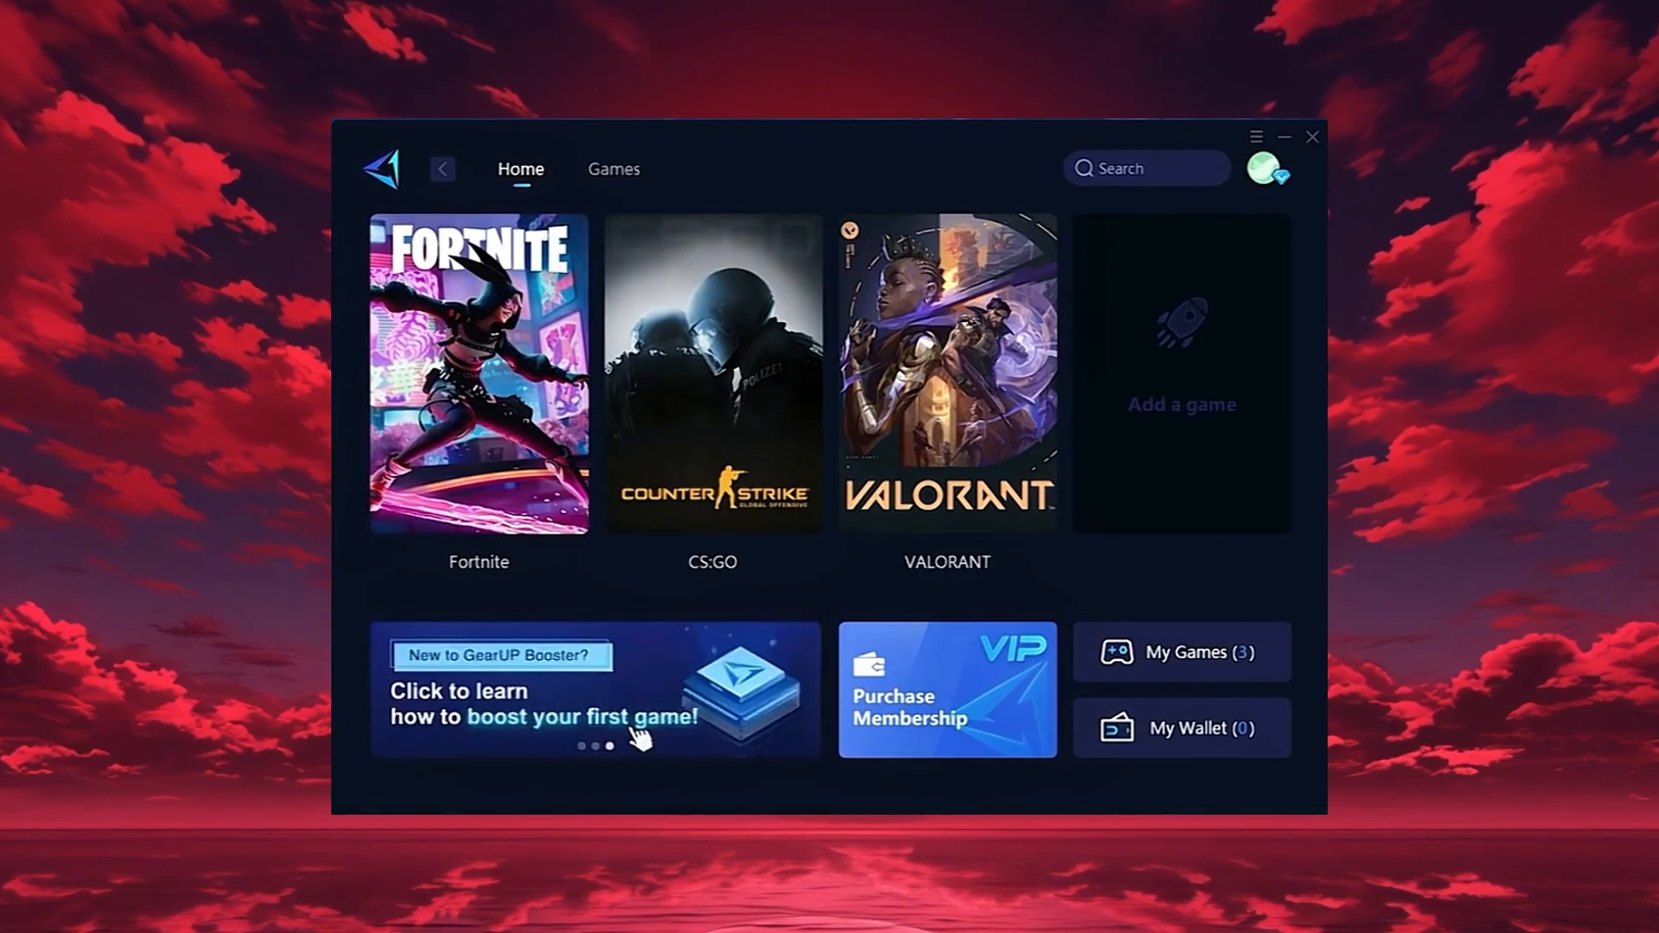
click(614, 169)
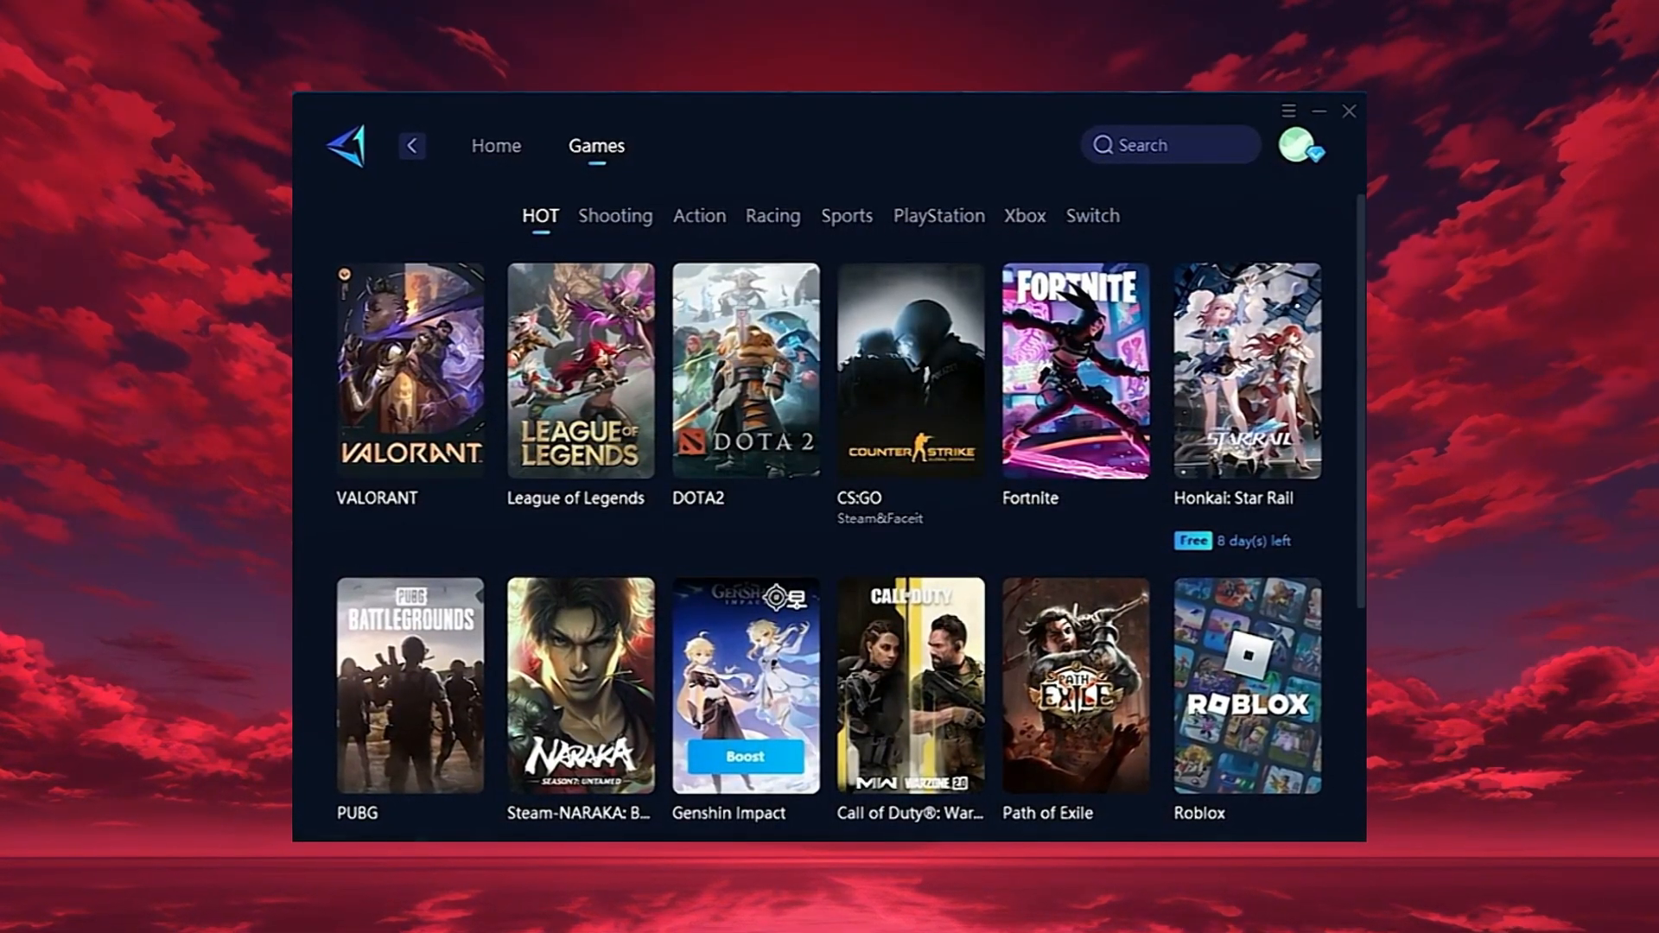
click(496, 145)
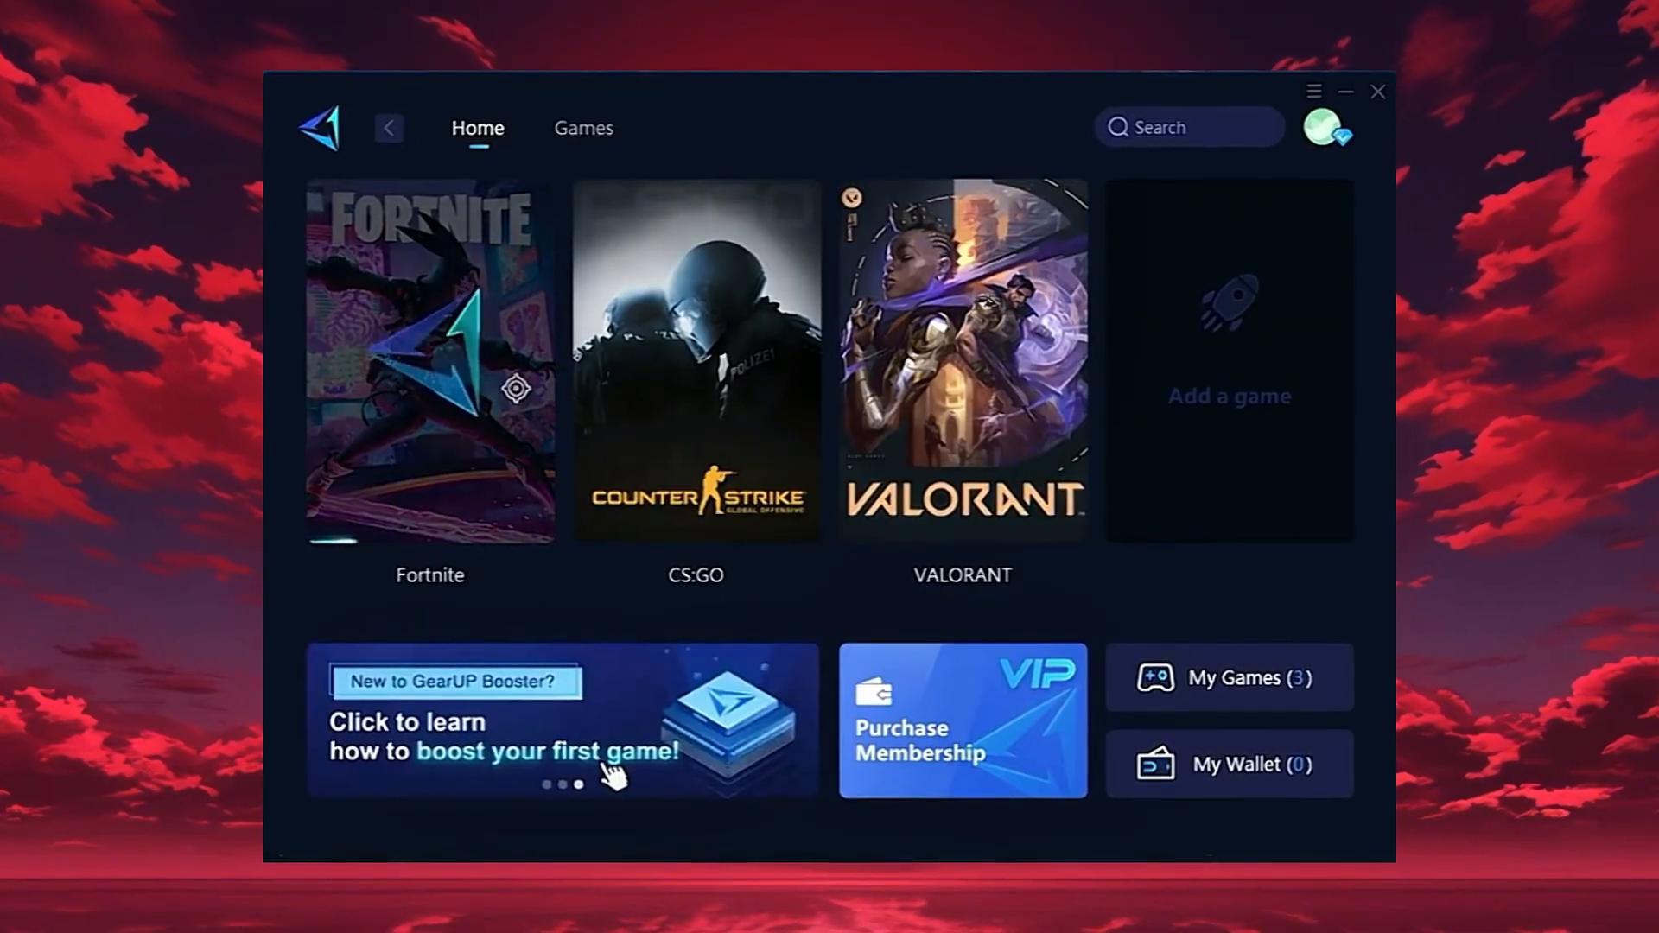
Start boosting Fortnite from the home library.
click(430, 365)
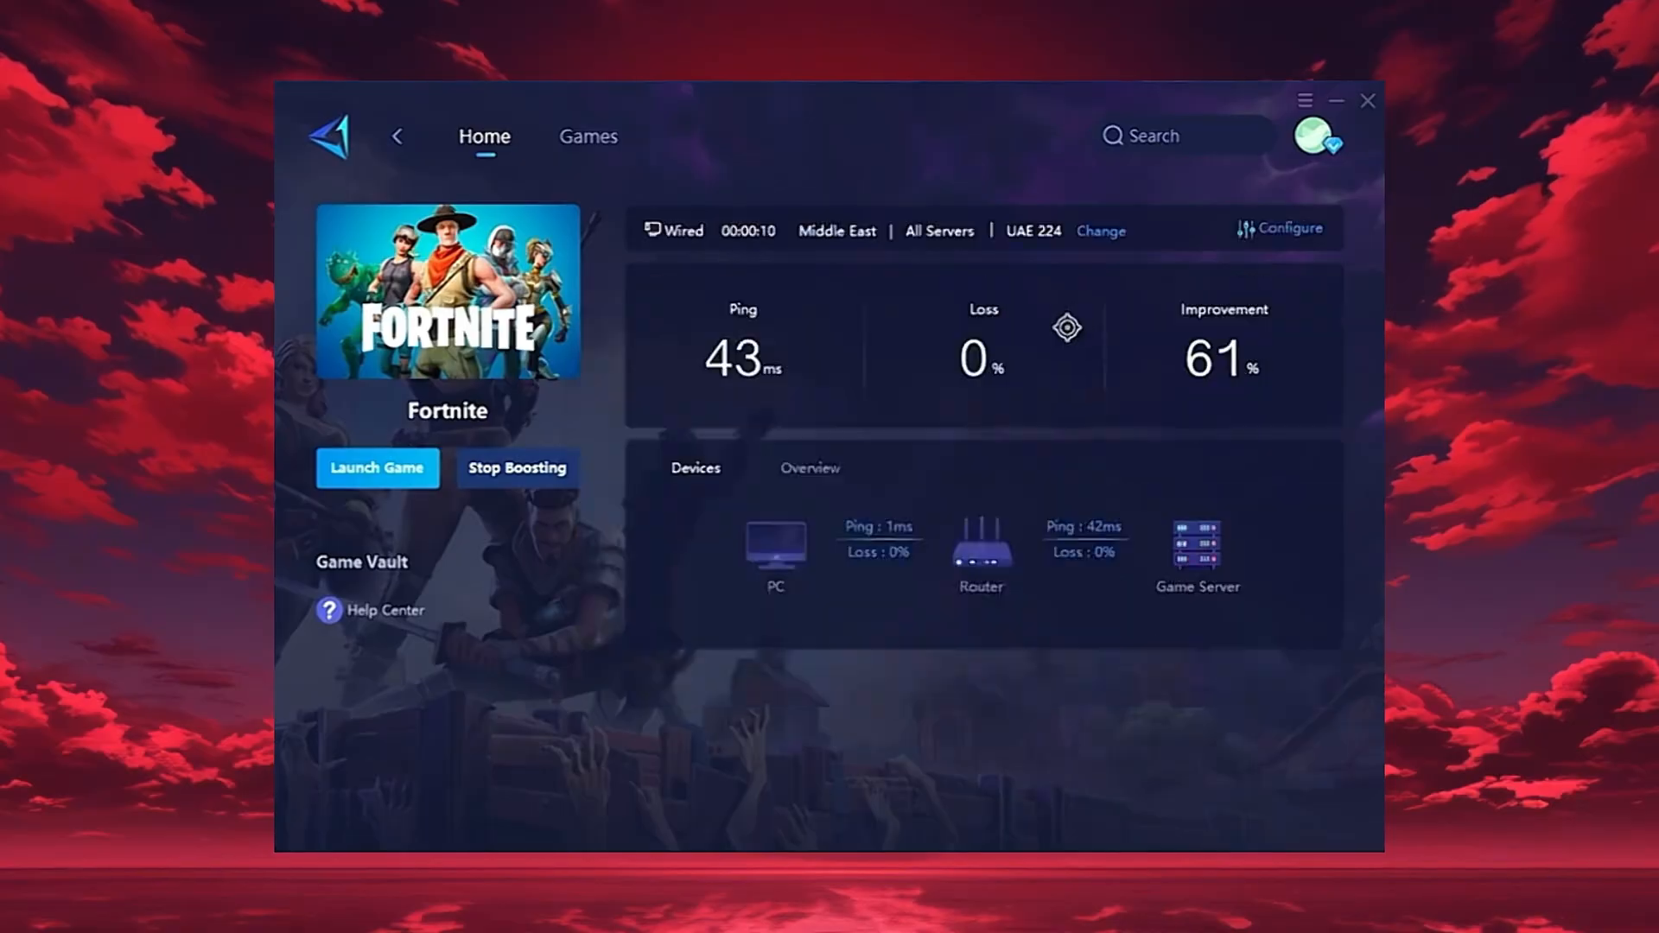
Route the Fortnite boost through Middle East – All Servers at 43 ms ping.
click(1099, 230)
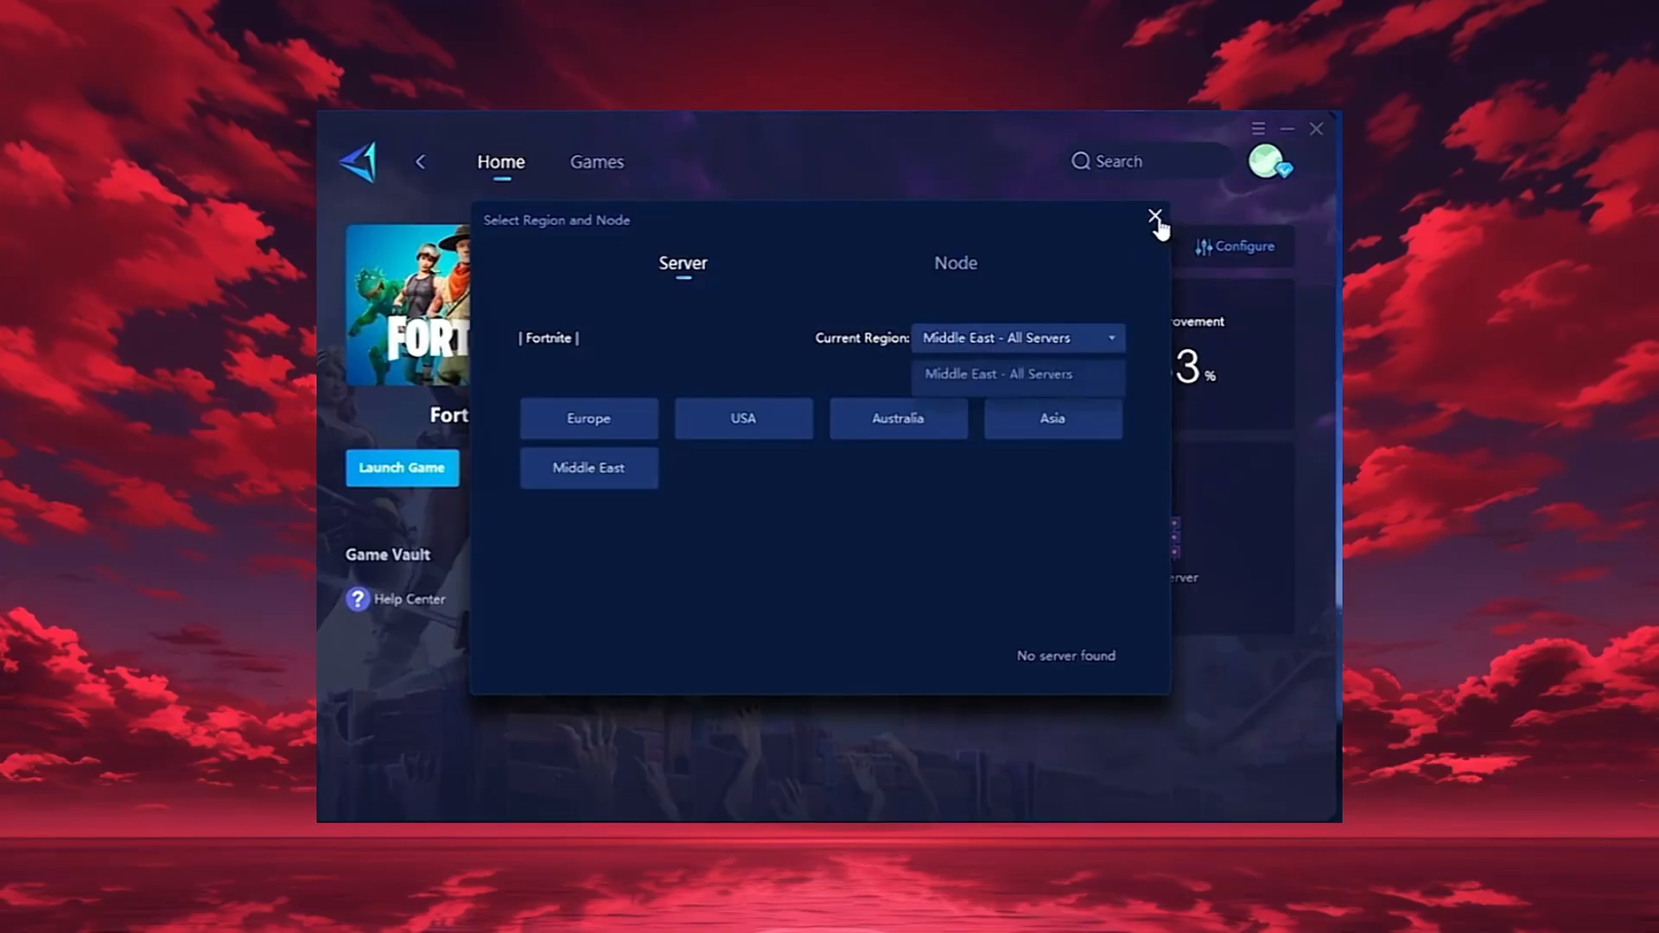
click(1154, 217)
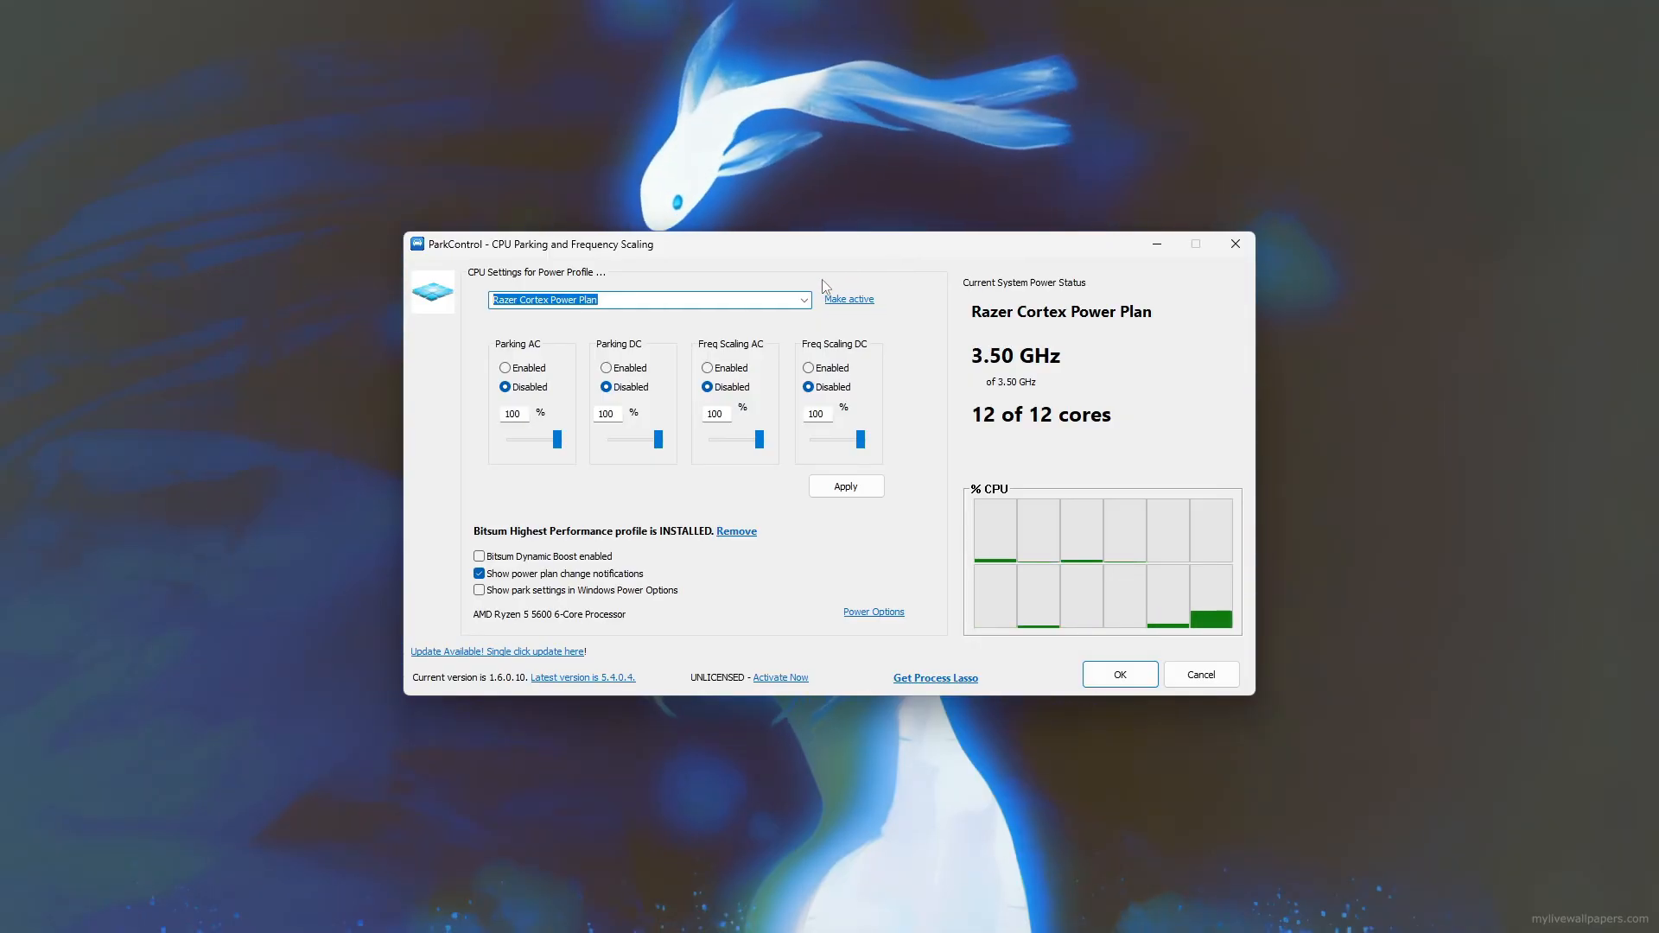
mouse_move(857, 273)
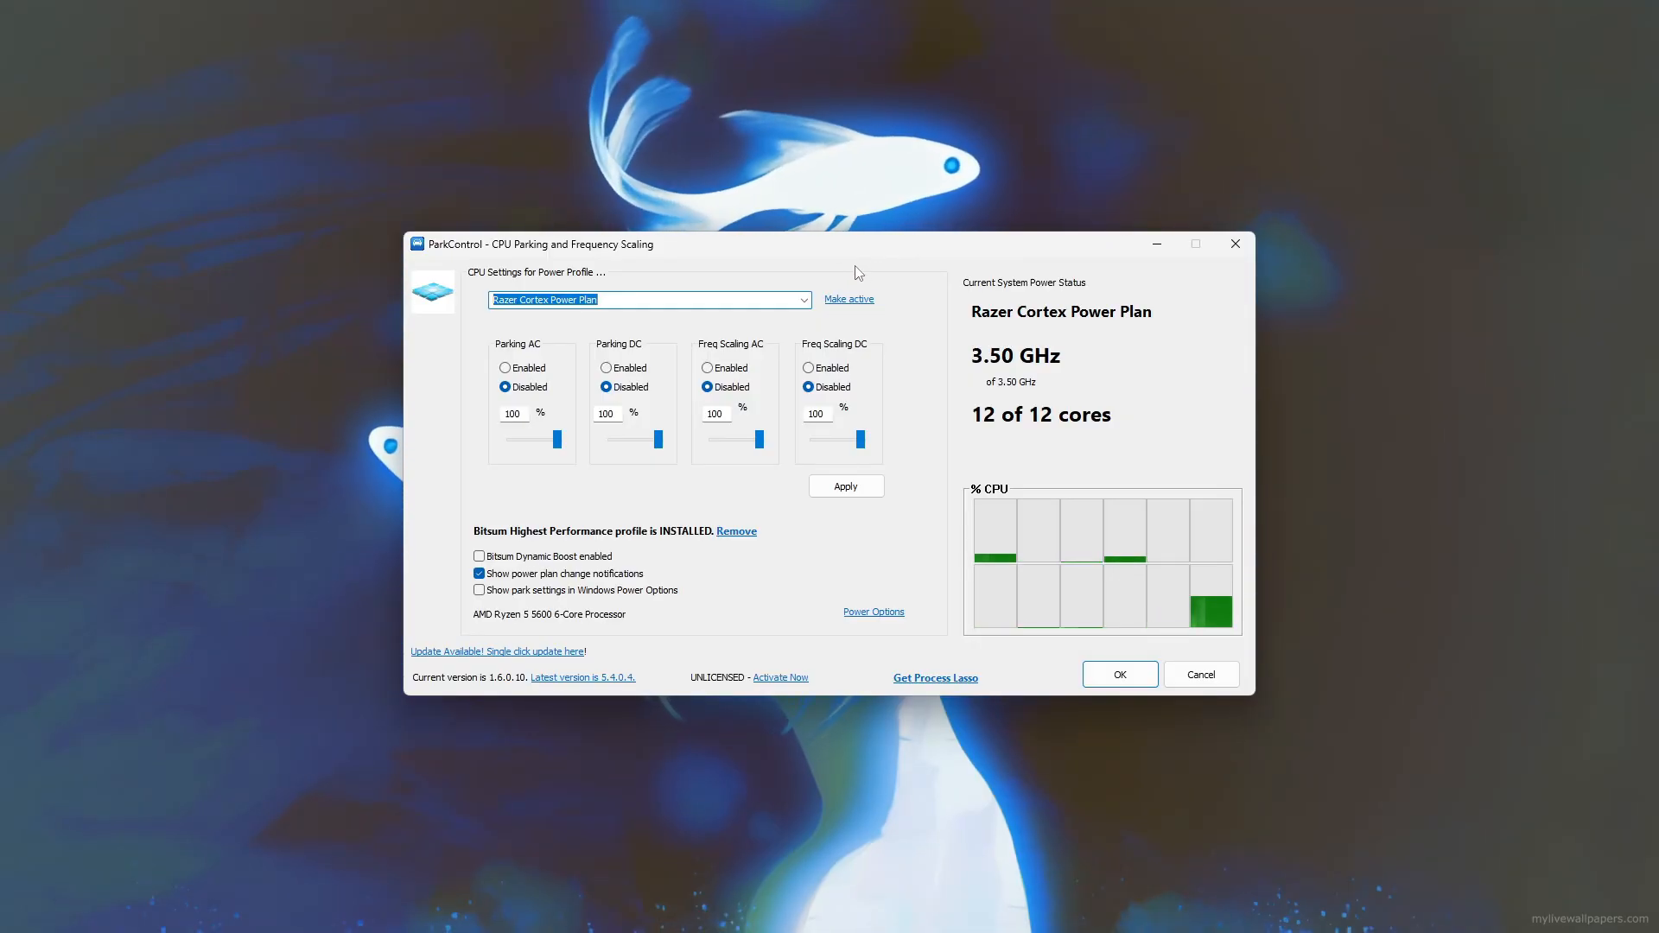
Make High performance the active plan with core parking disabled on AC.
click(648, 299)
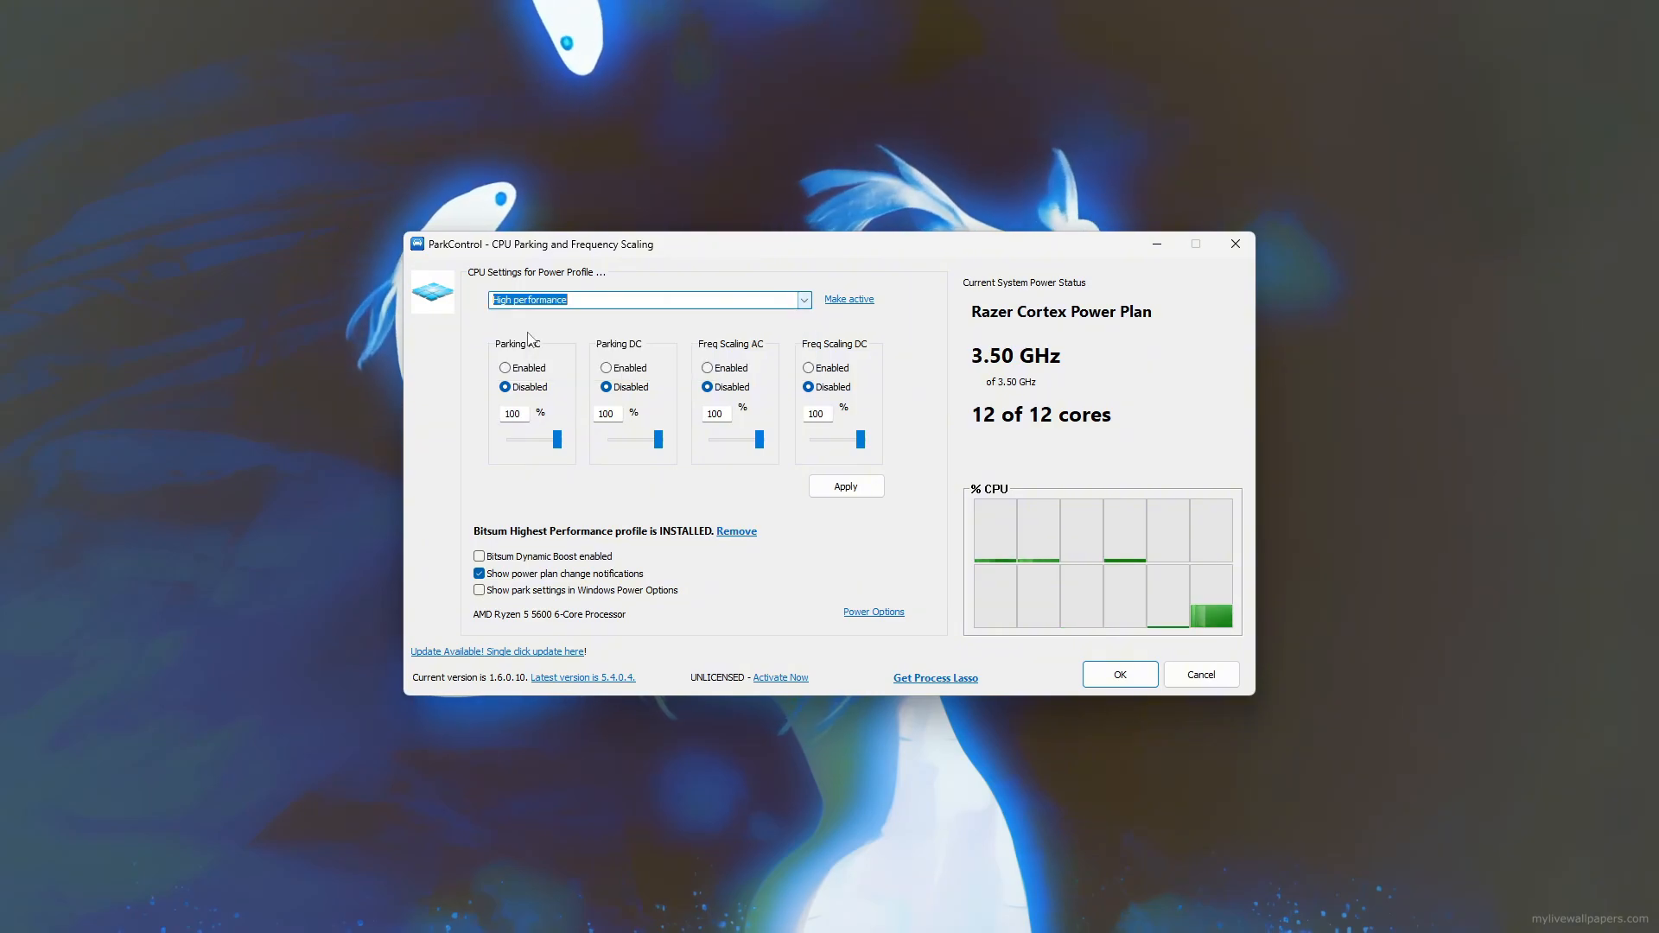
click(847, 299)
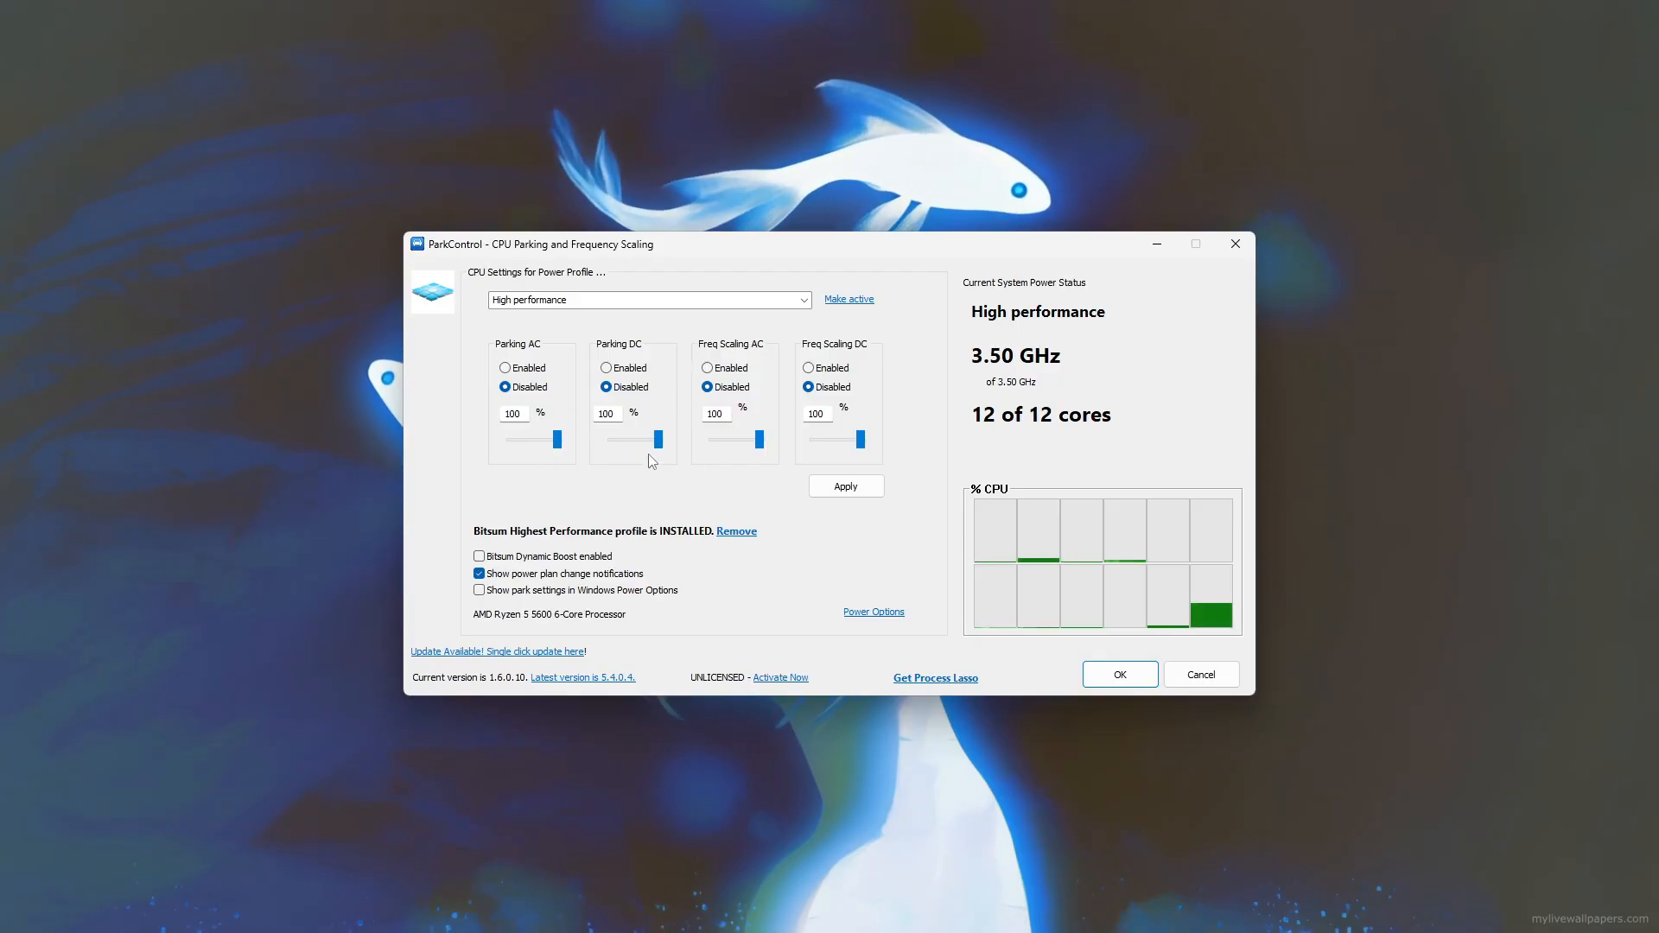
mouse_move(560, 394)
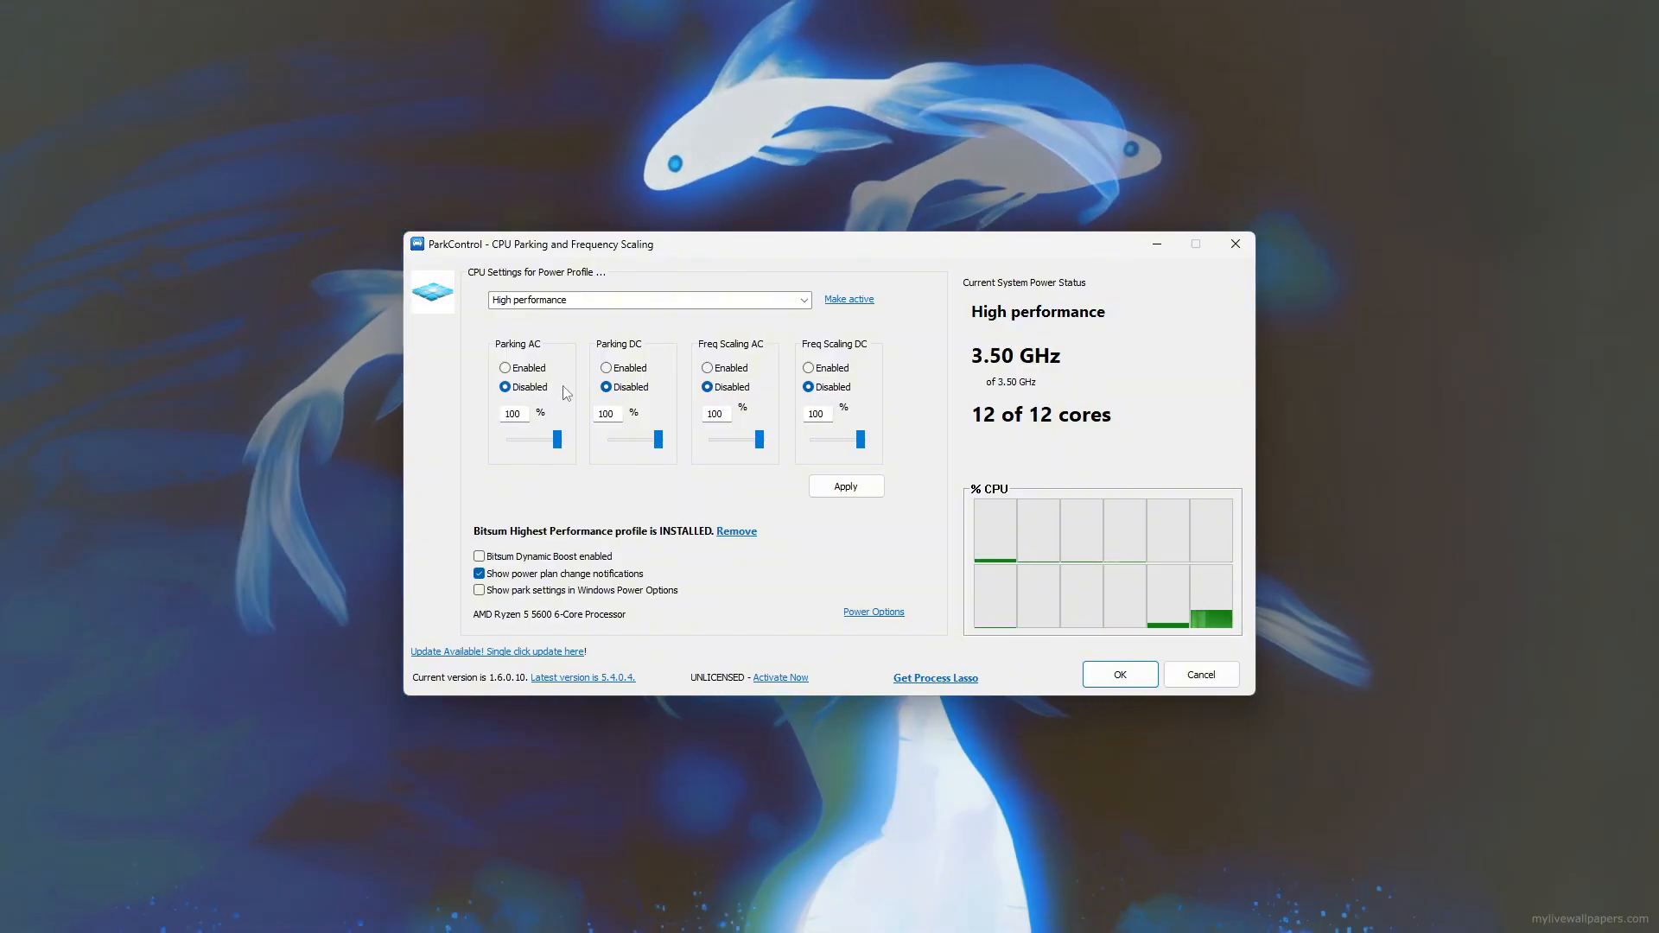
click(845, 486)
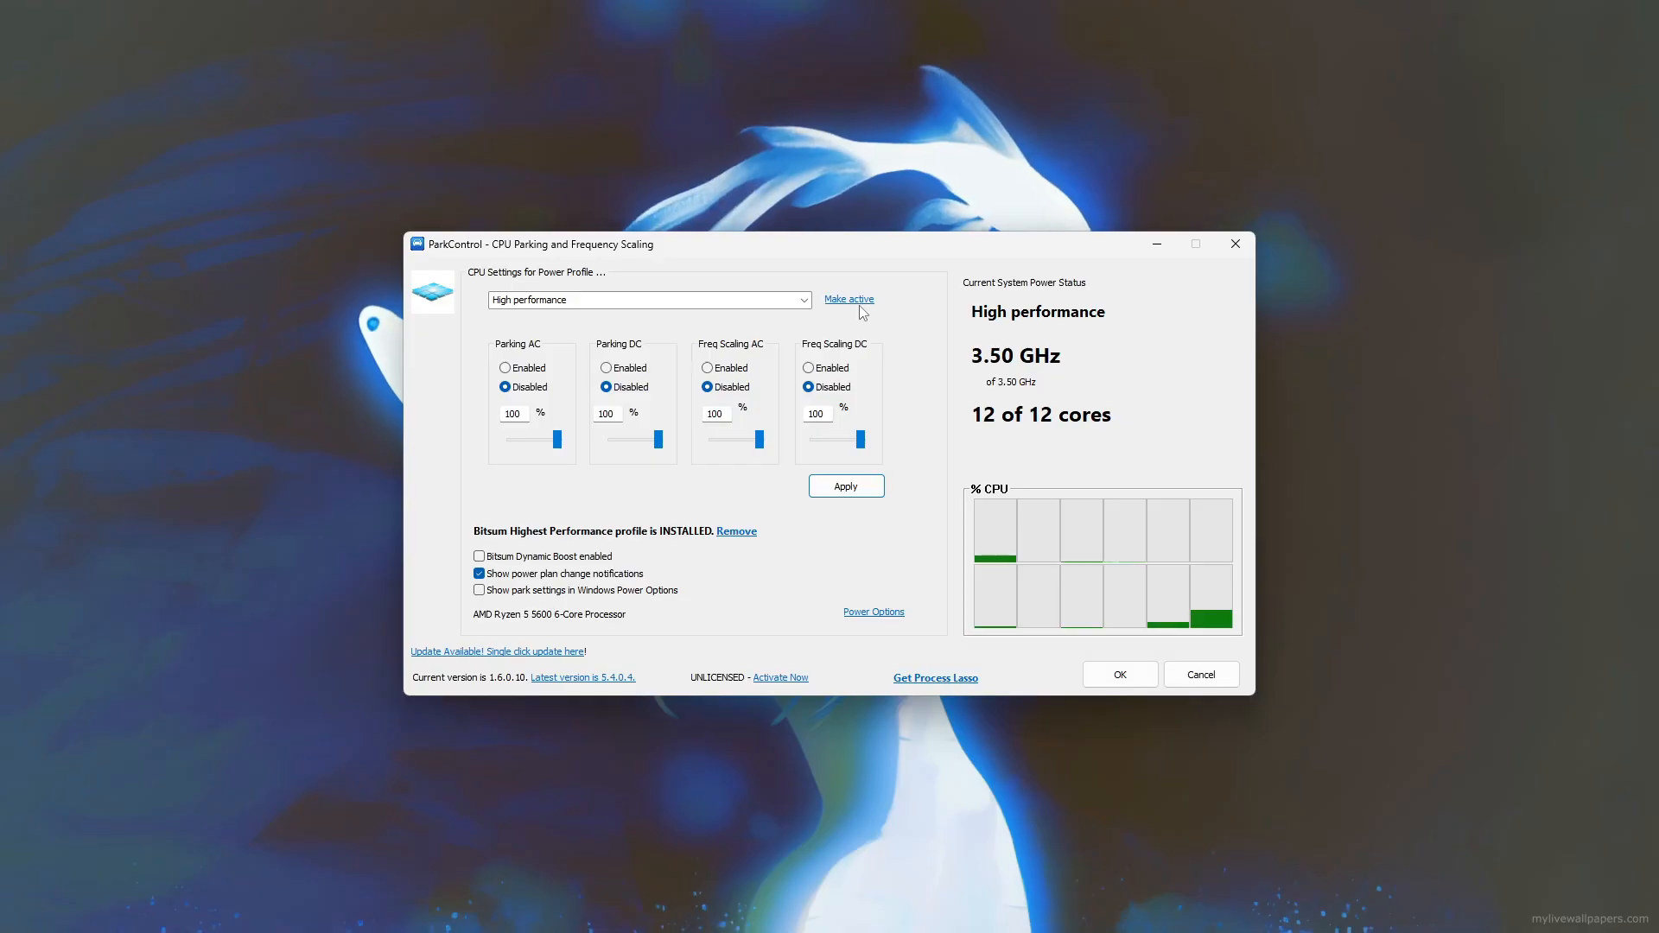
mouse_move(940, 331)
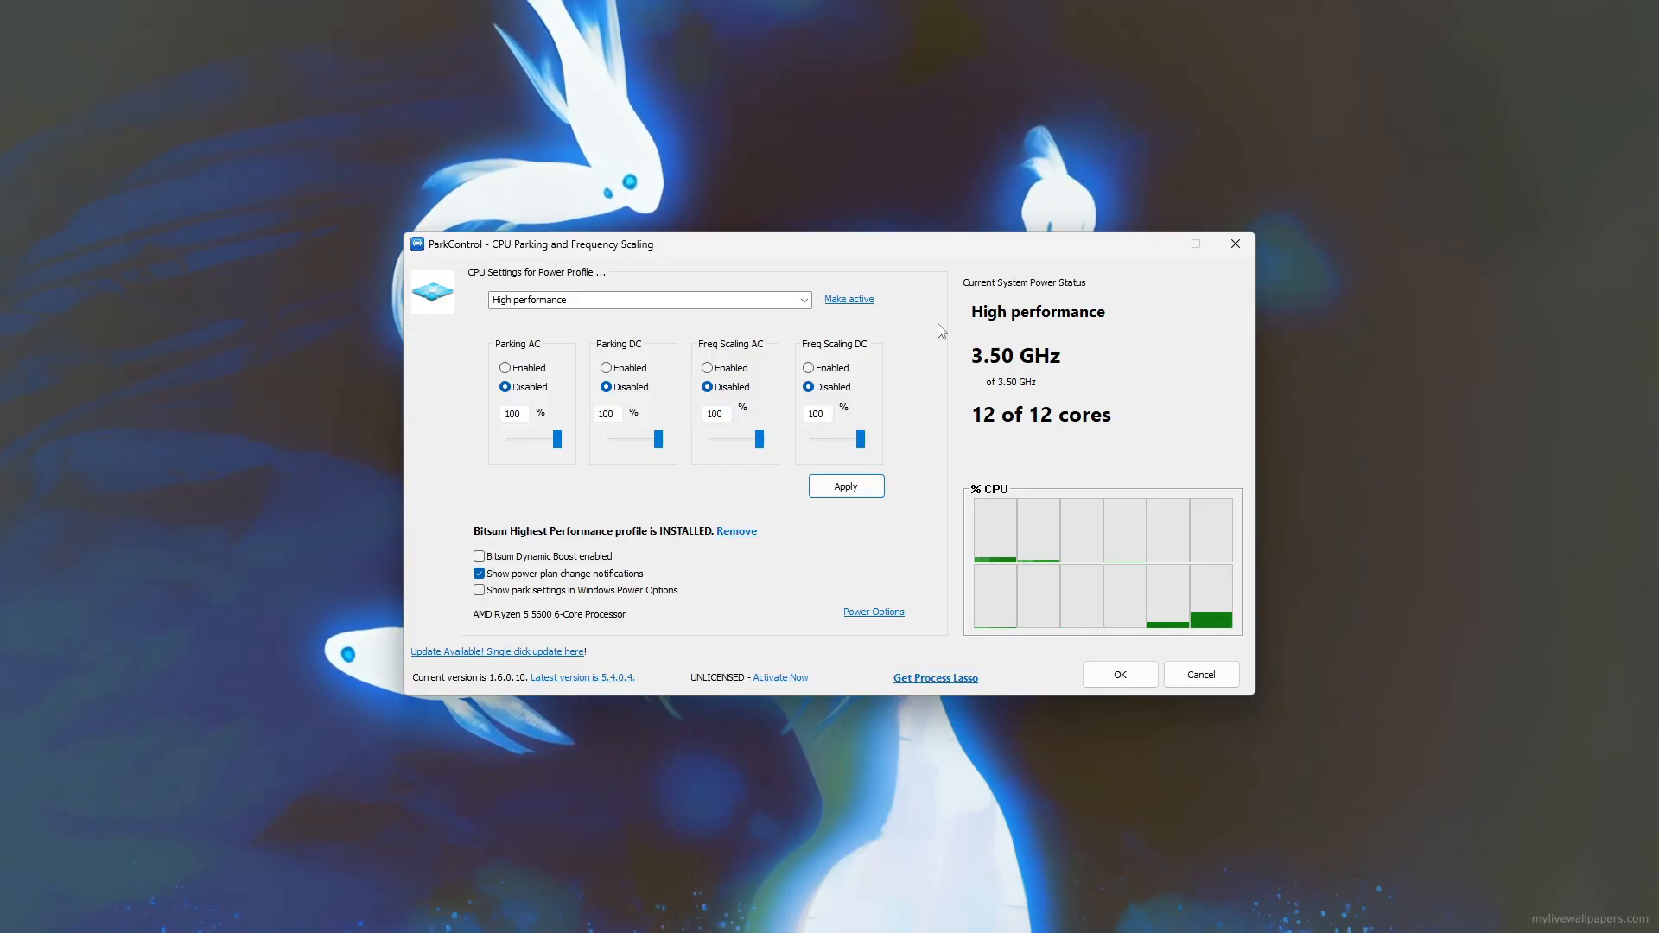